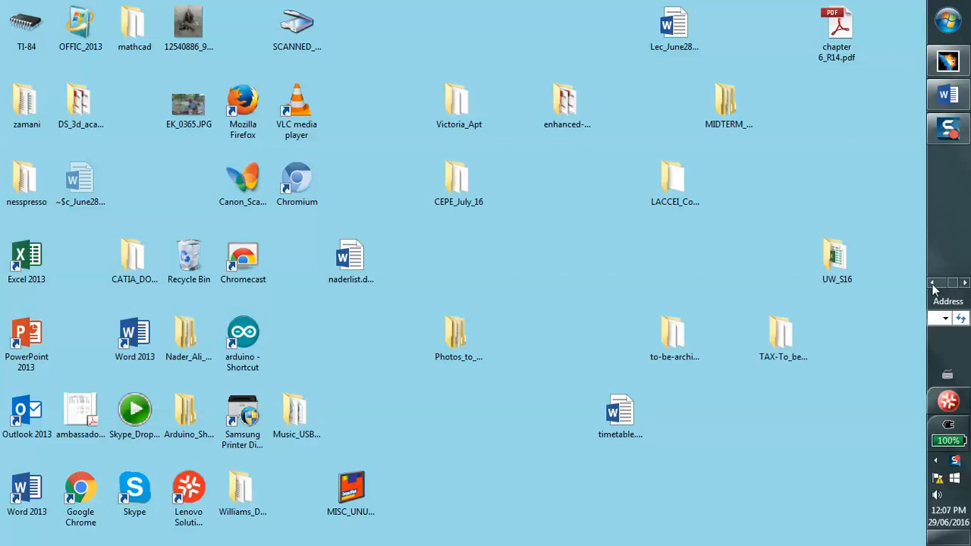
Open the chapter 6_R14.pdf tutorial describing the C-clamp enforced displacement problem
double_click(837, 27)
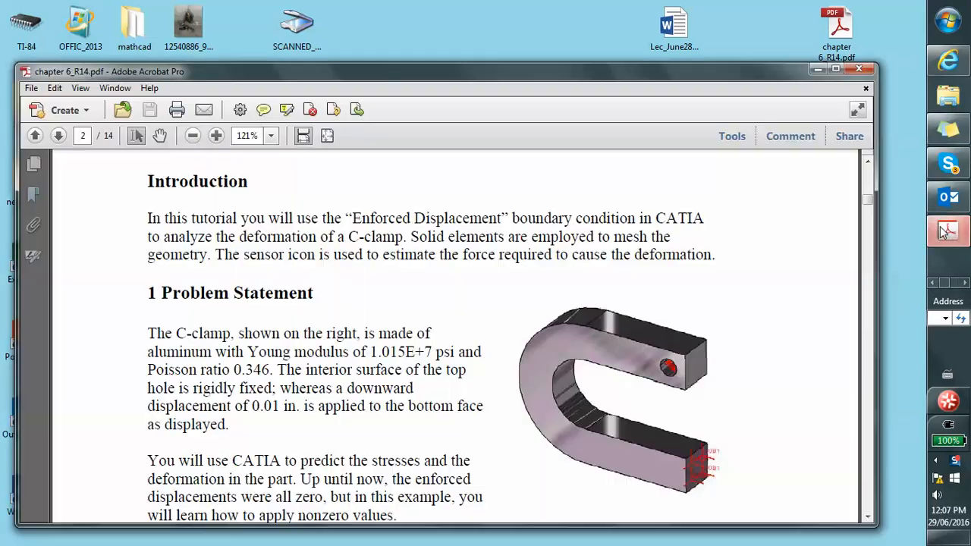
mouse_move(651, 295)
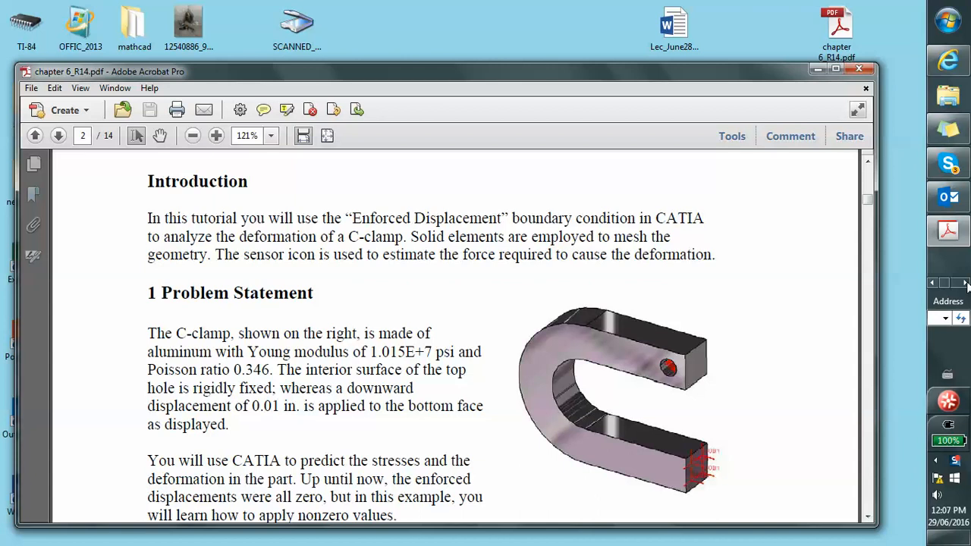
mouse_move(723, 322)
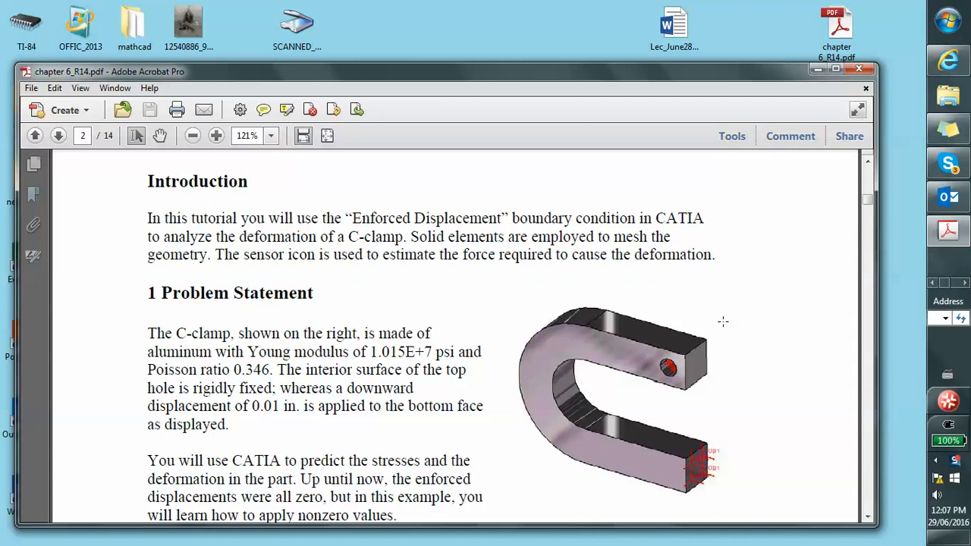
scroll(up, 3)
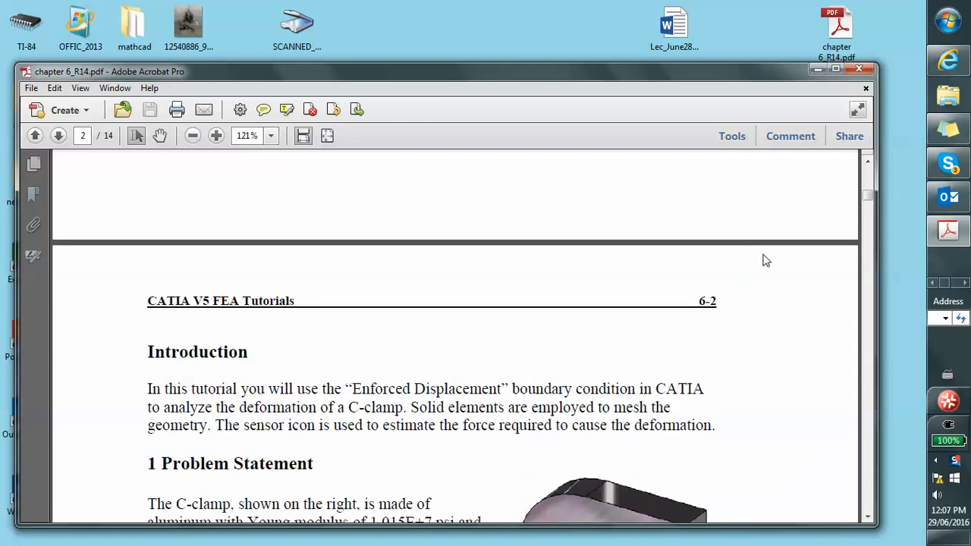
click(35, 135)
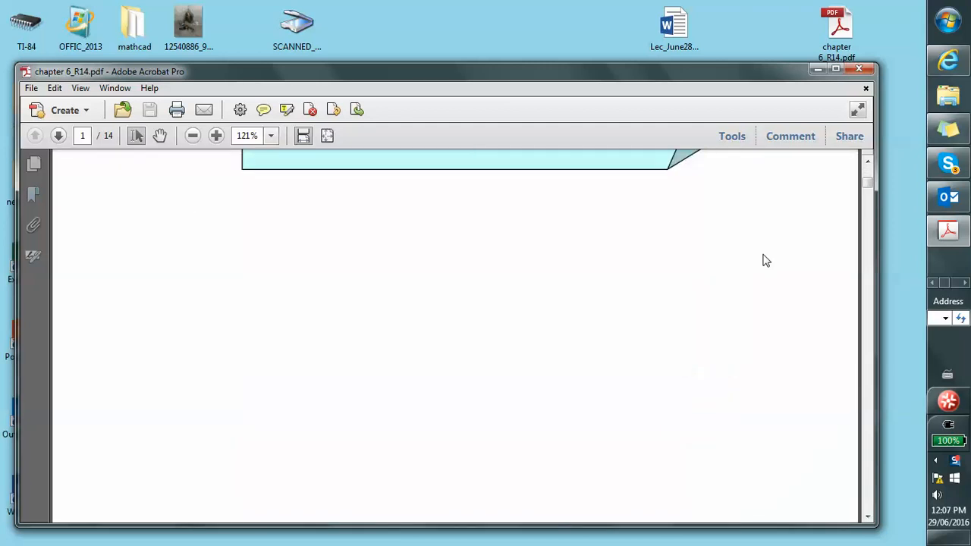
scroll(down, 3)
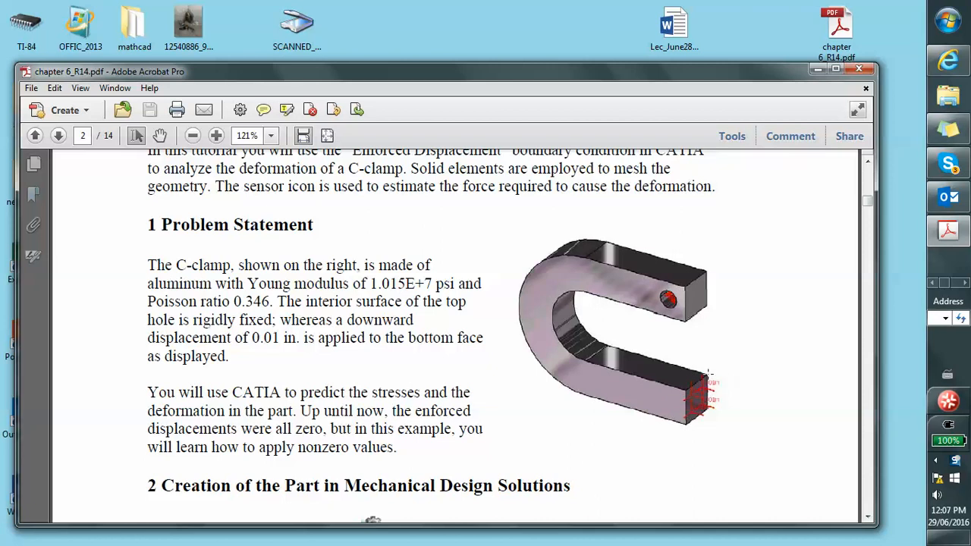
mouse_move(733, 364)
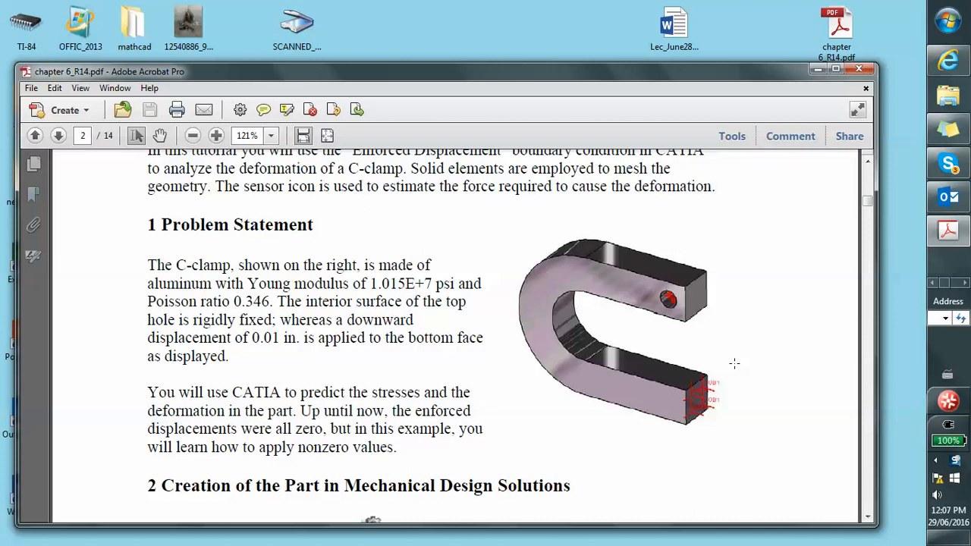
mouse_move(929, 222)
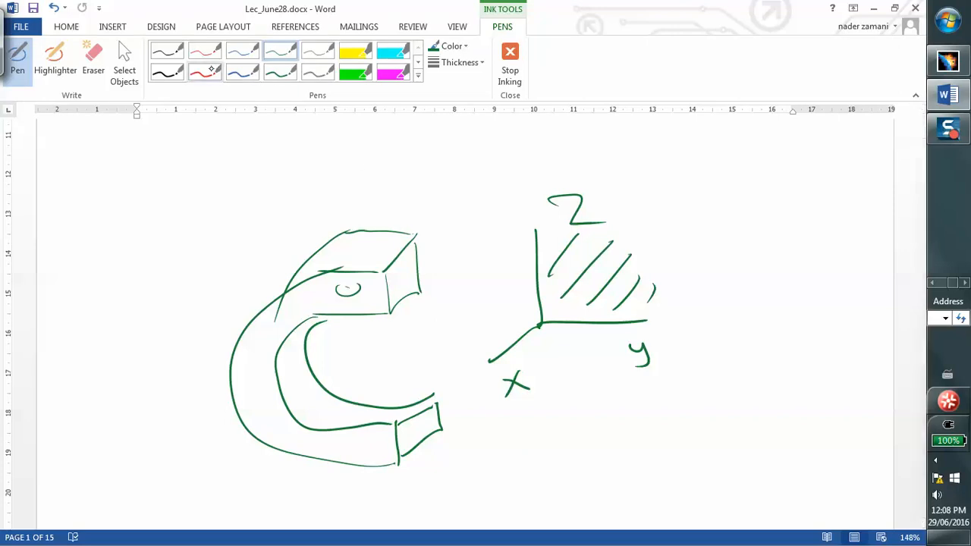
Draw two red ink strokes over the C-clamp sketch's top and inner faces
drag(402, 272, 406, 307)
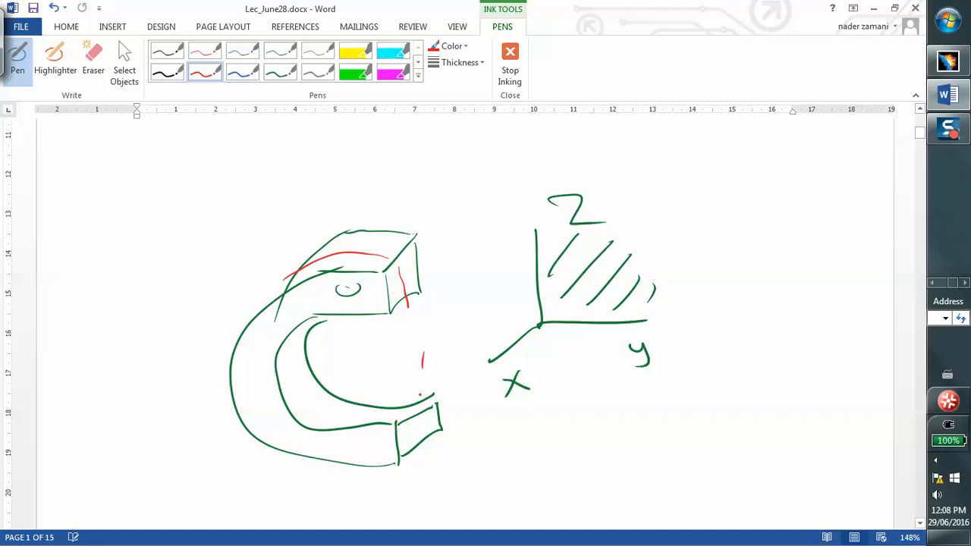
drag(311, 414, 421, 440)
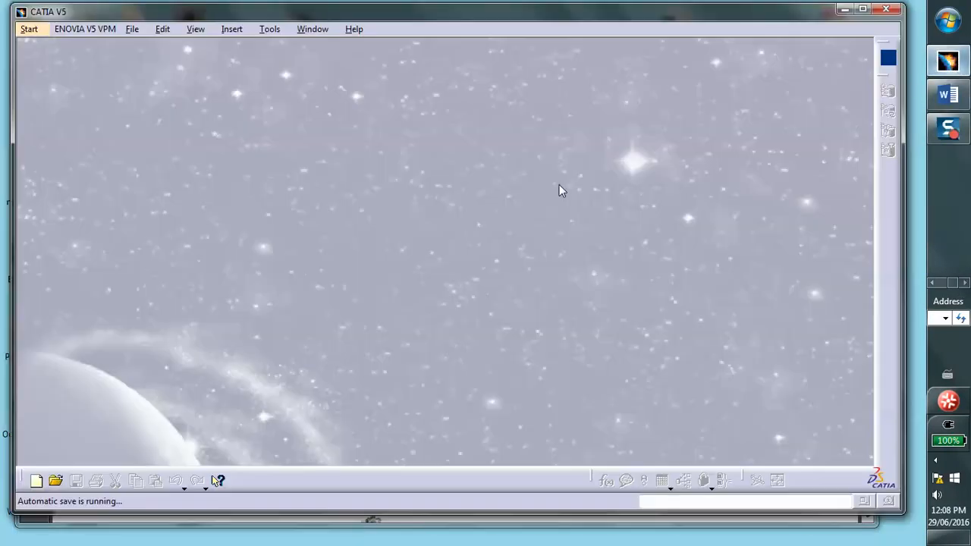
mouse_move(33, 471)
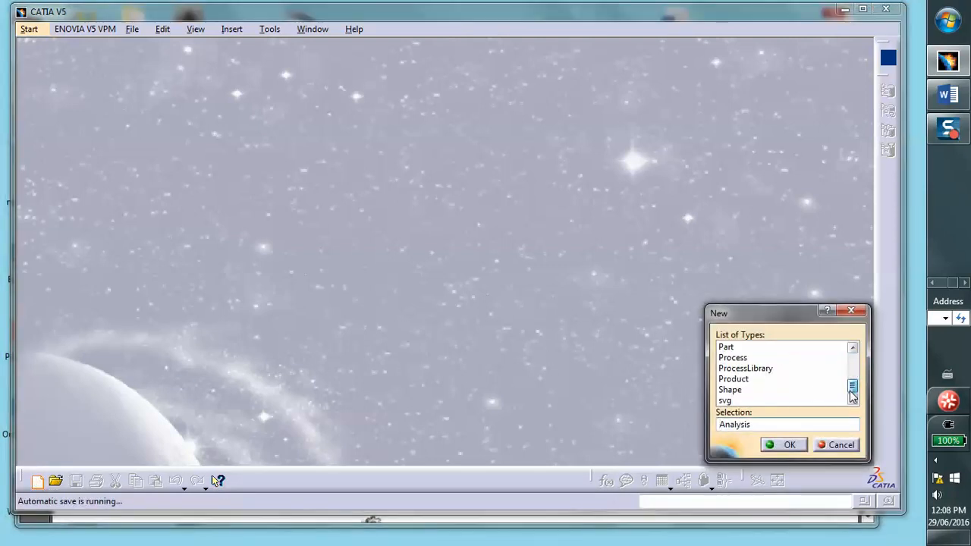
Create a new Part document, keeping the default name Part1
click(727, 347)
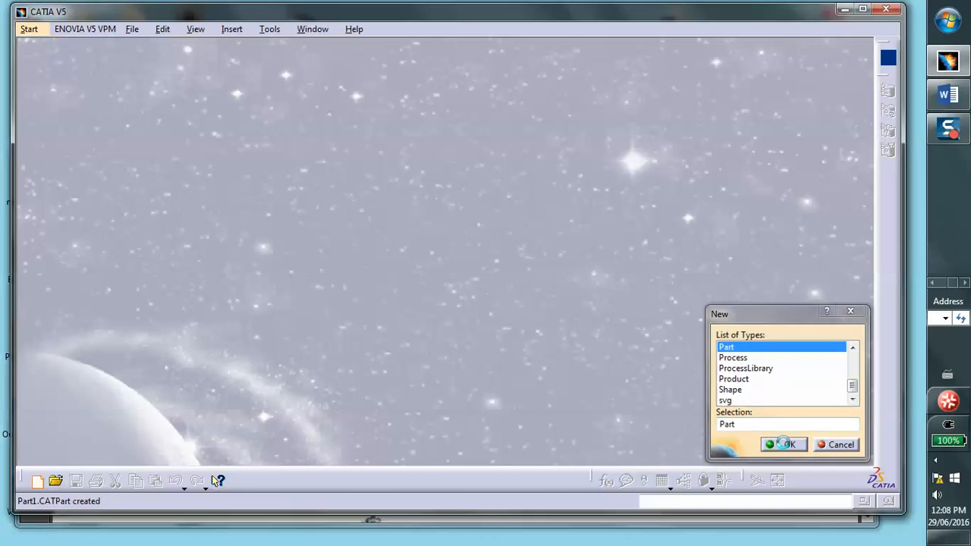
click(784, 445)
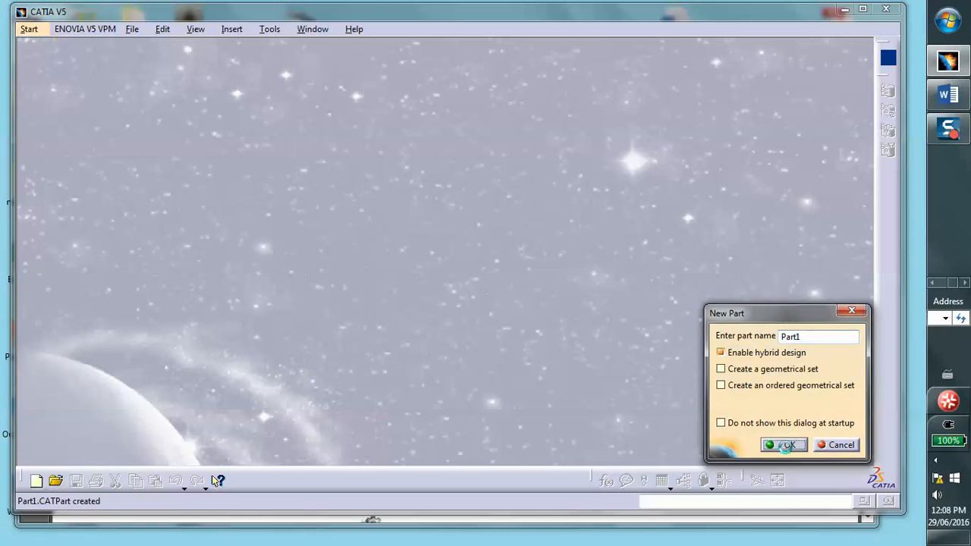
click(784, 445)
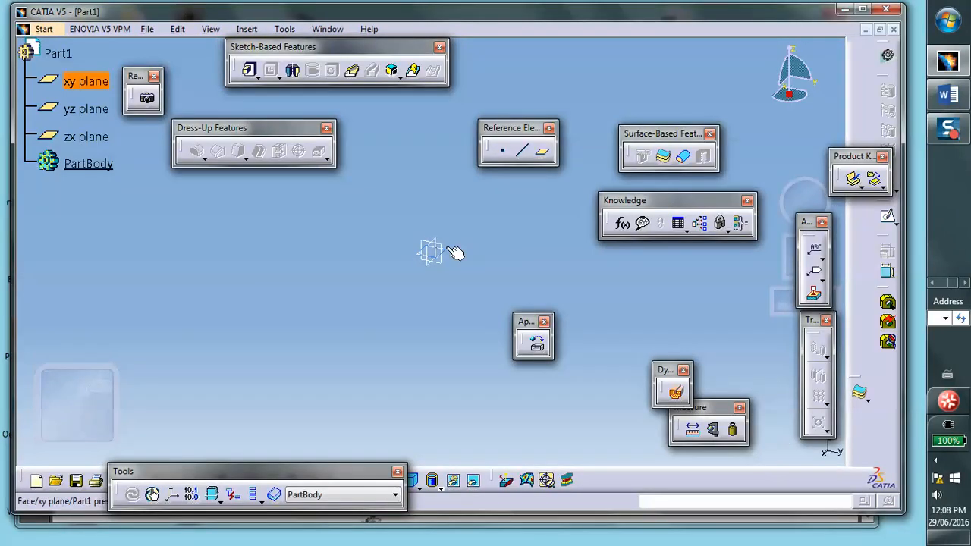
Sketch on the xy plane, drawing the profile's top line and large outer arc
click(85, 108)
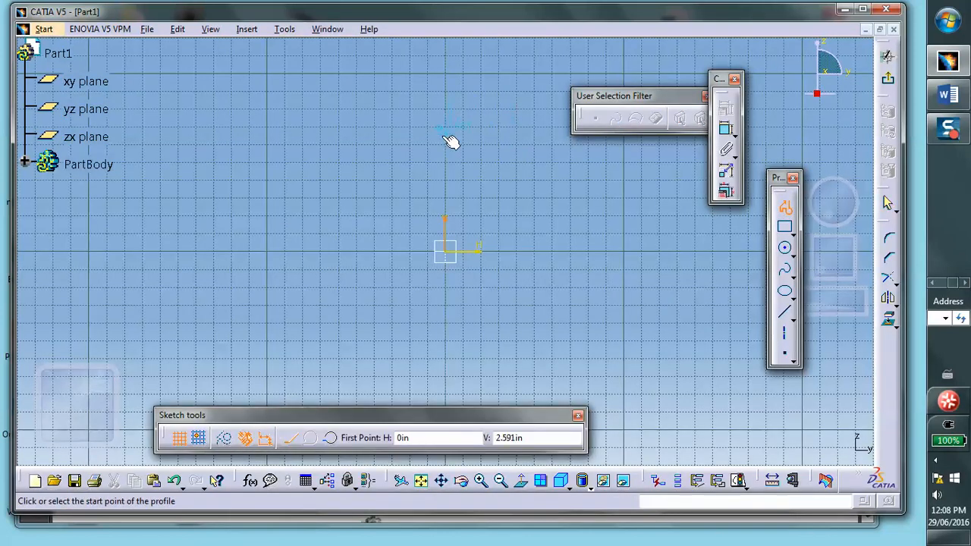
click(450, 129)
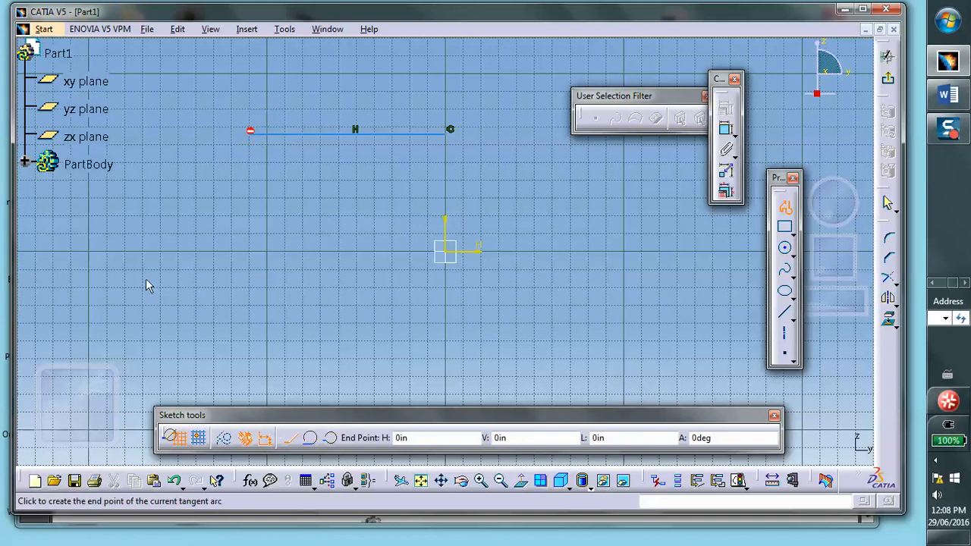
mouse_move(261, 384)
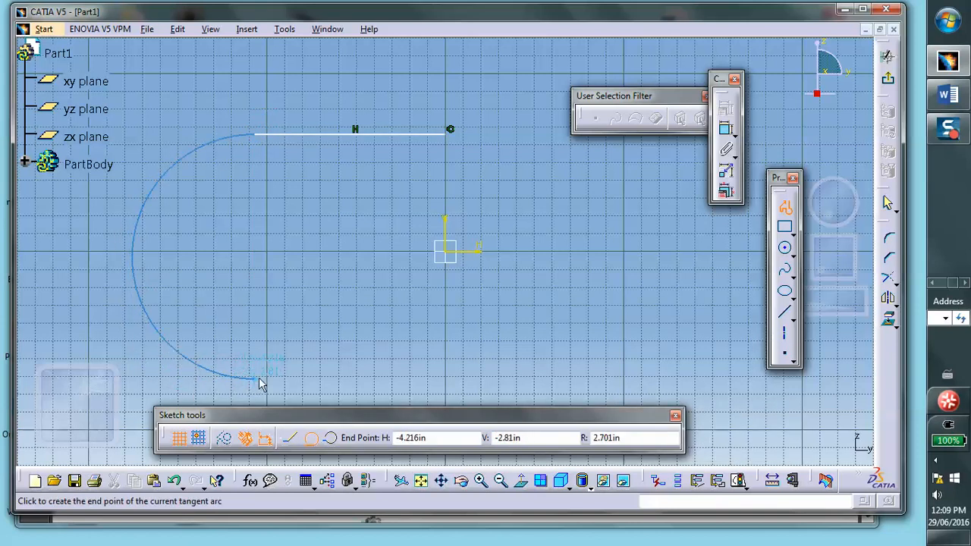
click(256, 379)
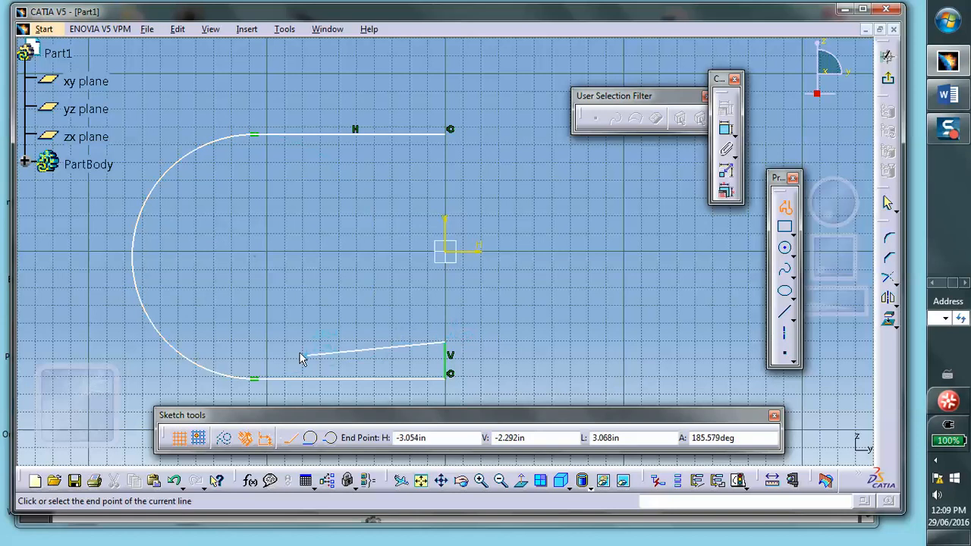
mouse_move(255, 341)
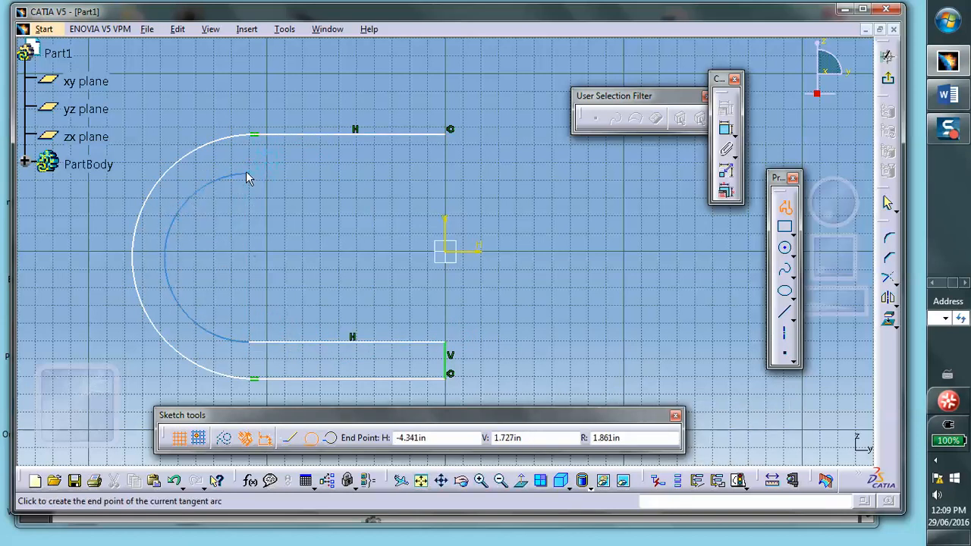
mouse_move(250, 175)
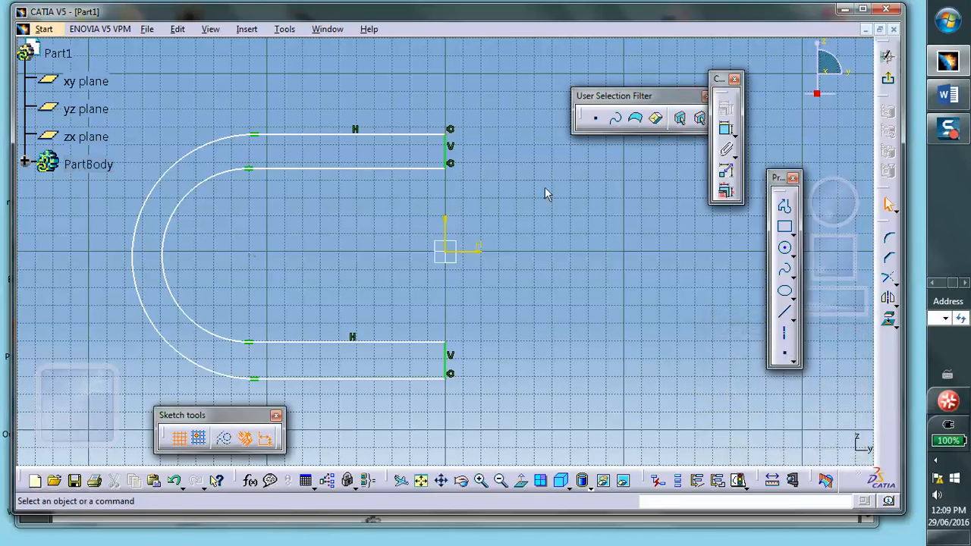
mouse_move(394, 346)
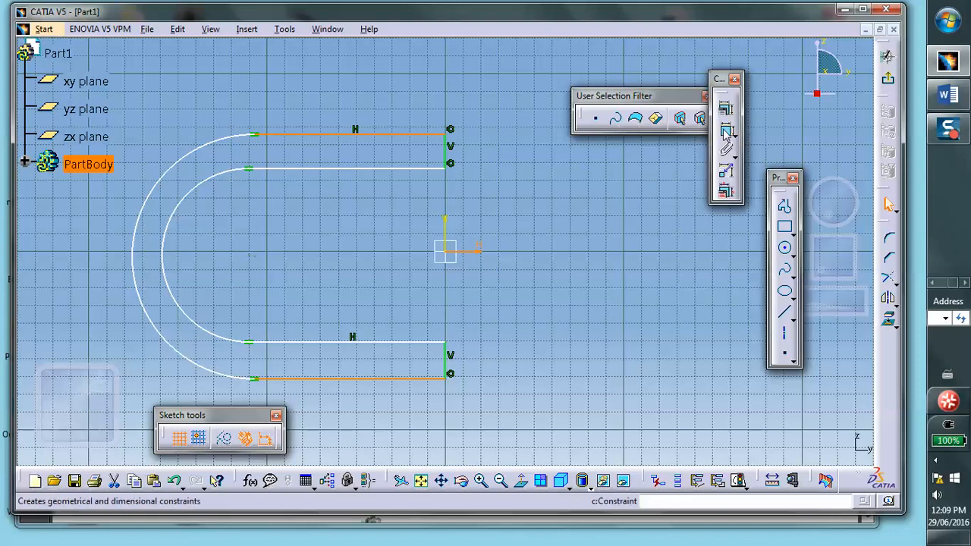
Constrain the selected outer and inner straight lines of the clamp profile
click(727, 129)
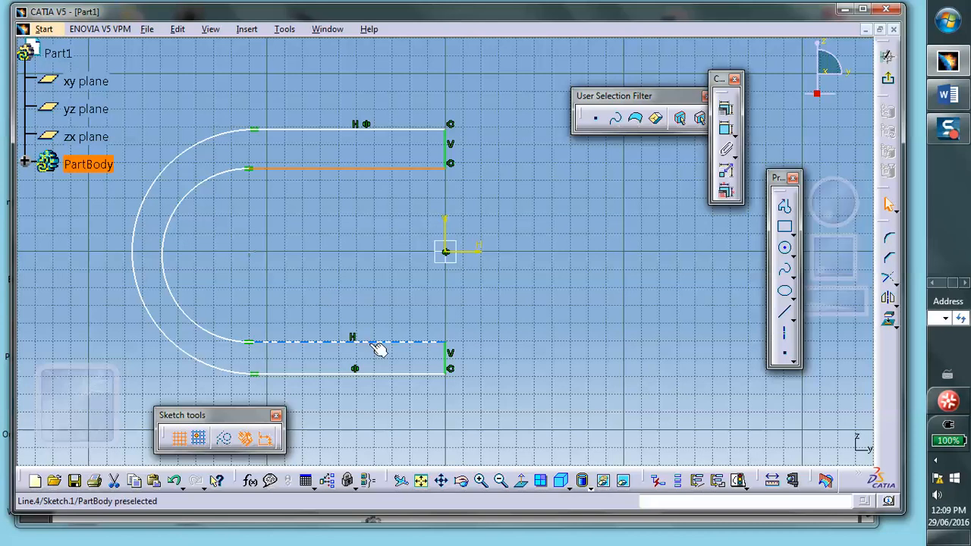
click(379, 344)
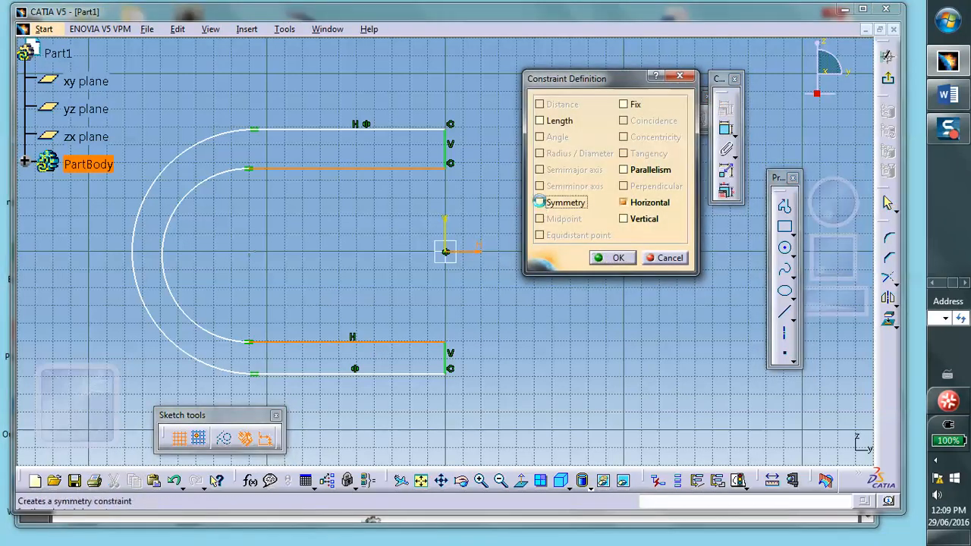
click(618, 257)
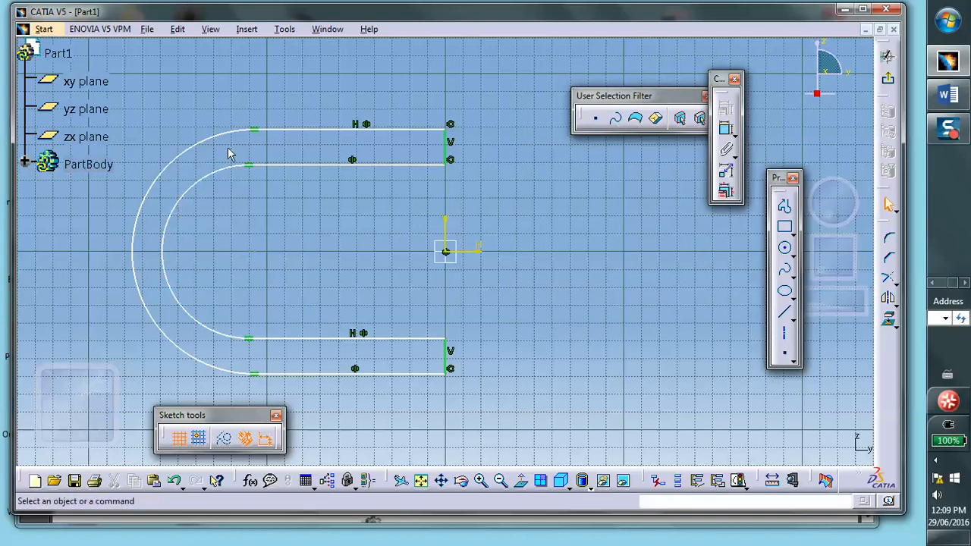
mouse_move(318, 166)
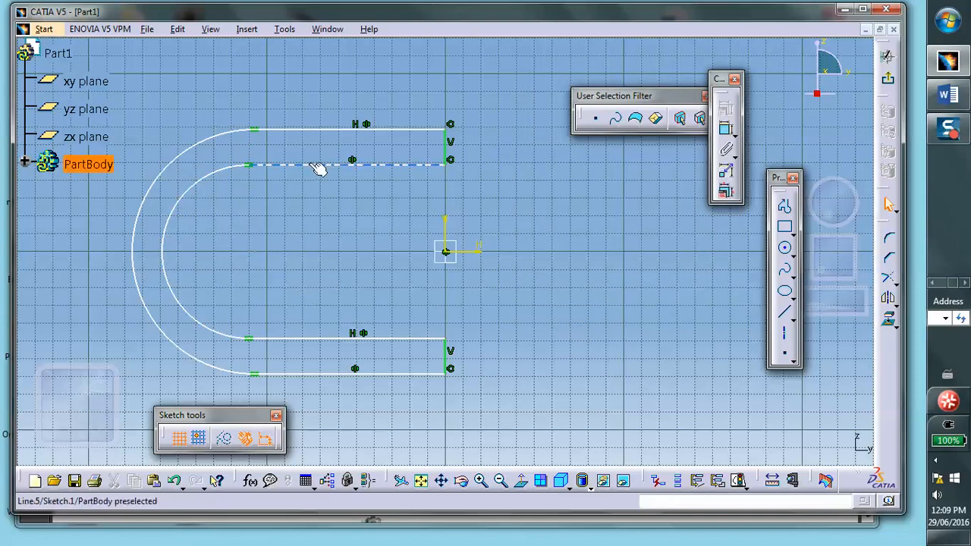
click(641, 206)
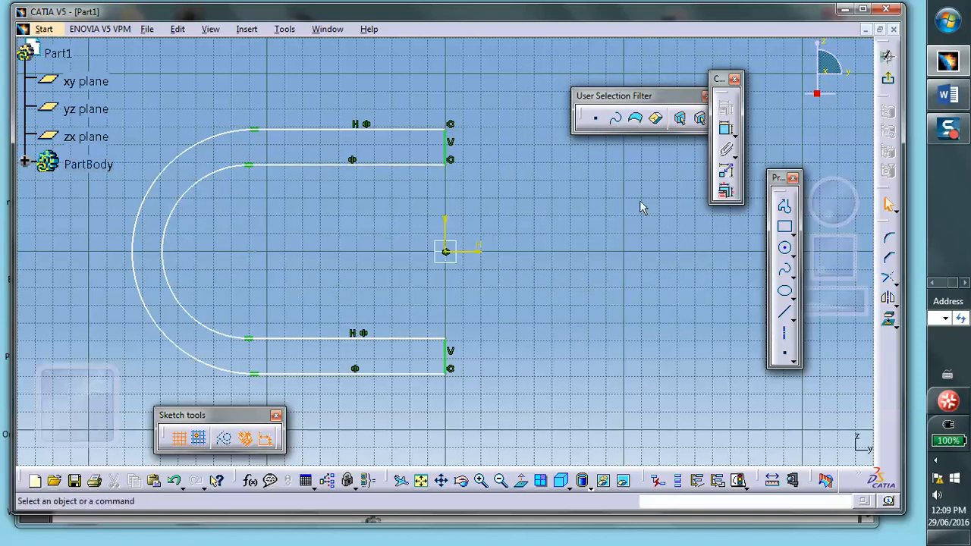
mouse_move(647, 214)
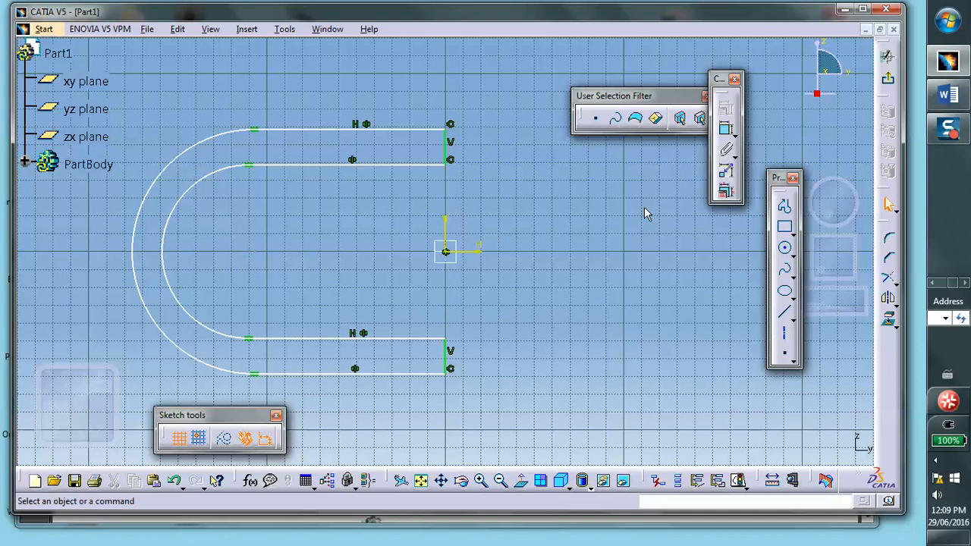
mouse_move(197, 211)
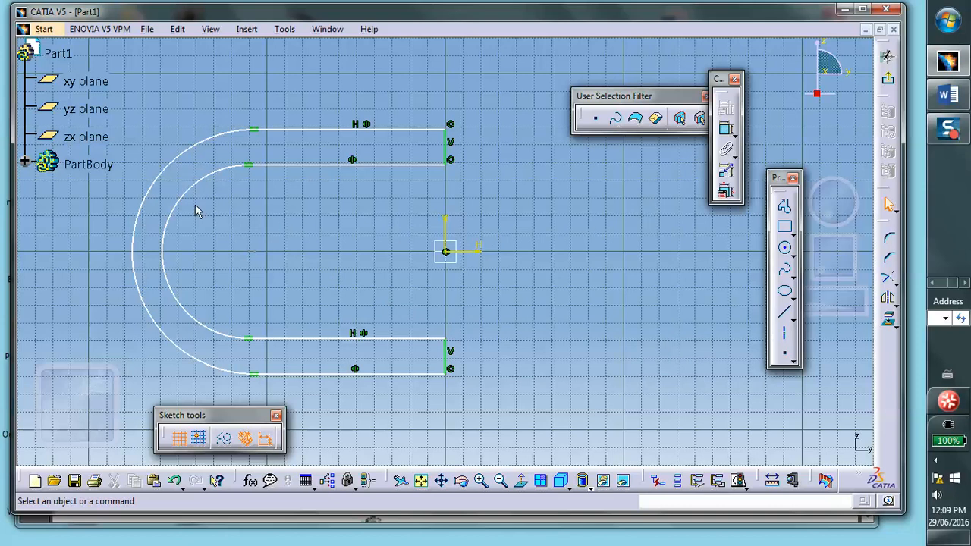
mouse_move(339, 219)
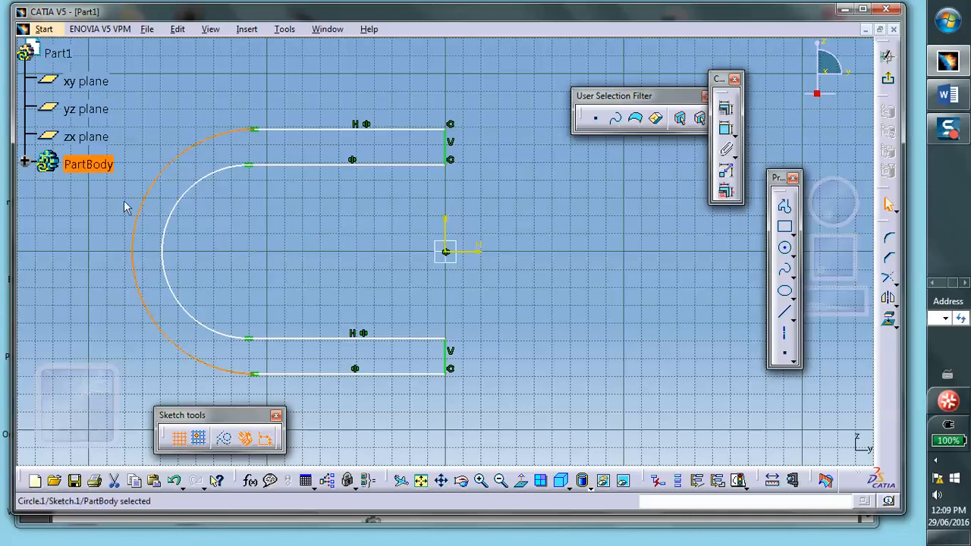
Make the inner and outer arcs concentric
click(173, 241)
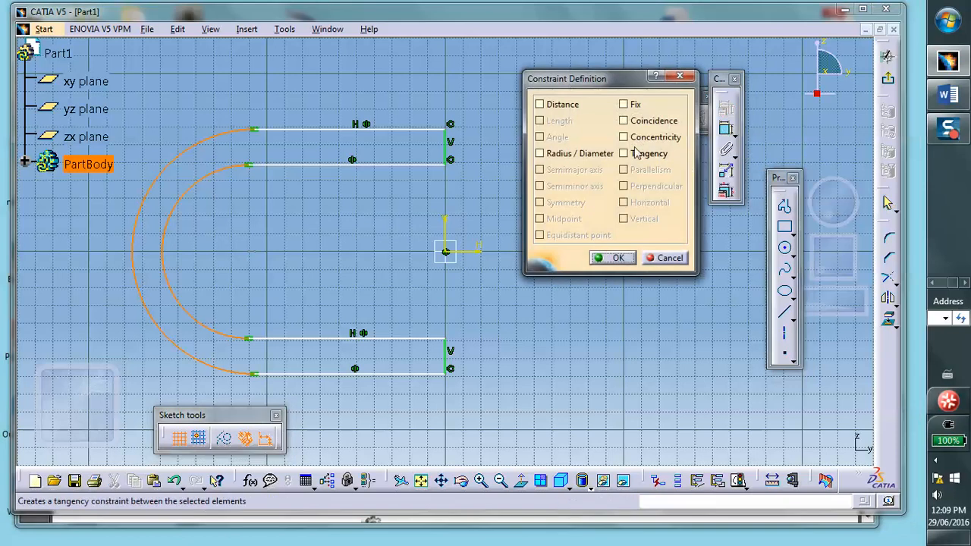
click(623, 138)
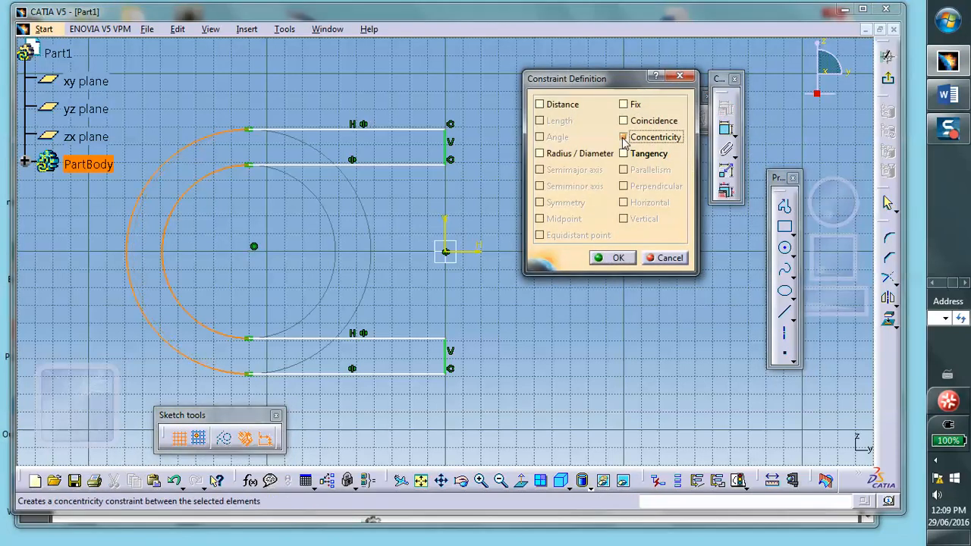
click(618, 257)
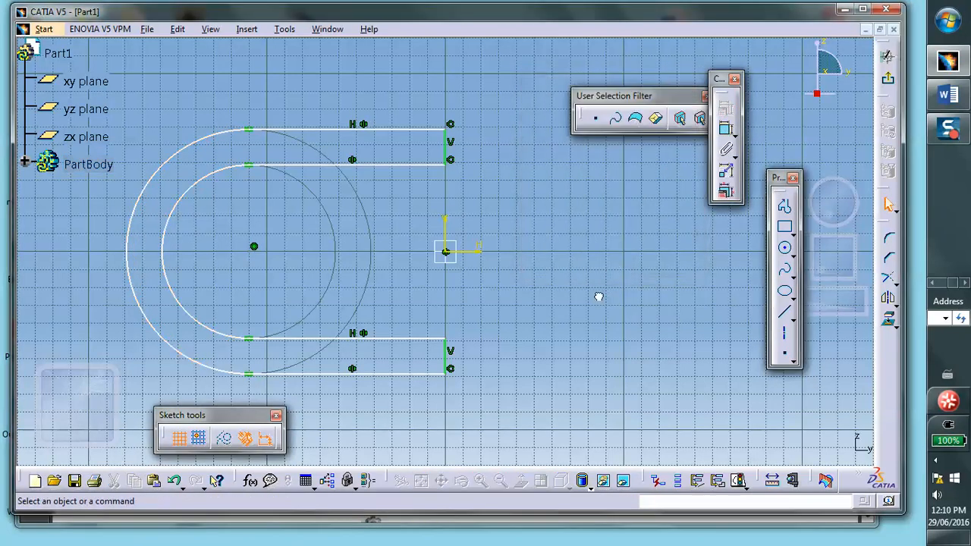
mouse_move(599, 299)
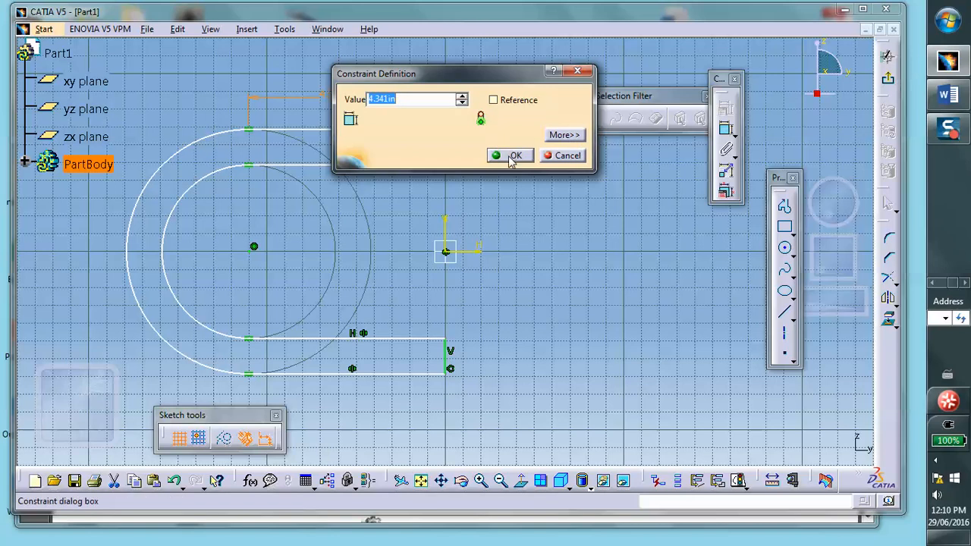
Dimension the arms at 4.341 in and draw a small hole circle near the upper arm's end
click(514, 156)
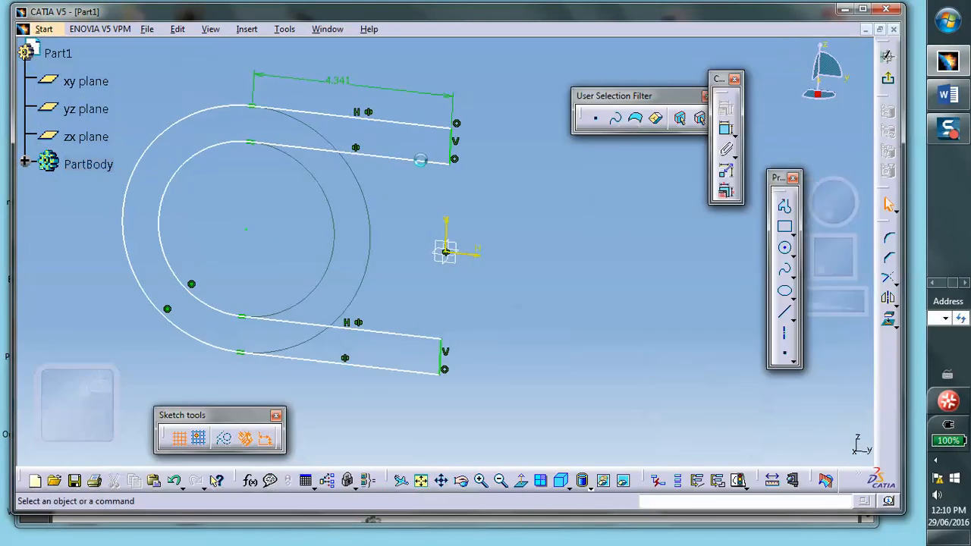
click(785, 251)
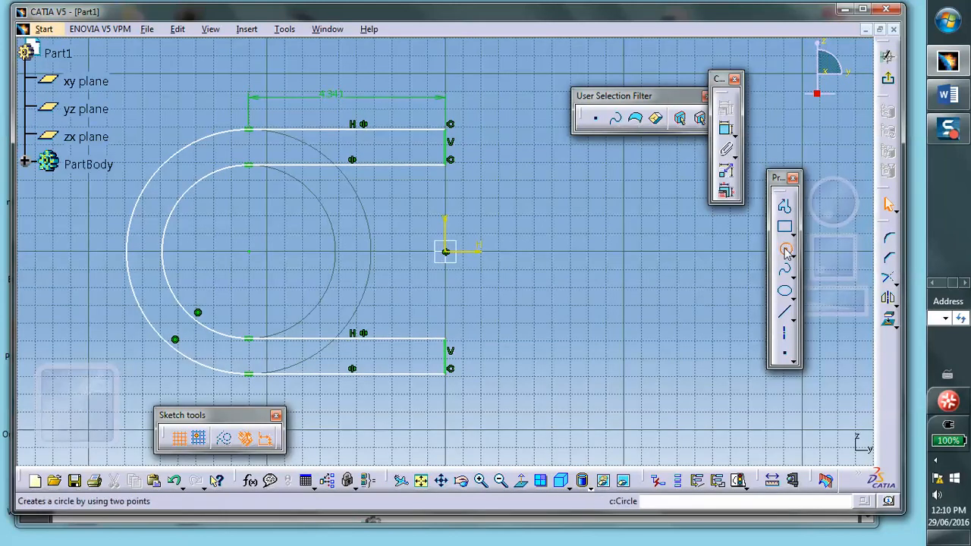
click(786, 249)
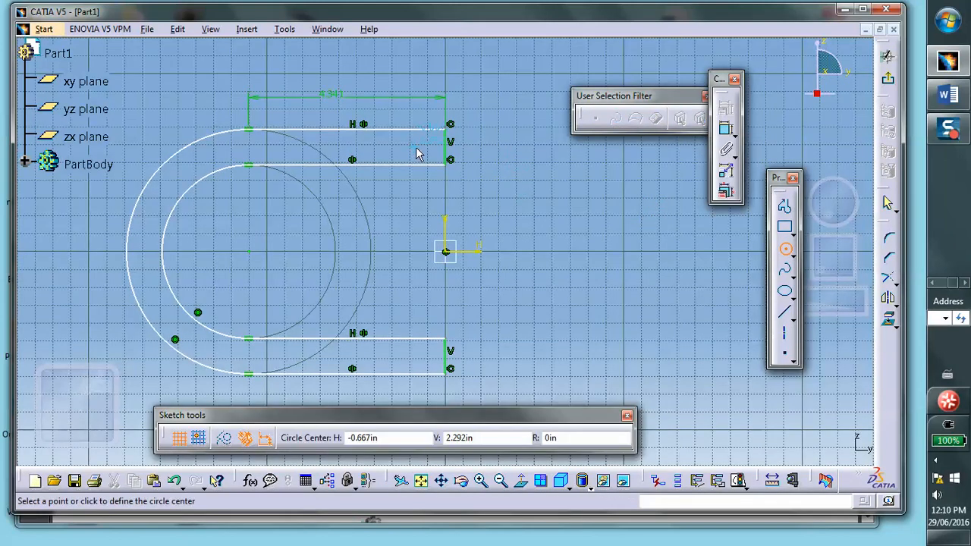
click(415, 147)
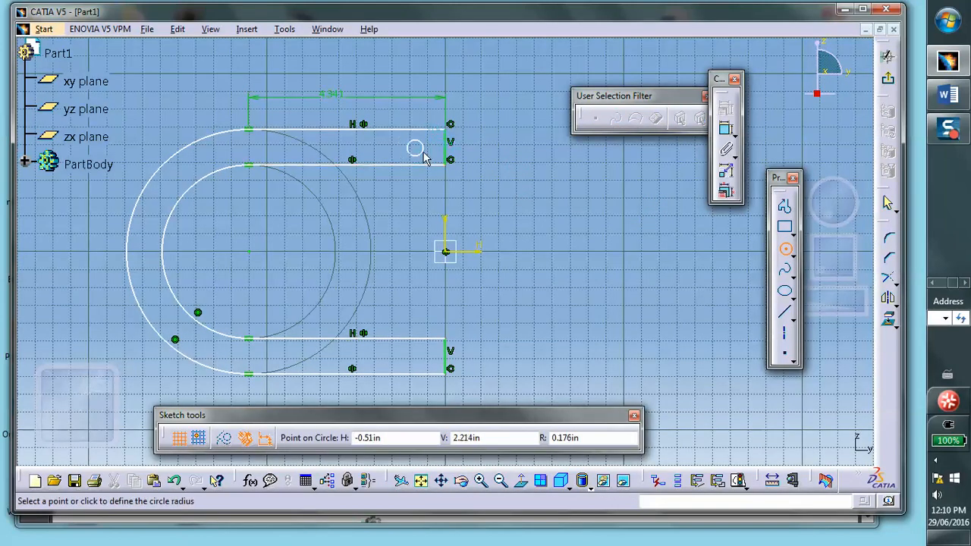
click(415, 146)
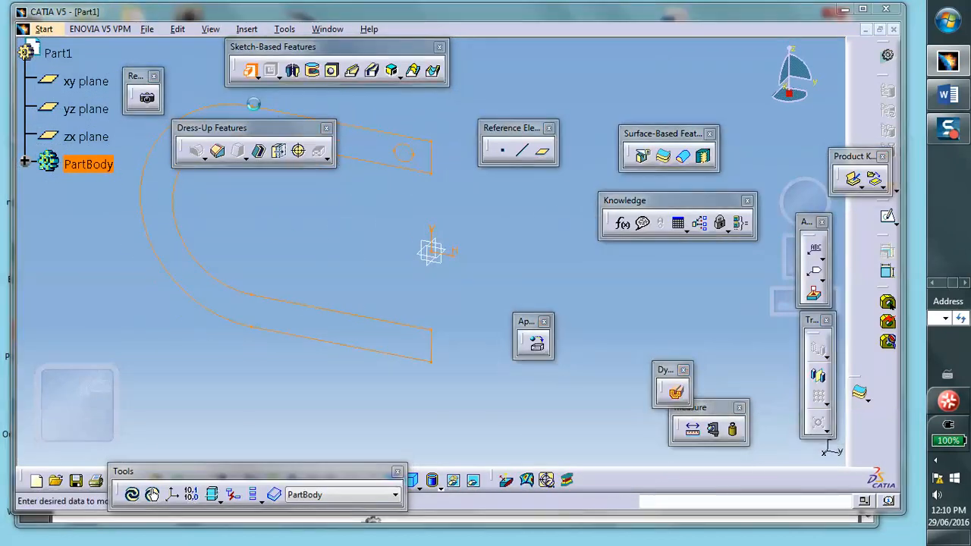
Pad the clamp profile 0.787 in with mirrored extent
click(250, 70)
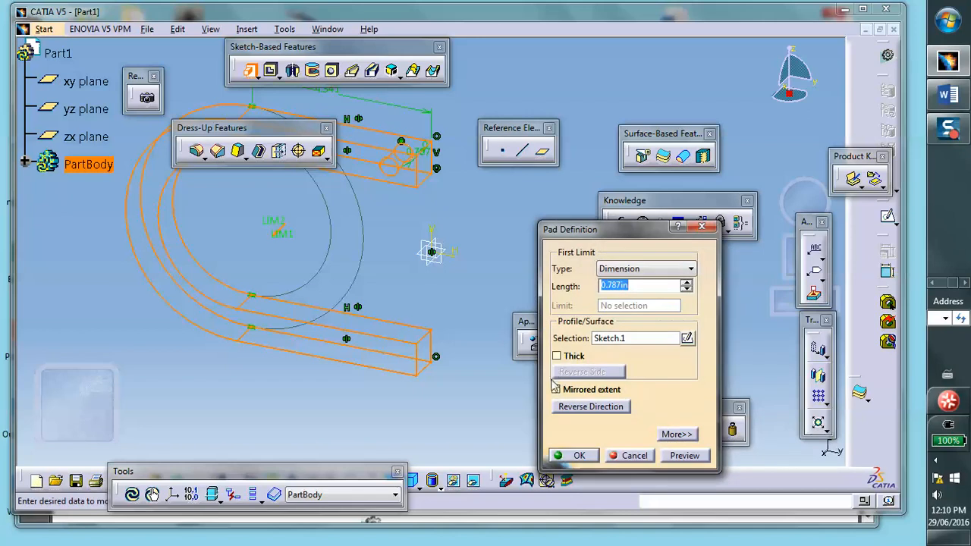
click(557, 390)
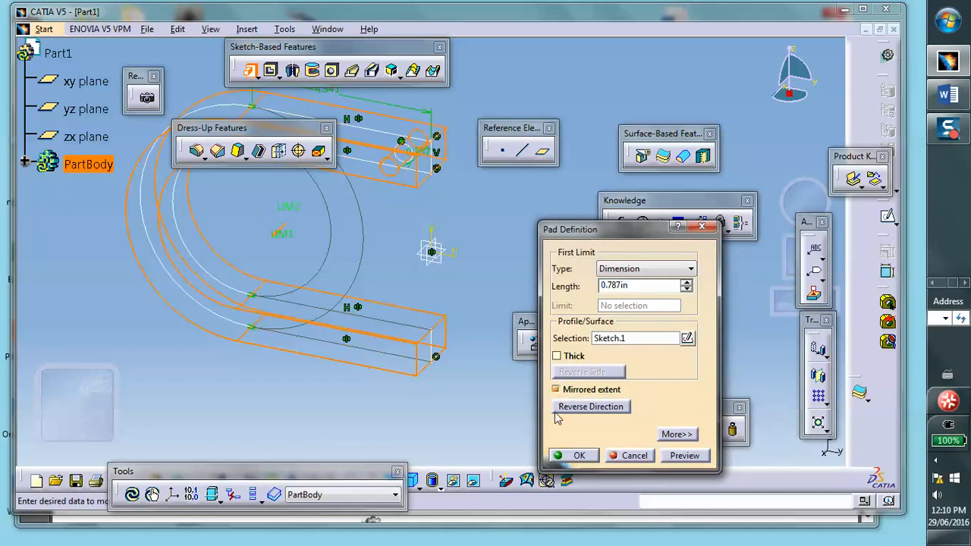
click(579, 455)
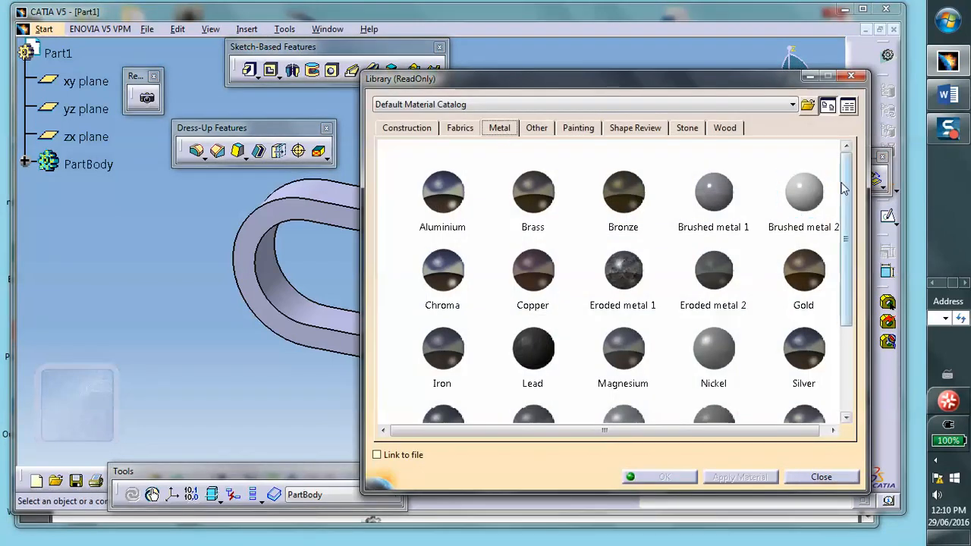
Apply Steel from the Material Library's metals to the clamp part
scroll(down, 3)
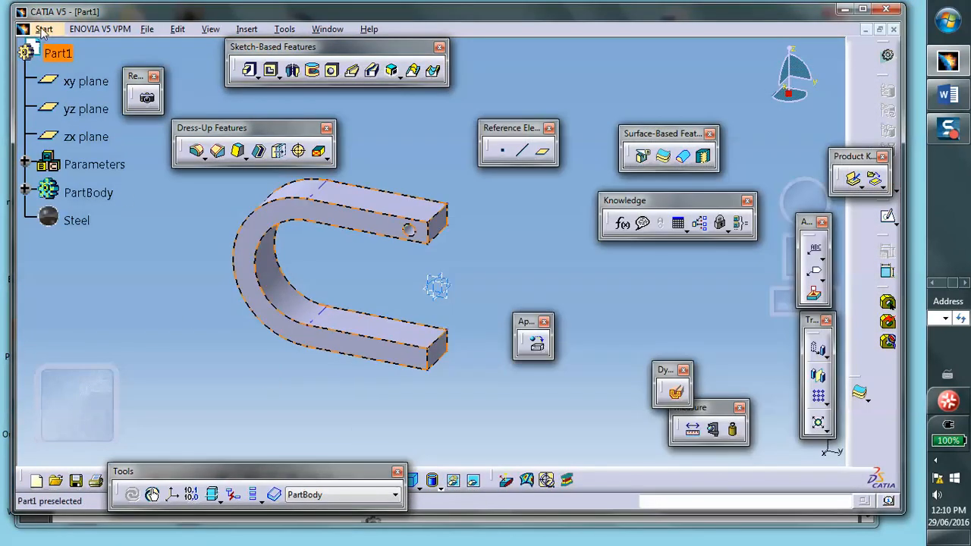
Switch to Generative Structural Analysis and create a Static Analysis case
click(43, 28)
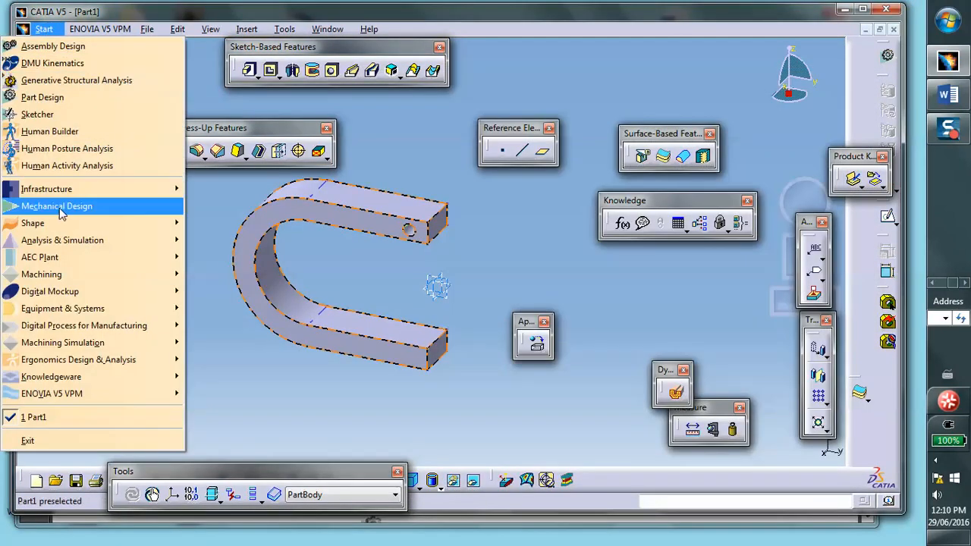
click(56, 206)
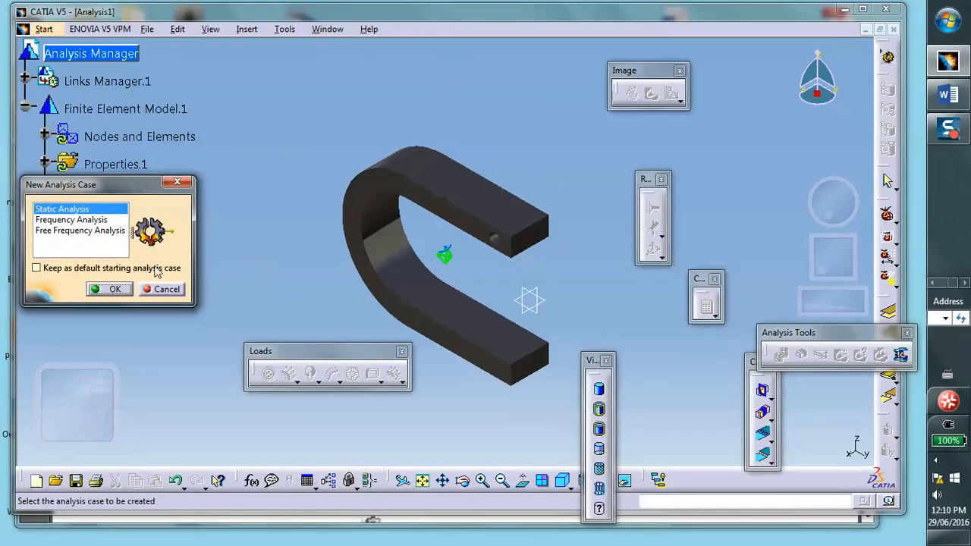
click(115, 289)
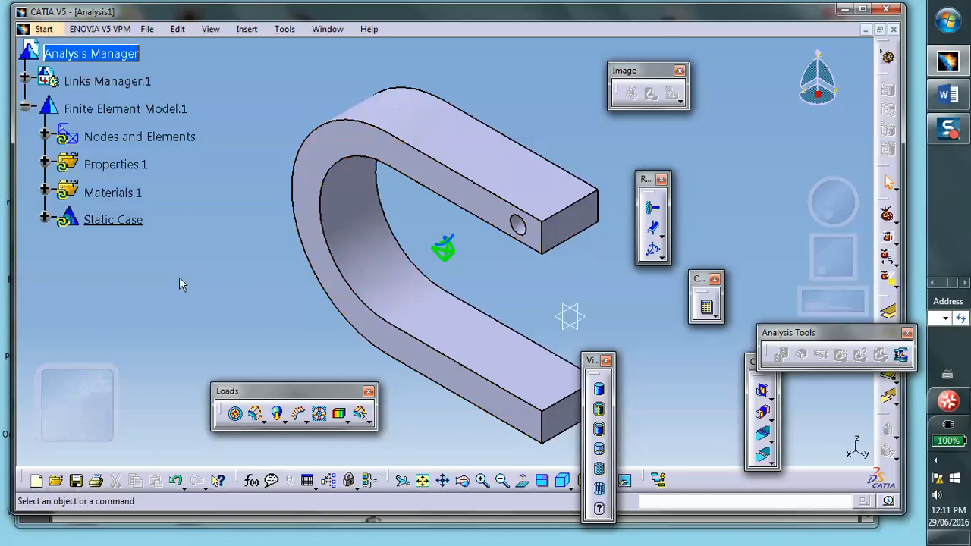
mouse_move(275, 230)
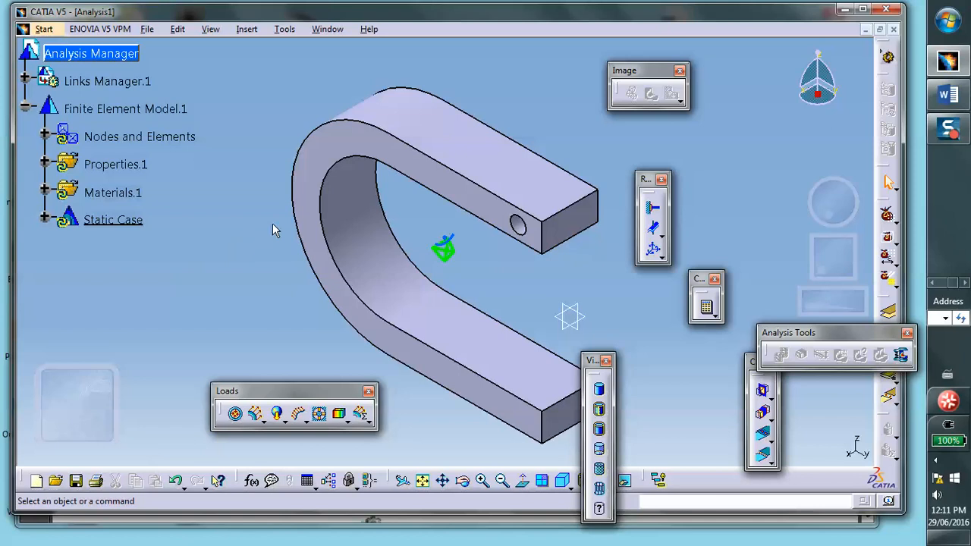
mouse_move(377, 215)
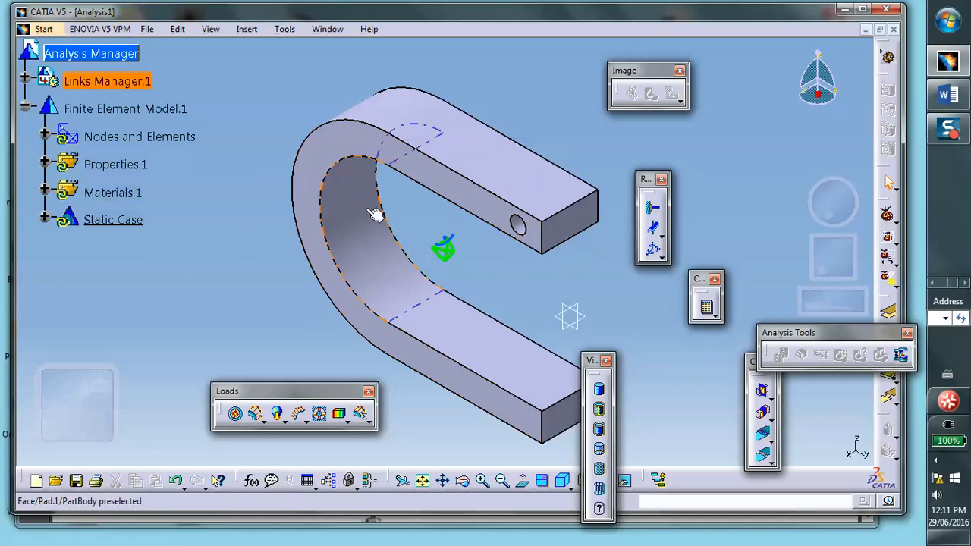
mouse_move(350, 211)
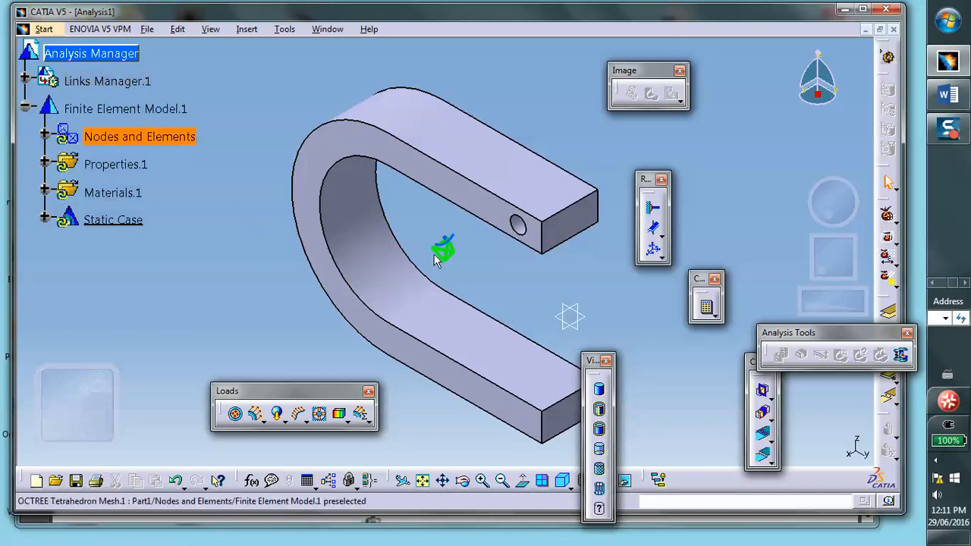
mouse_move(444, 254)
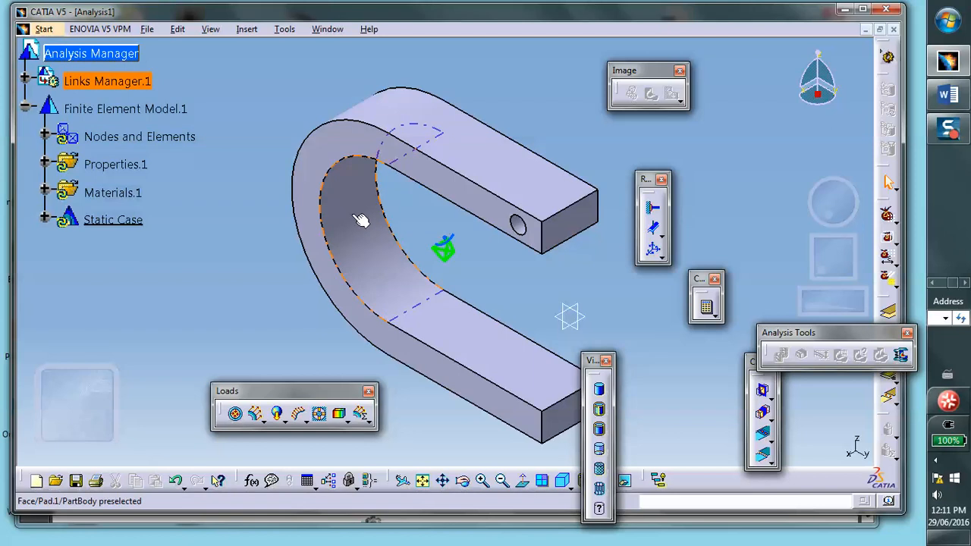
mouse_move(393, 231)
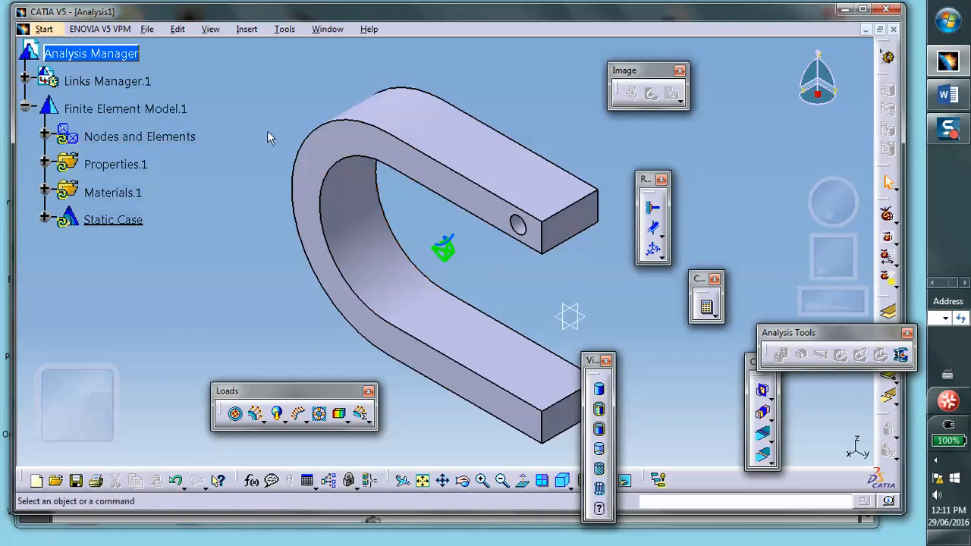
mouse_move(218, 74)
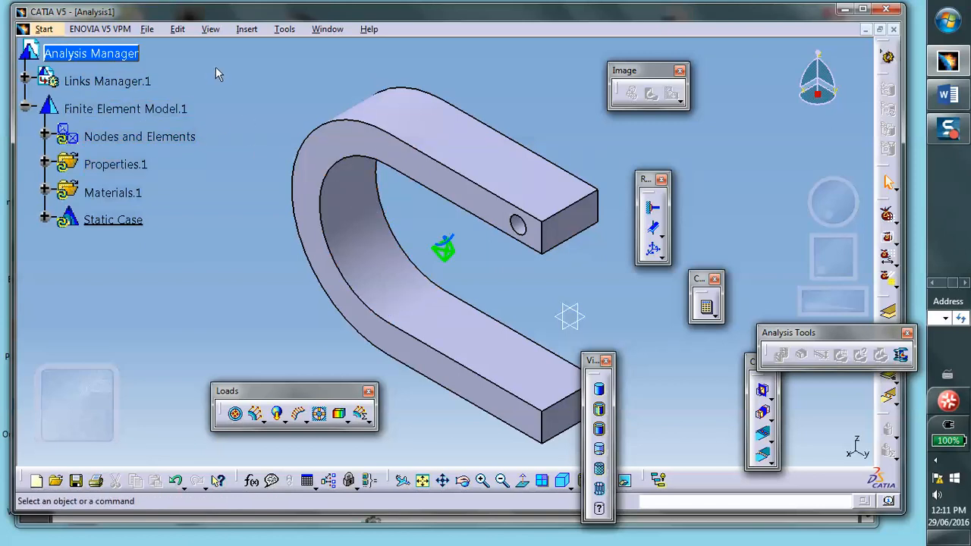
mouse_move(717, 223)
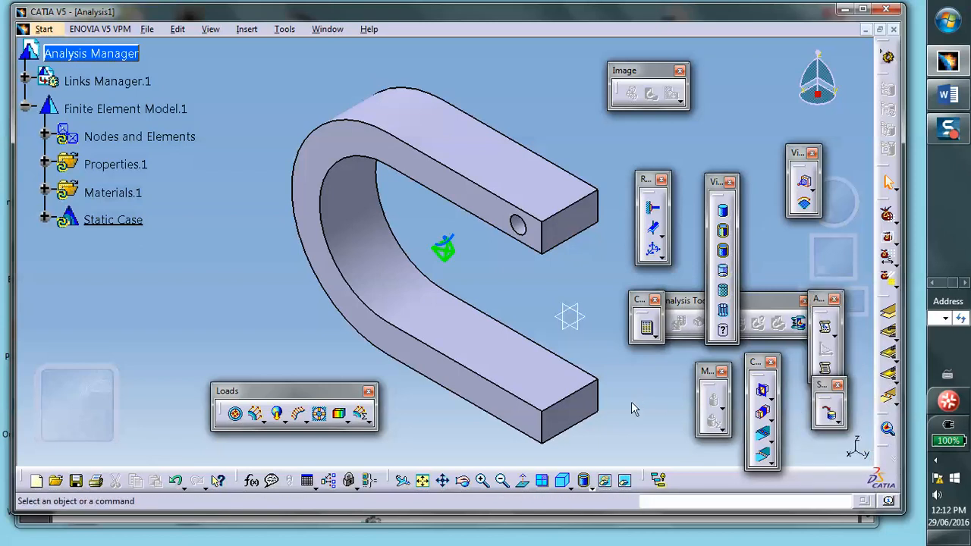
mouse_move(282, 199)
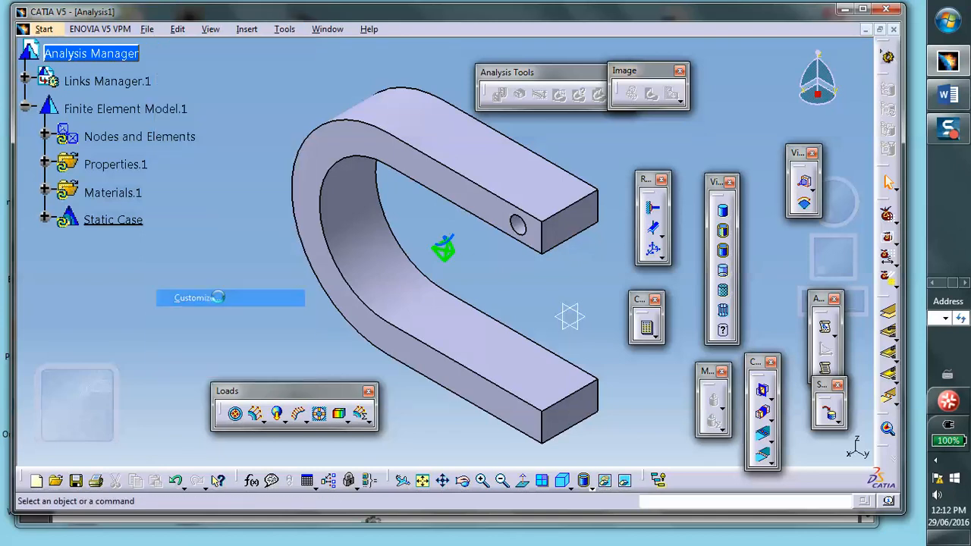
Restore the contents of all toolbars from the Customize settings
click(196, 297)
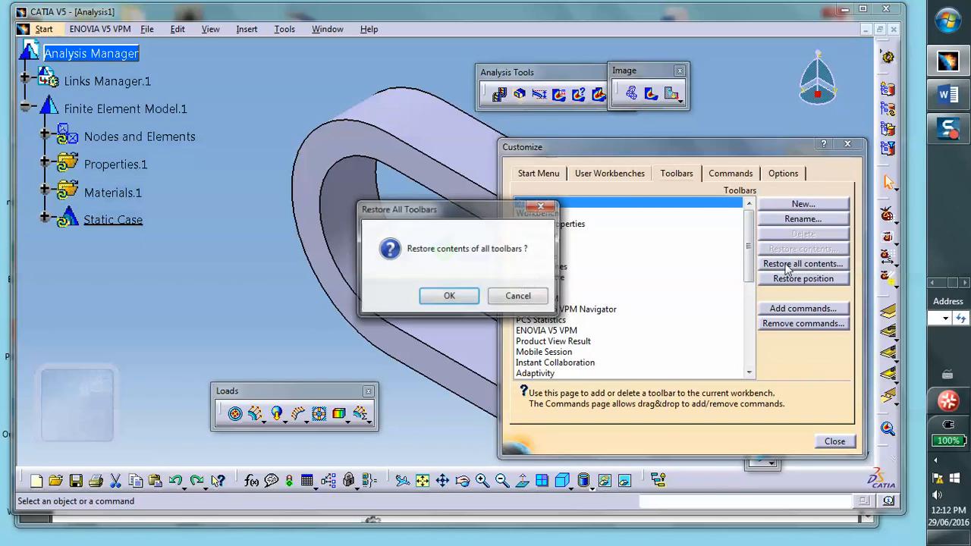
click(449, 295)
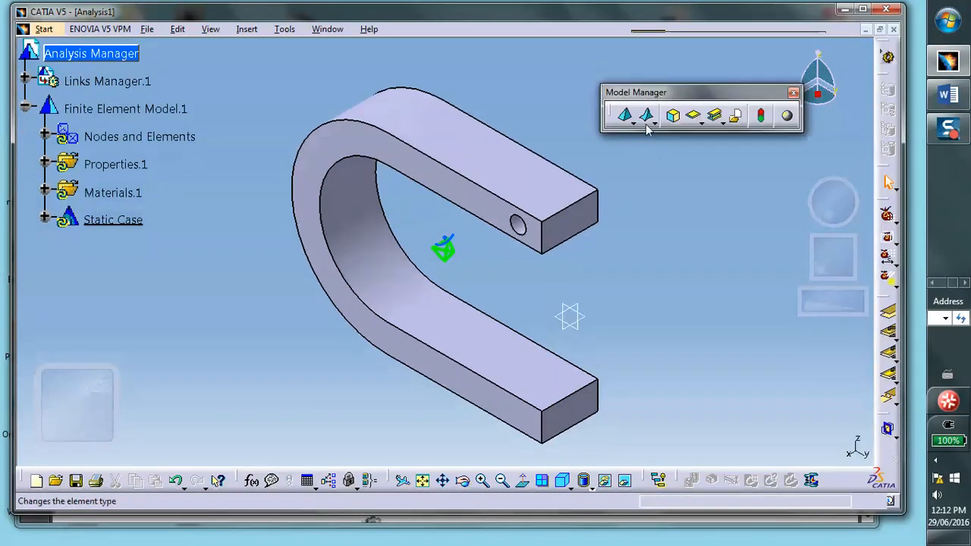
Assign a local mesh size of 0.2 to the pin hole's inner curved face
click(647, 116)
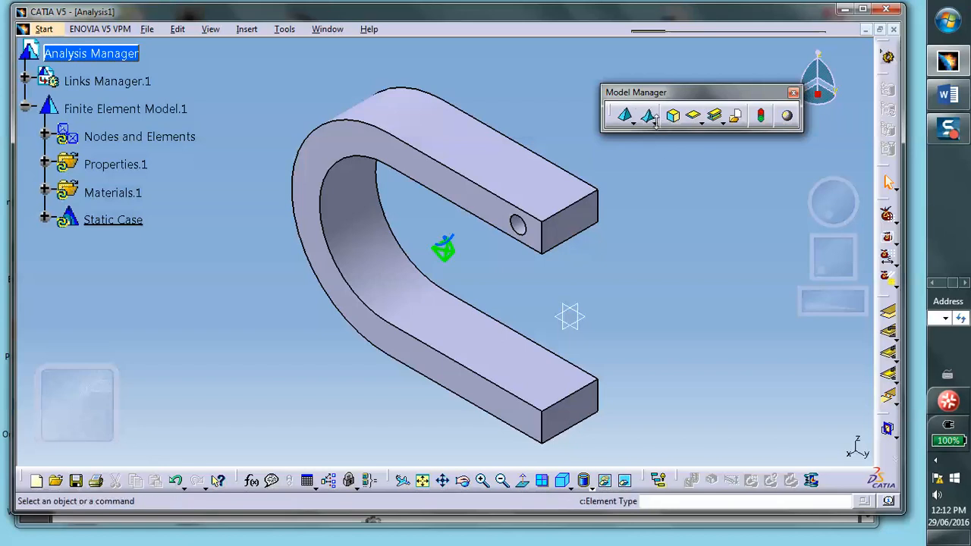
click(647, 115)
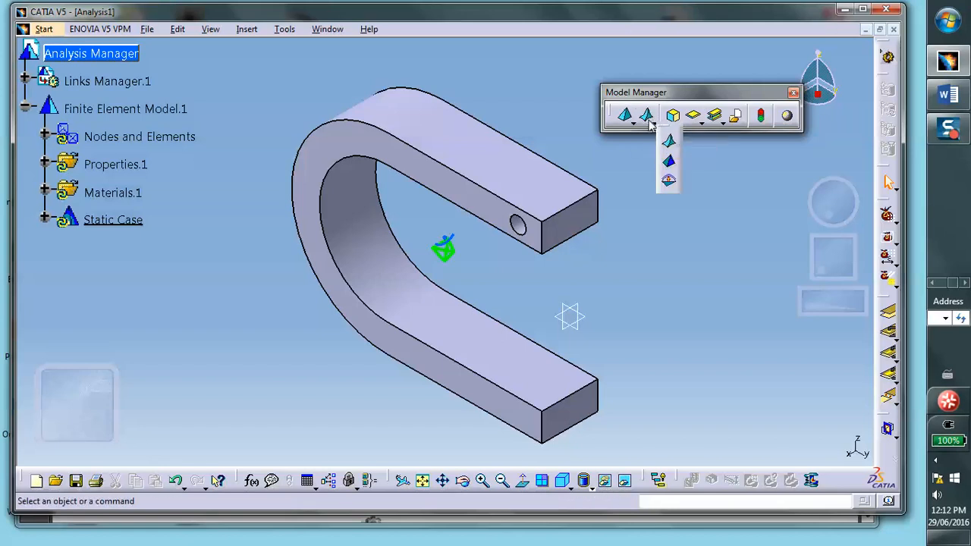
mouse_move(670, 181)
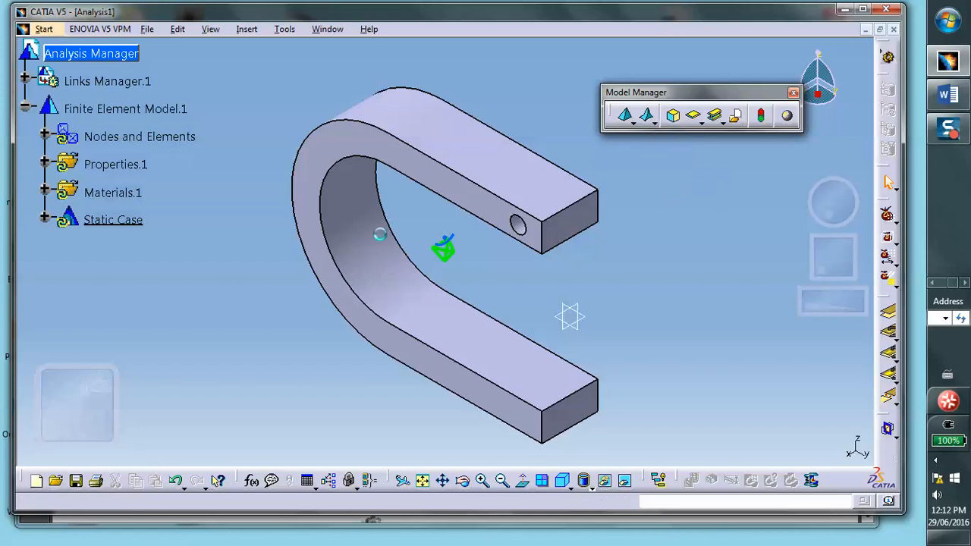
click(647, 116)
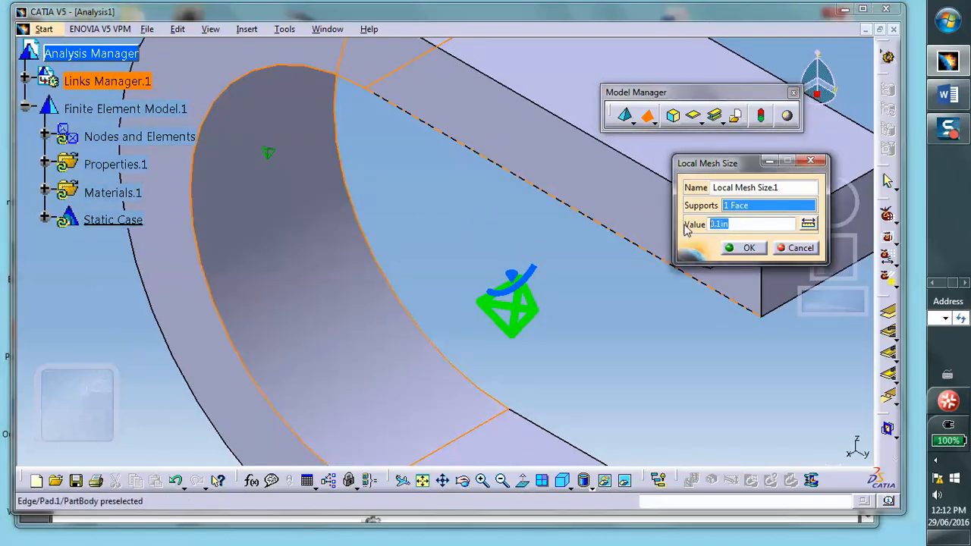
text(.2)
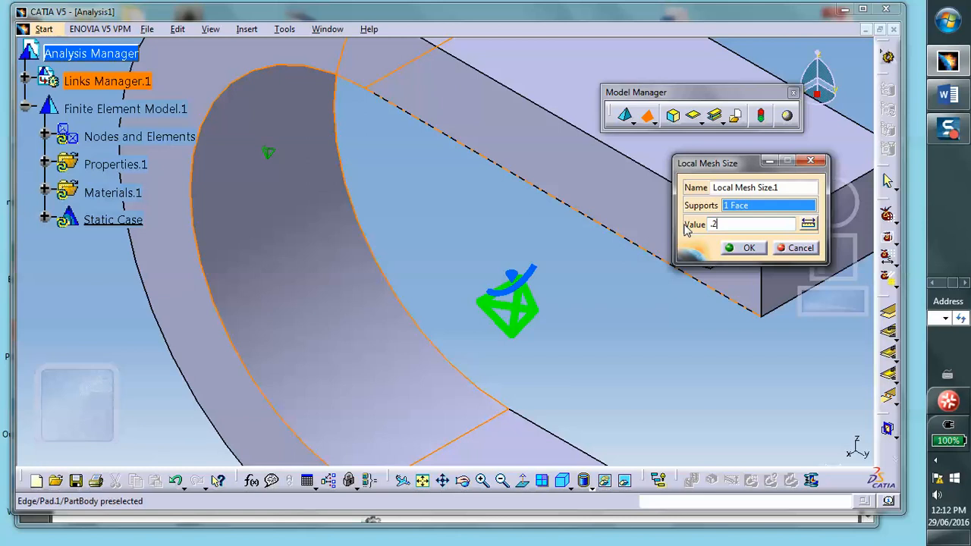
click(749, 247)
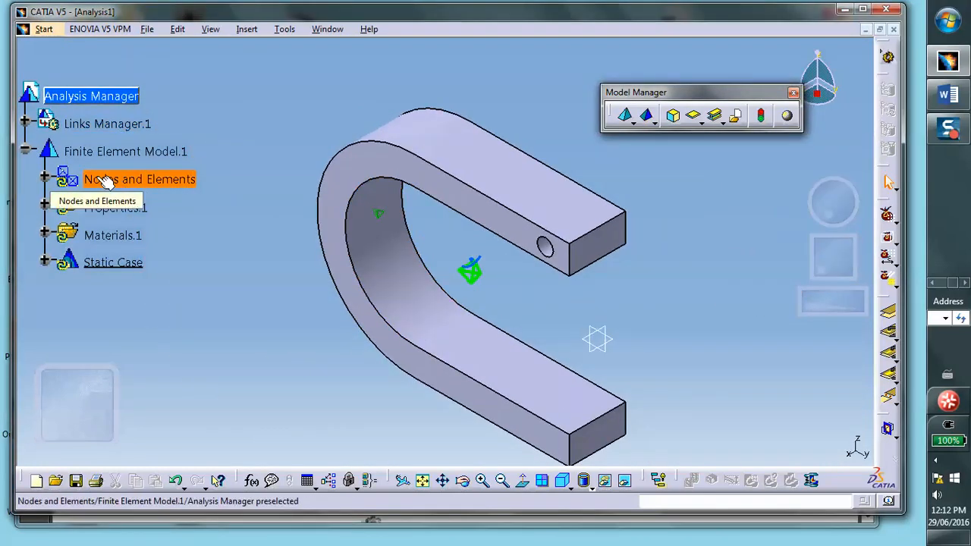
Update the clamp's tetrahedral mesh, then deactivate the Mesh.1 image to show the plain solid
double_click(140, 179)
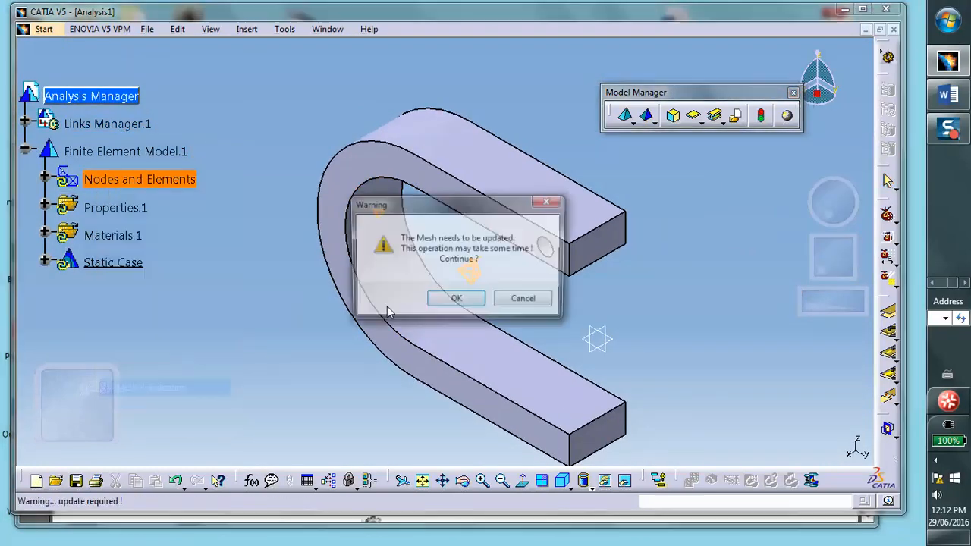
click(456, 298)
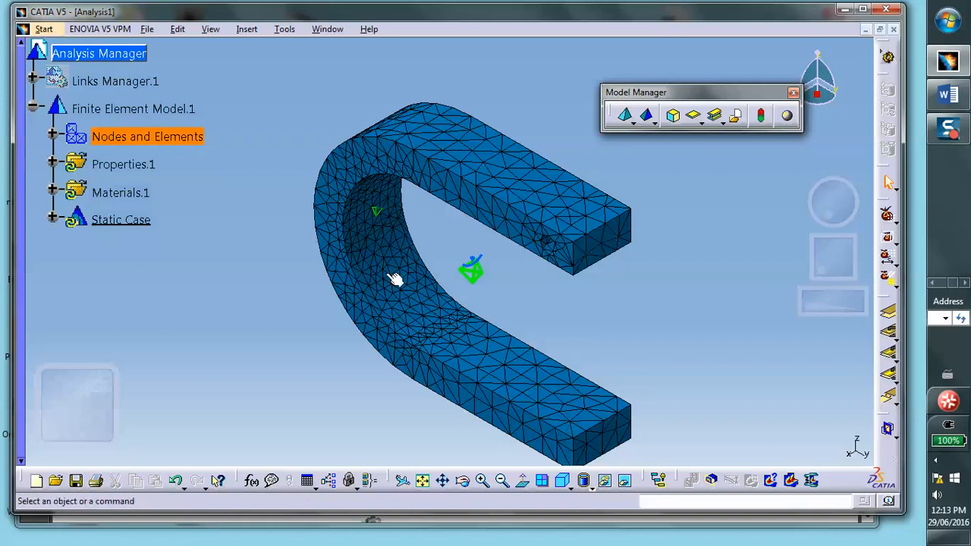
click(54, 136)
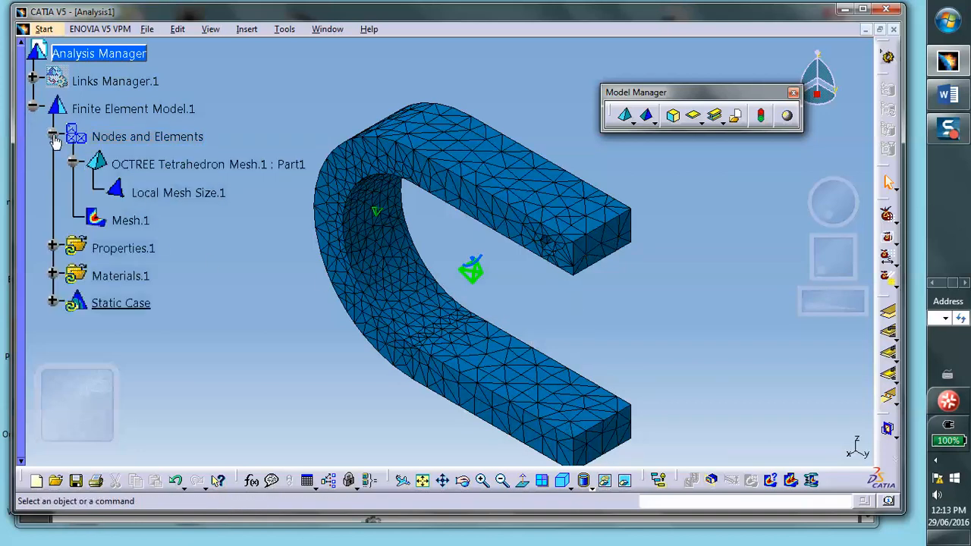
right_click(131, 220)
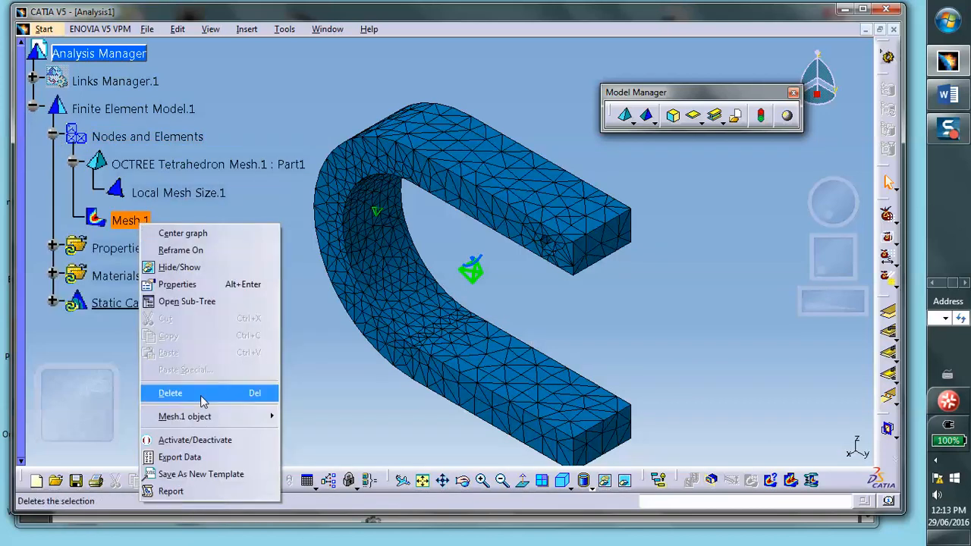
mouse_move(224, 444)
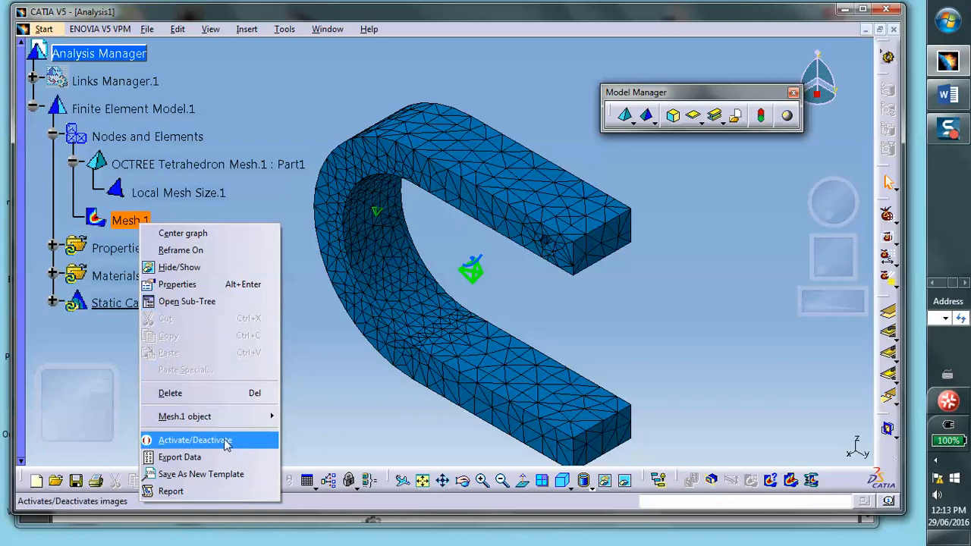
click(195, 440)
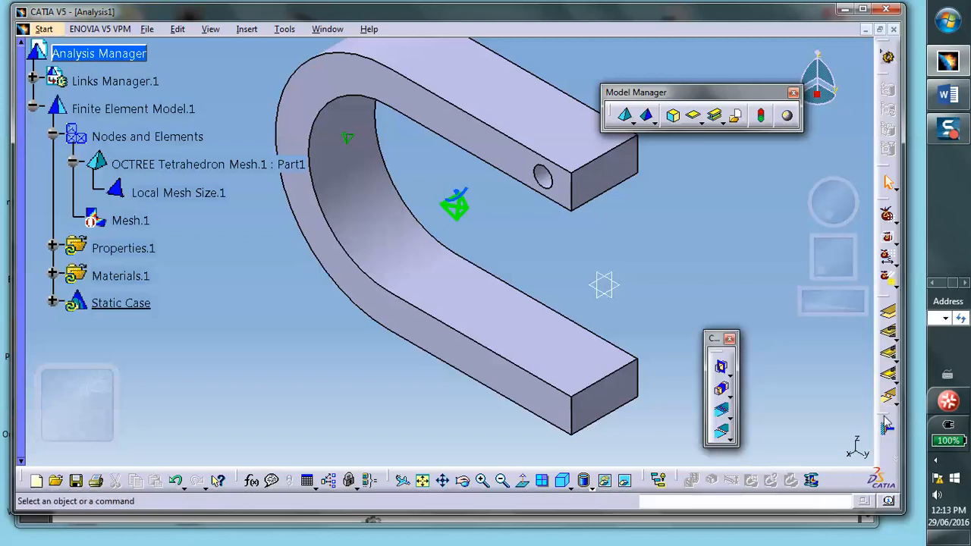
Apply a clamp restraint to the pin hole's inner face, orbiting to verify the selection
click(121, 303)
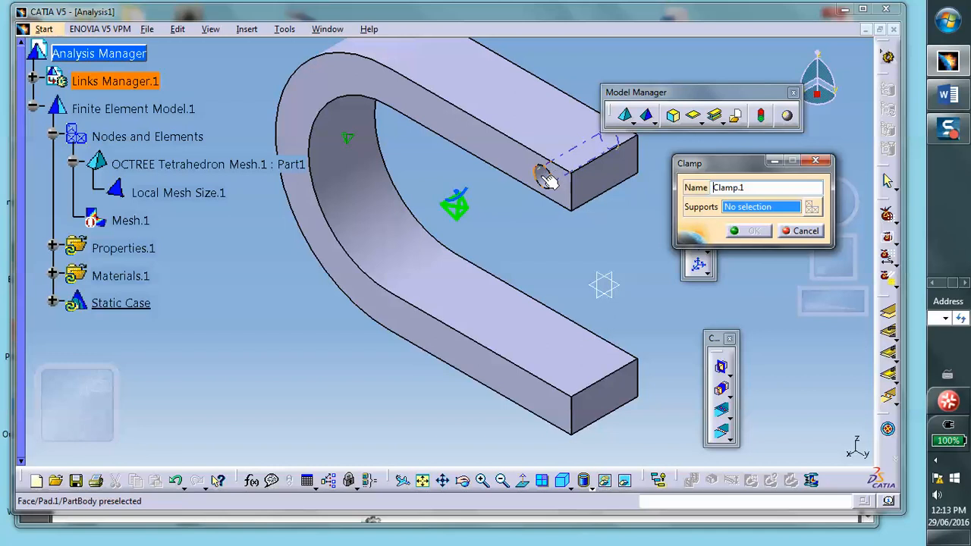
click(557, 148)
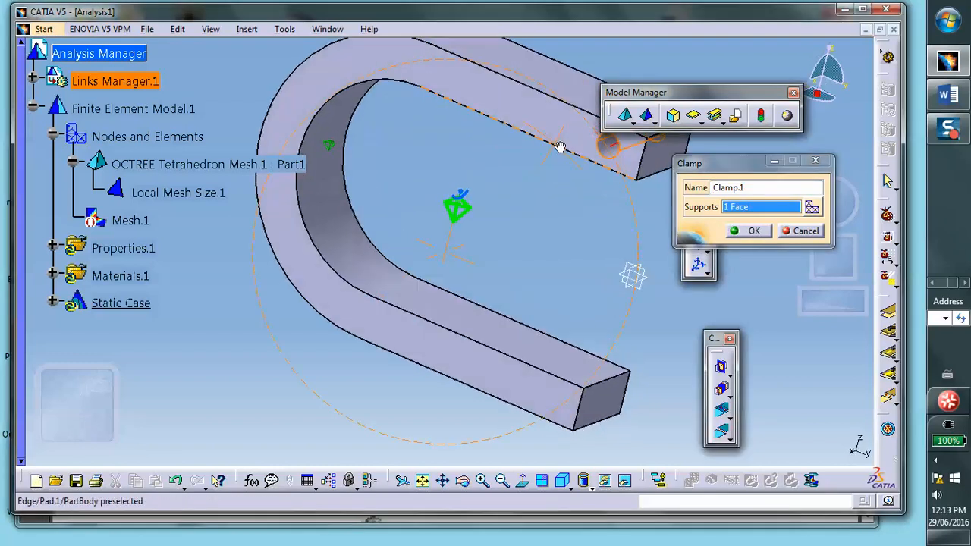
drag(561, 148, 543, 179)
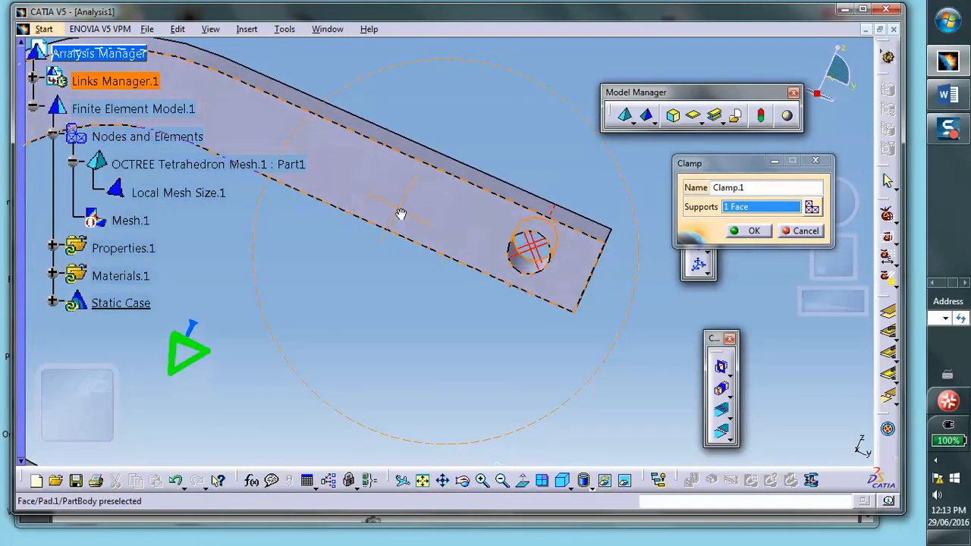
drag(402, 212, 327, 285)
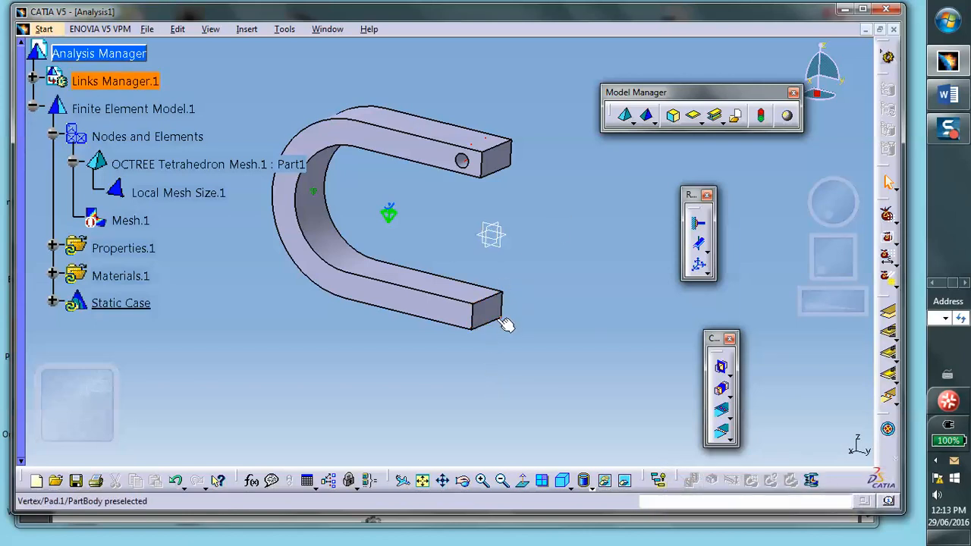
mouse_move(493, 312)
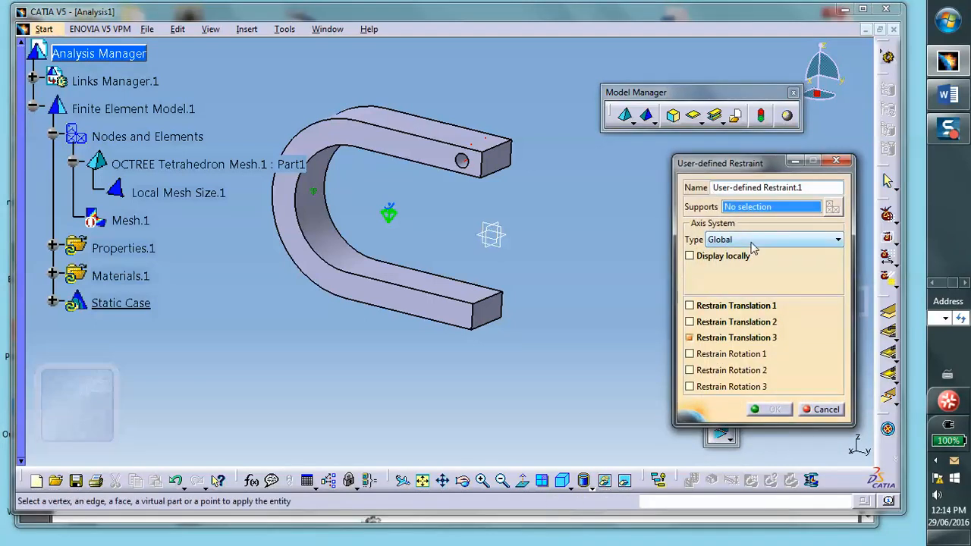
Pick the lower arm's end face as support for the translation-3 restraint
click(481, 311)
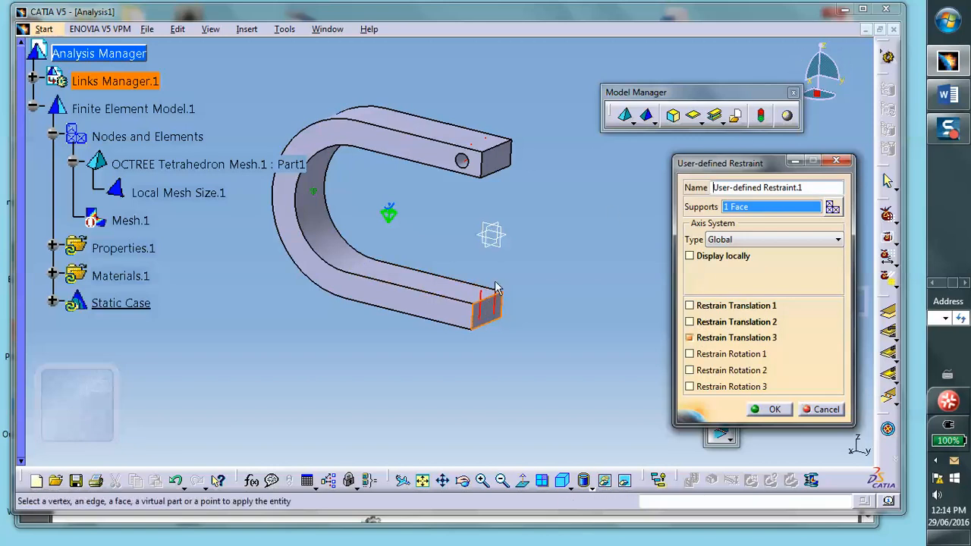
mouse_move(504, 310)
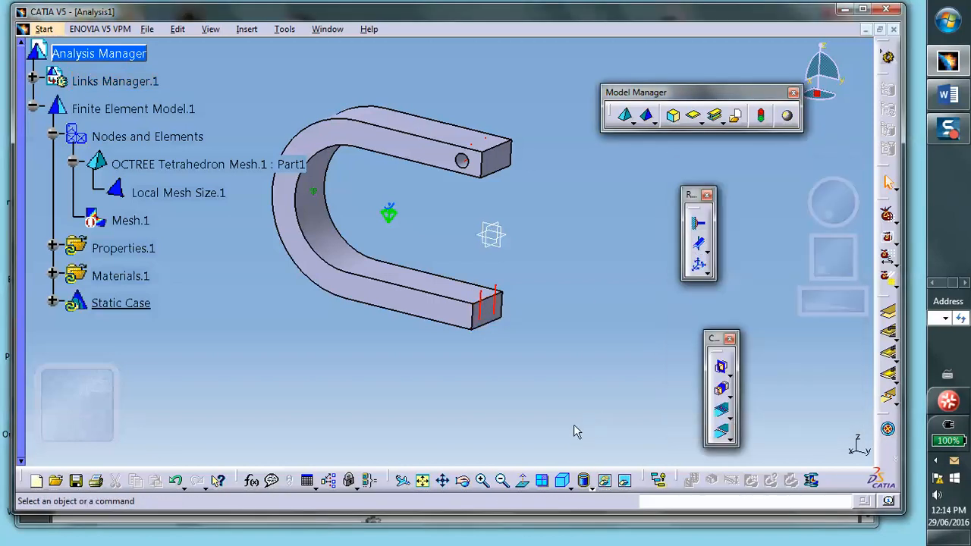
mouse_move(675, 273)
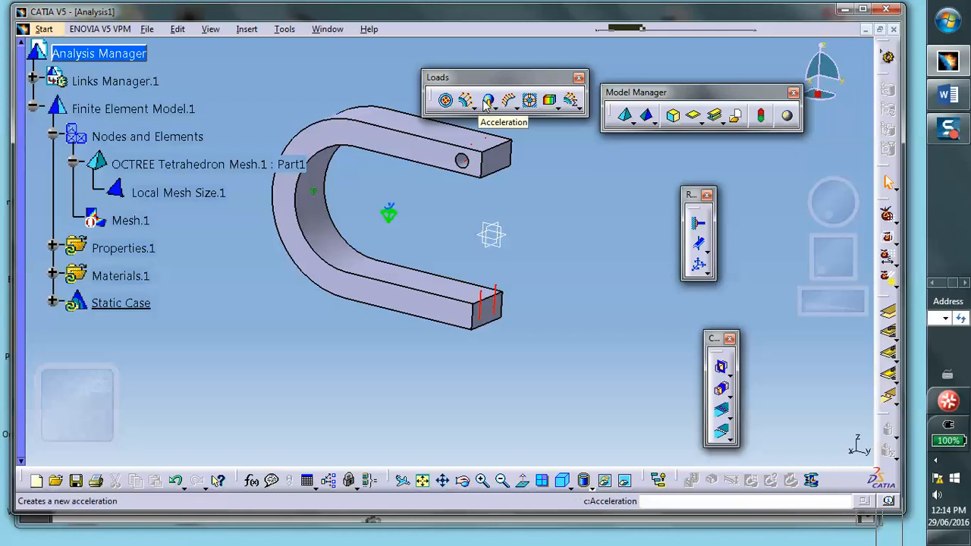
mouse_move(509, 100)
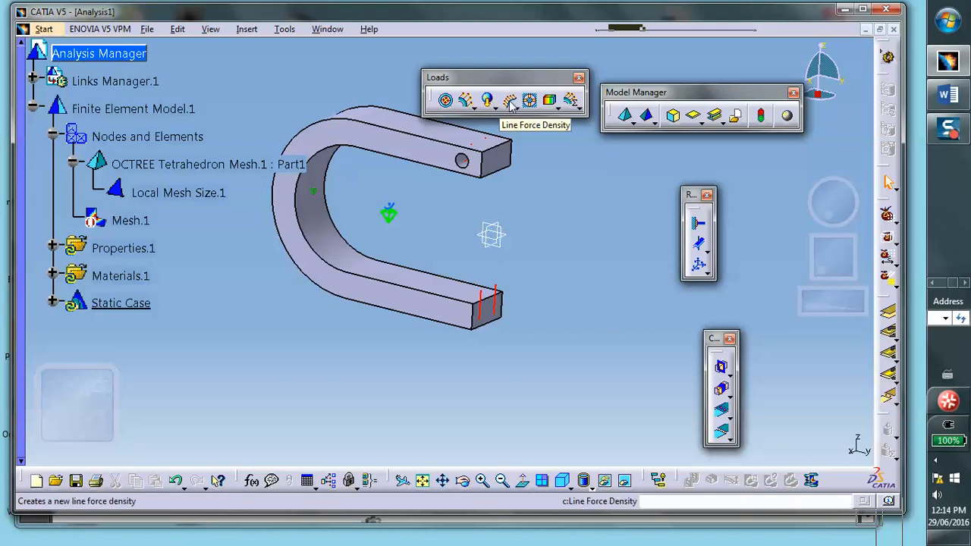
mouse_move(530, 100)
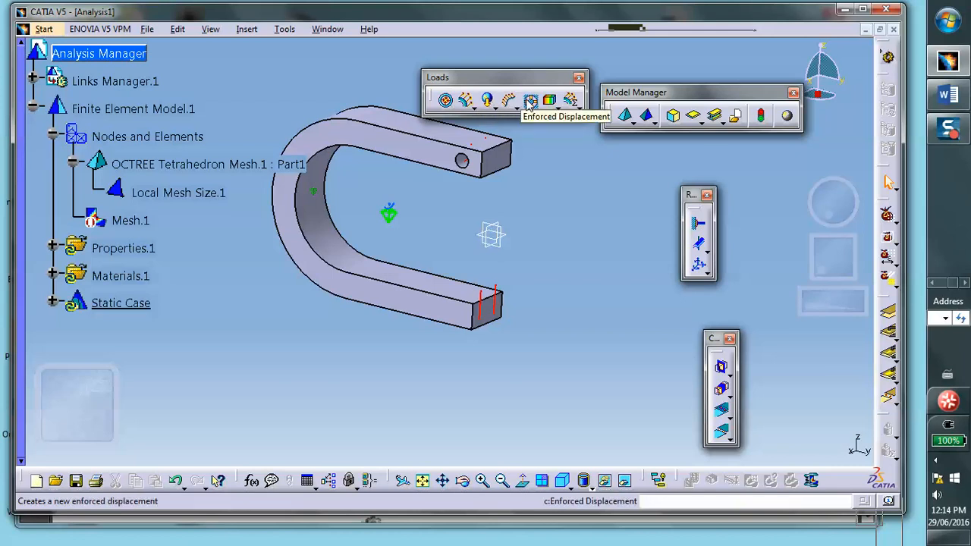
Enforce a -0.001 displacement in translation 3 on User-defined Restraint.1
click(530, 100)
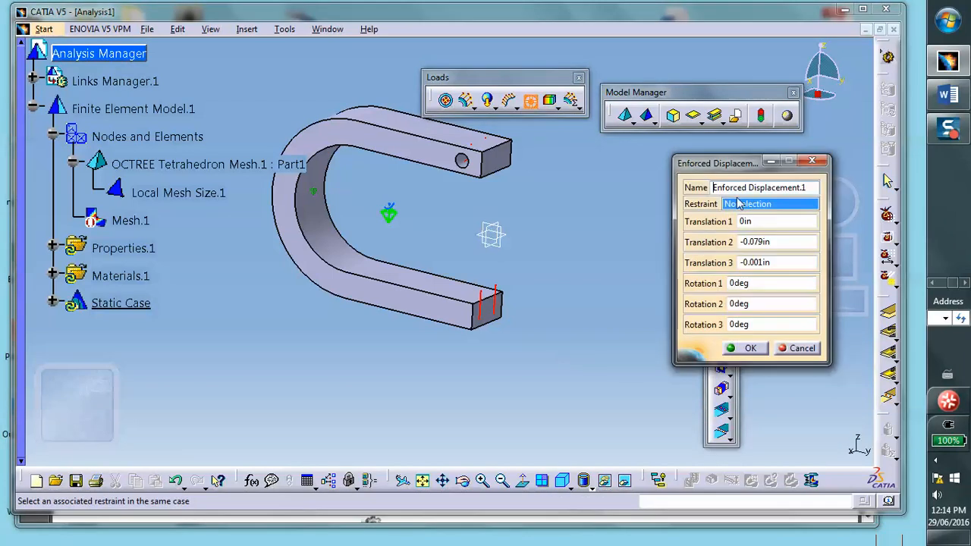
mouse_move(640, 306)
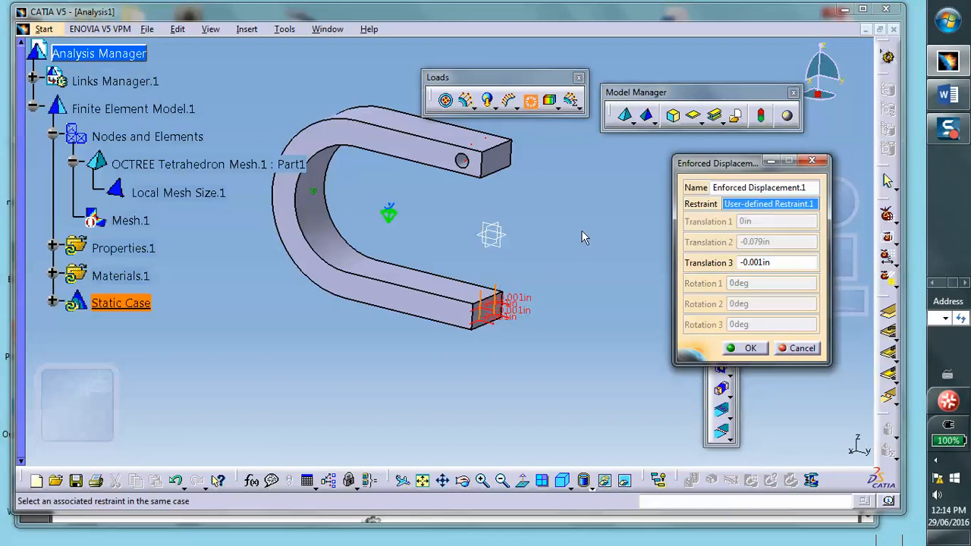
mouse_move(744, 248)
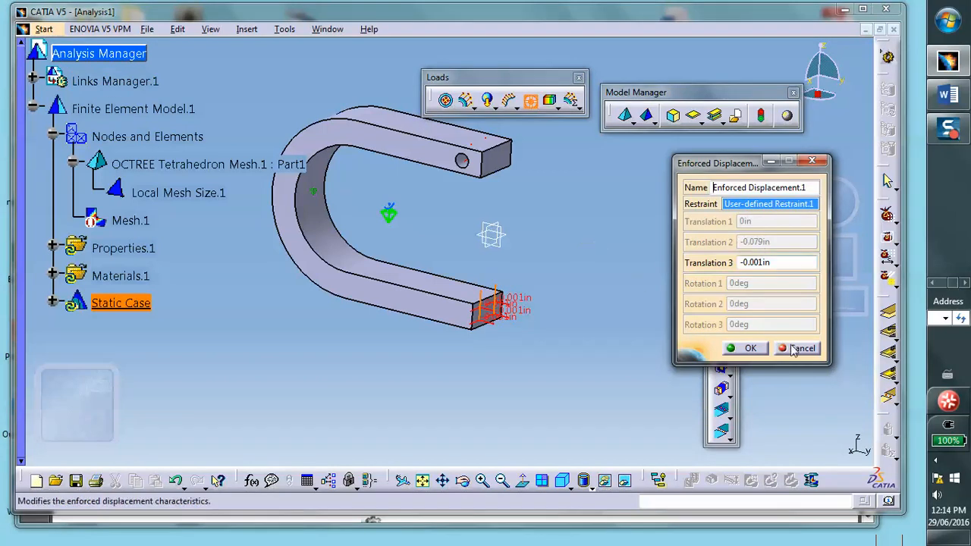
click(770, 263)
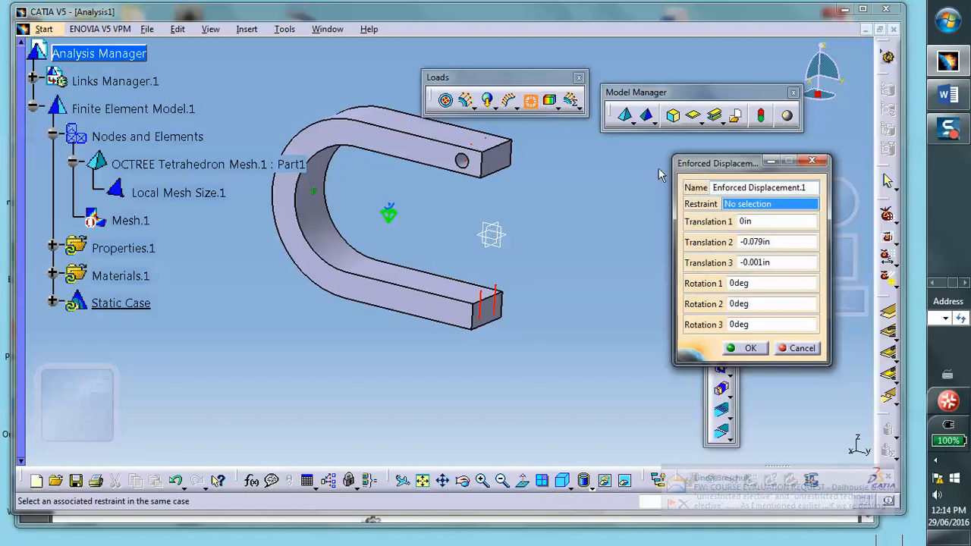
triple_click(773, 242)
text(0)
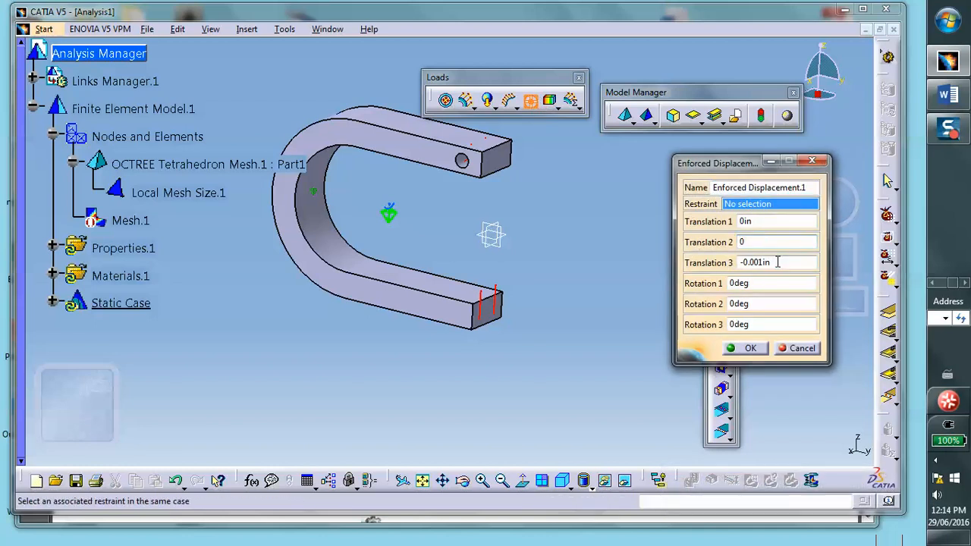
triple_click(774, 263)
text(0)
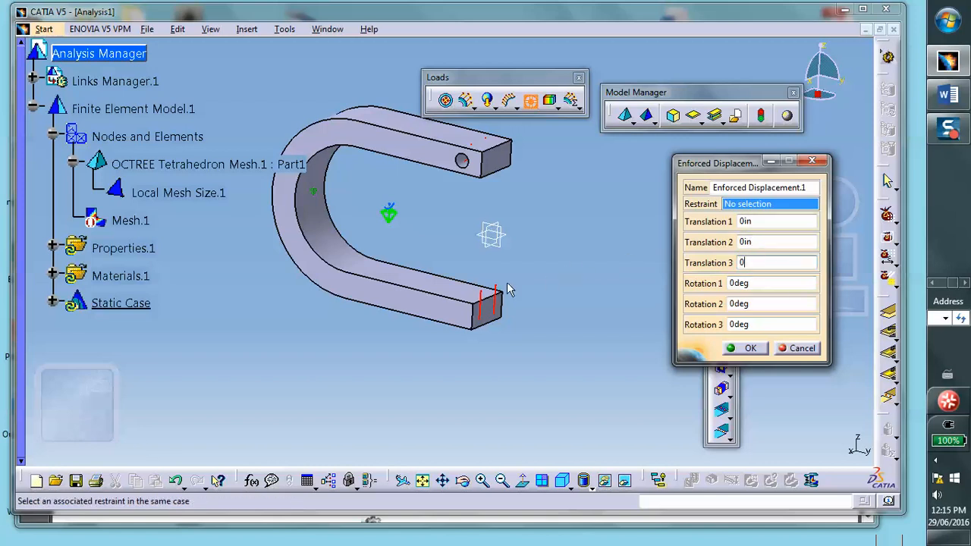
click(489, 307)
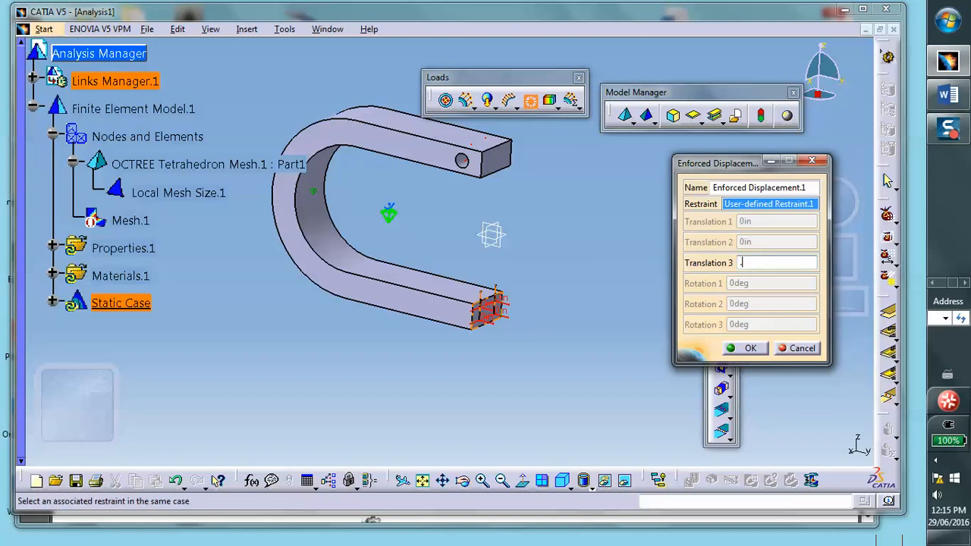
text(.001)
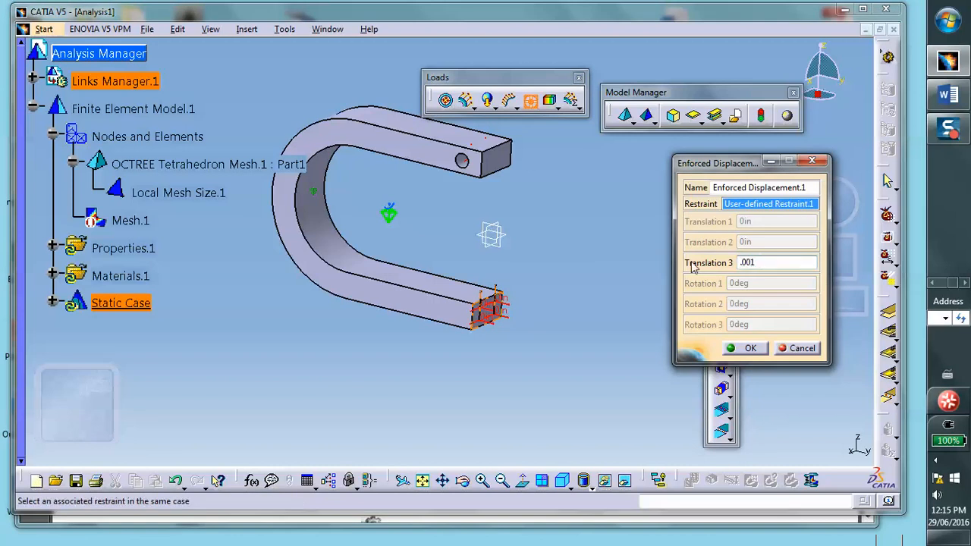
text(-)
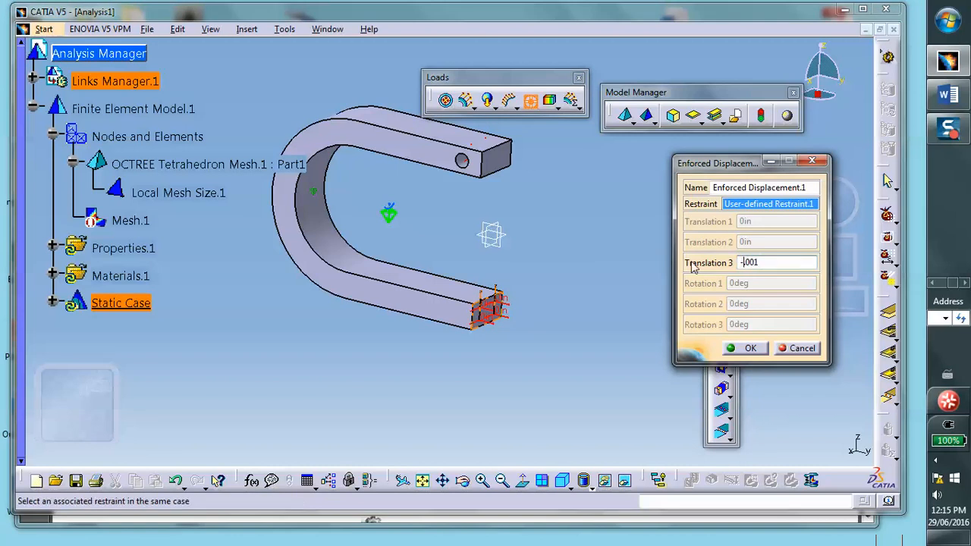
mouse_move(770, 338)
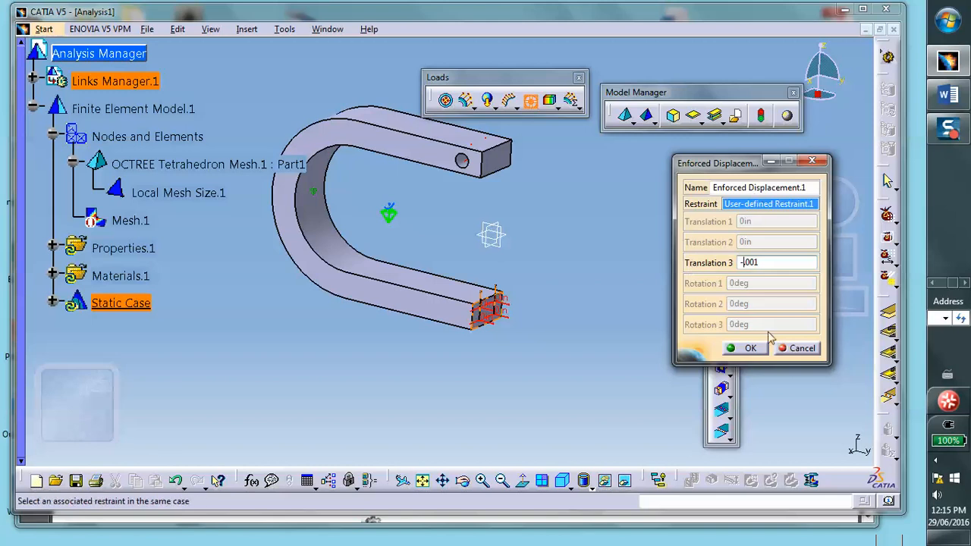
click(750, 347)
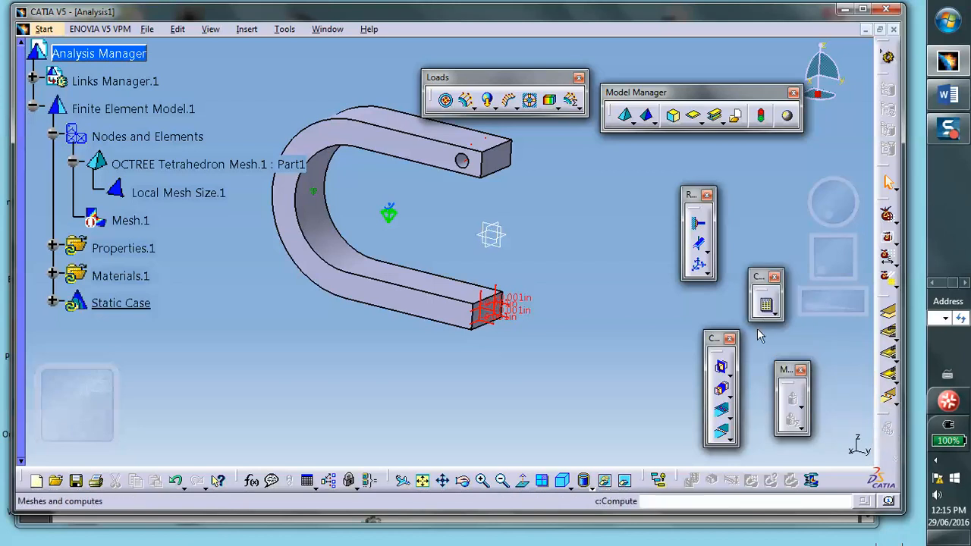
Compute all analysis data and pause the clamp's deformed-mesh animation
click(766, 301)
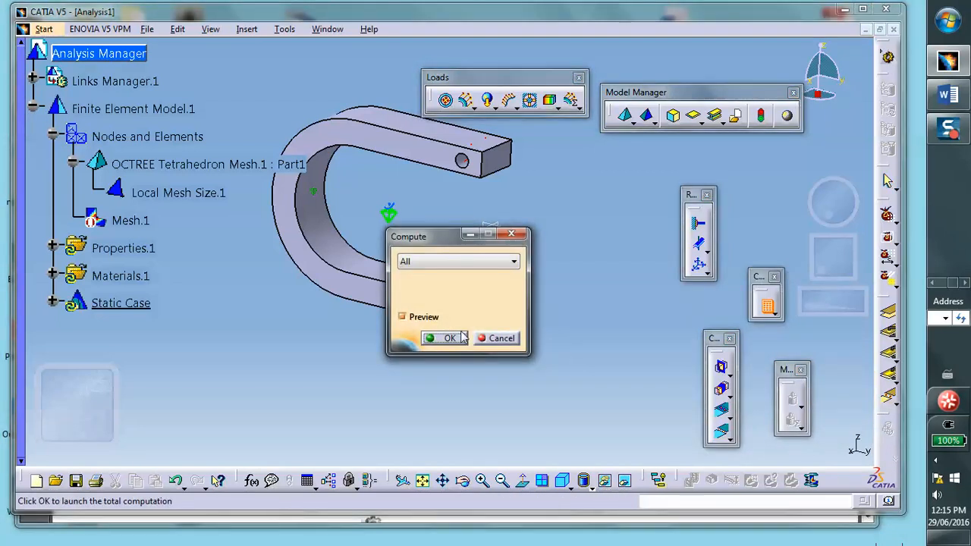
click(449, 337)
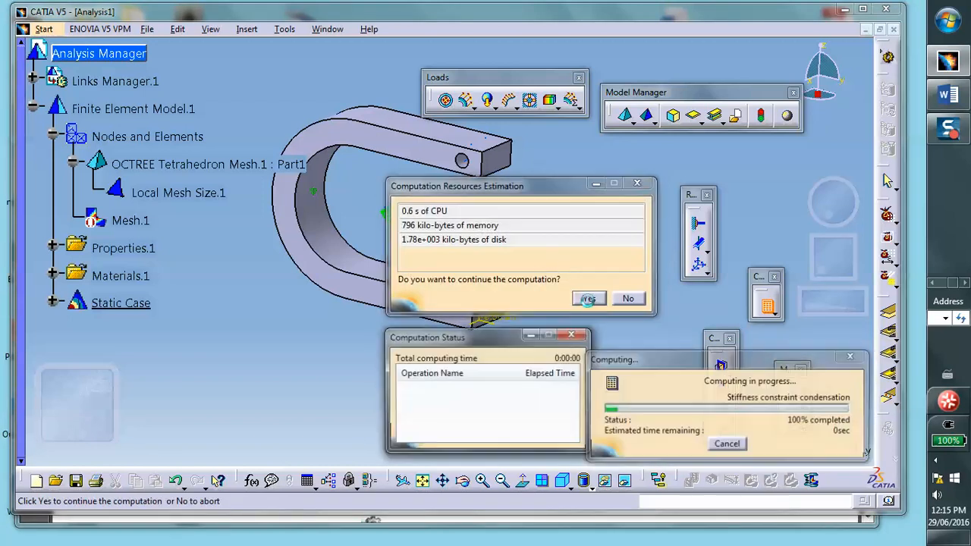
click(588, 298)
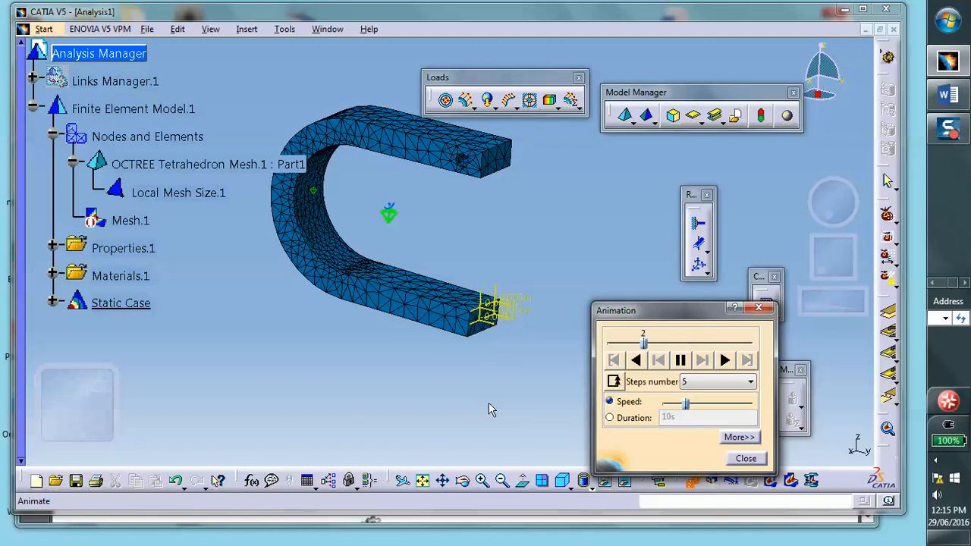
click(681, 361)
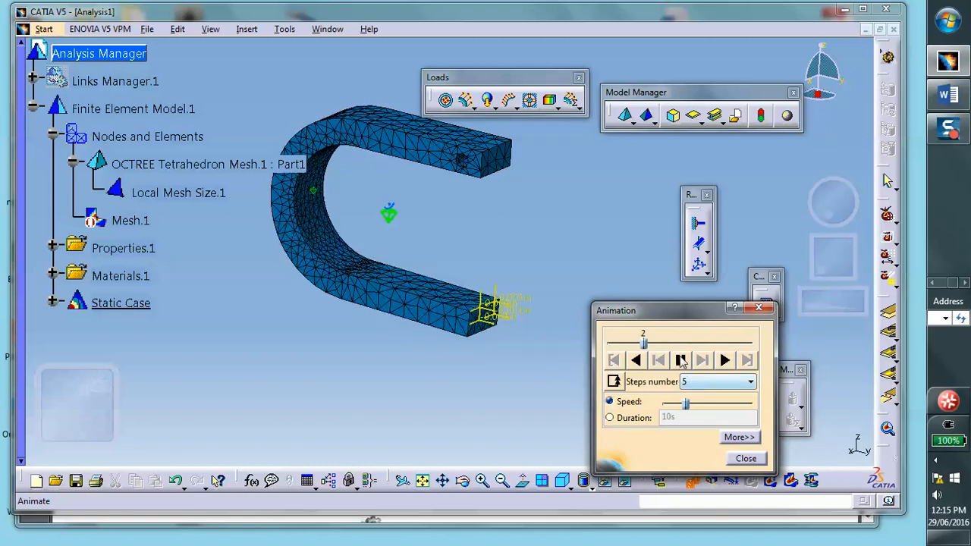
Close the animation and show von Mises stress contours without element edges
click(745, 459)
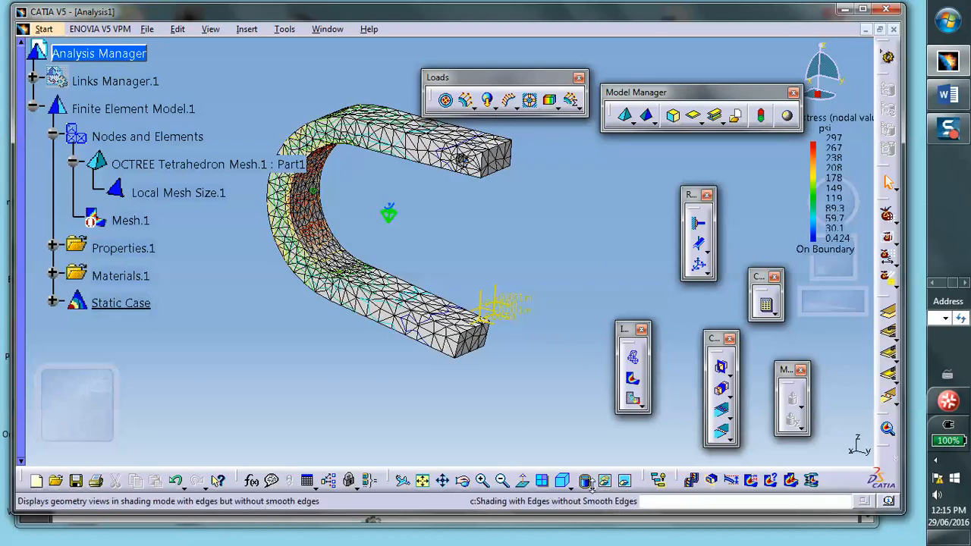
click(605, 480)
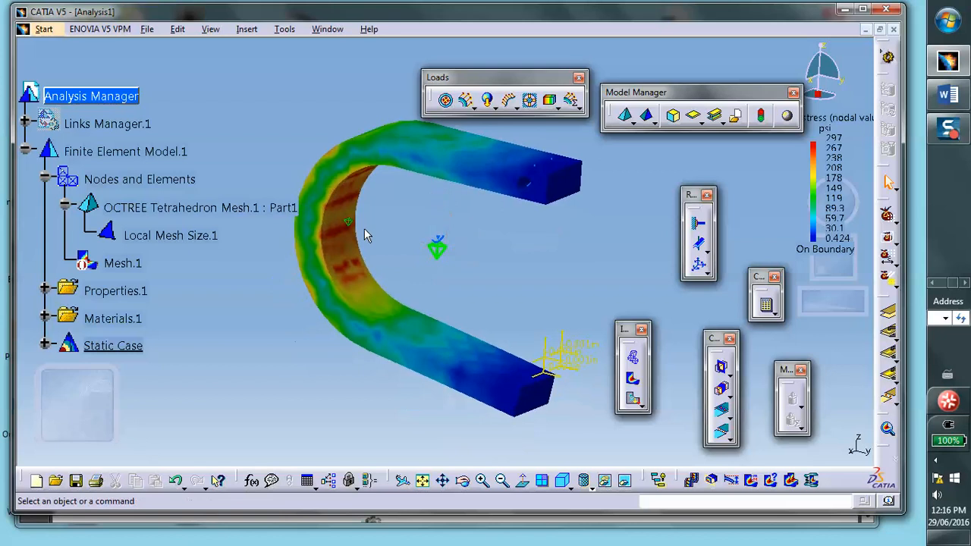
mouse_move(363, 239)
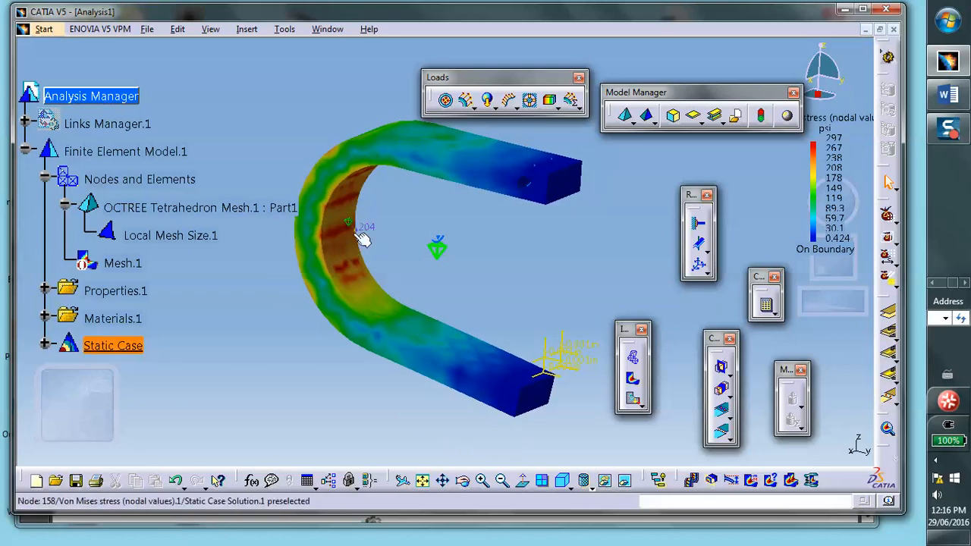
mouse_move(345, 190)
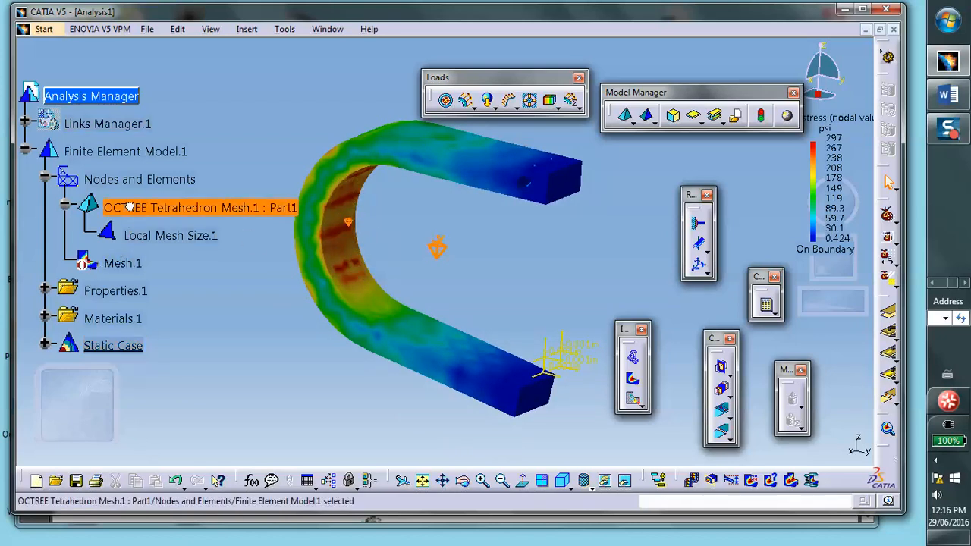
Set the OCTREE Tetrahedron Mesh.1 absolute sag to 0.01 in
double_click(202, 207)
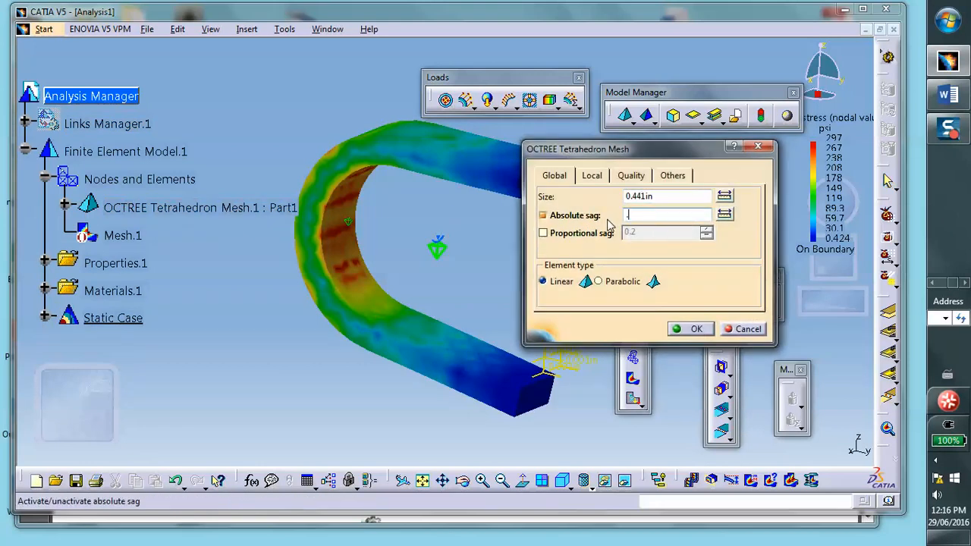
text(.01)
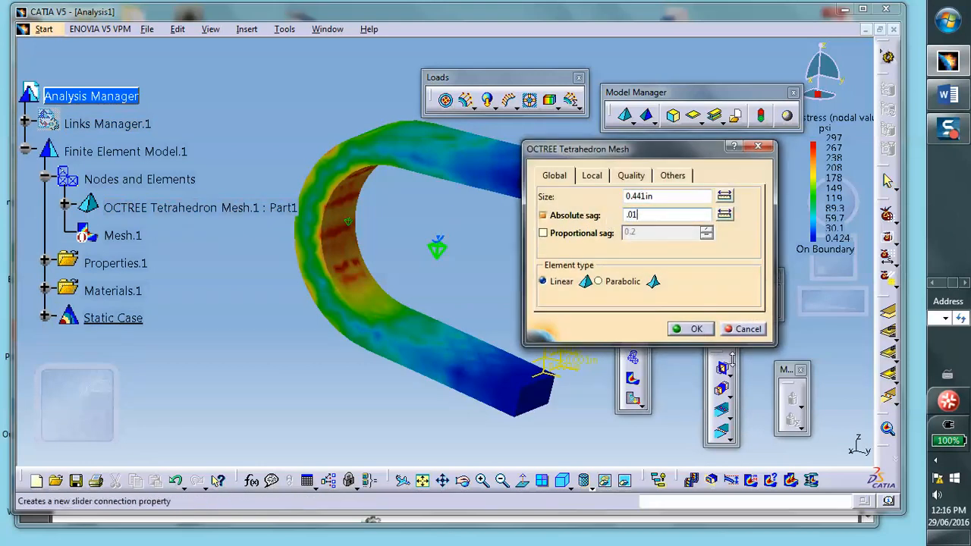
click(696, 329)
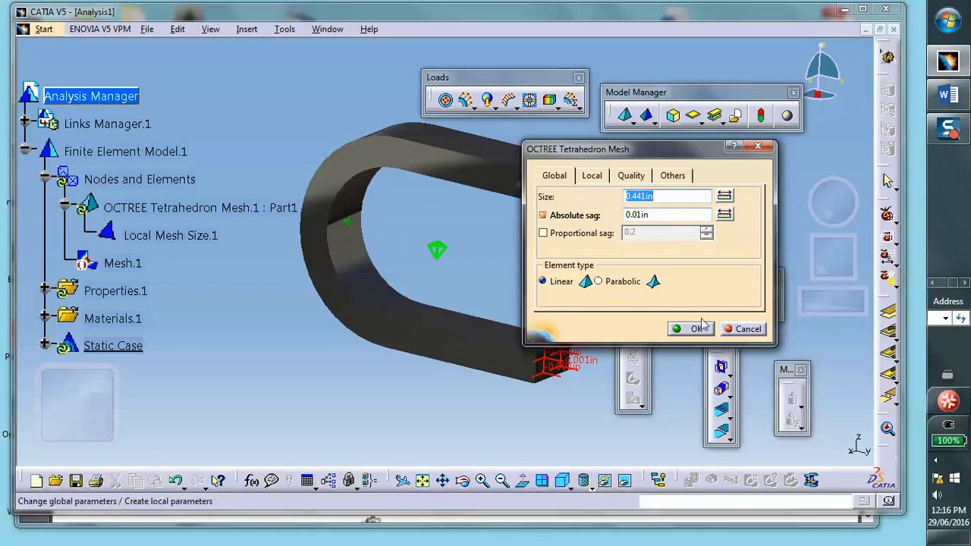
click(692, 329)
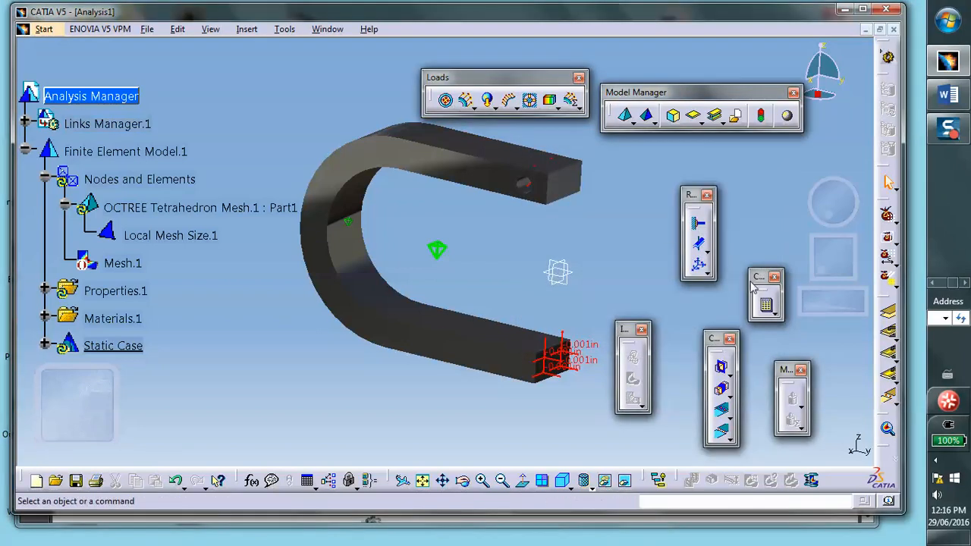
Recompute all analysis data with the finer global mesh
click(765, 303)
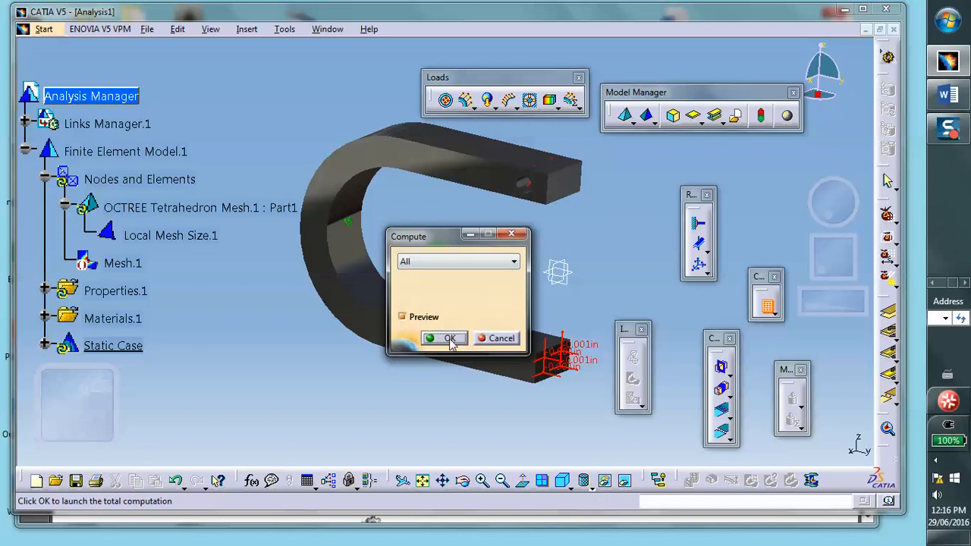
click(446, 338)
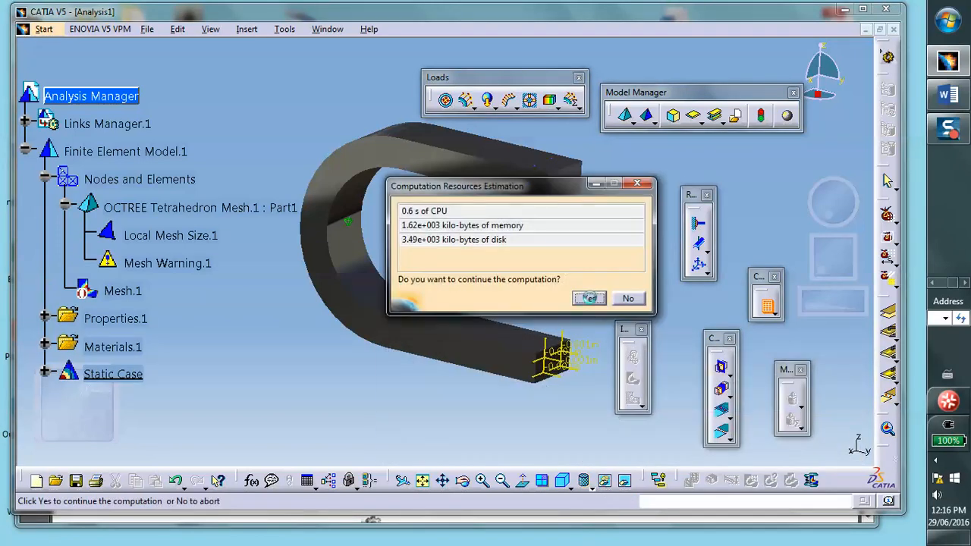
click(590, 297)
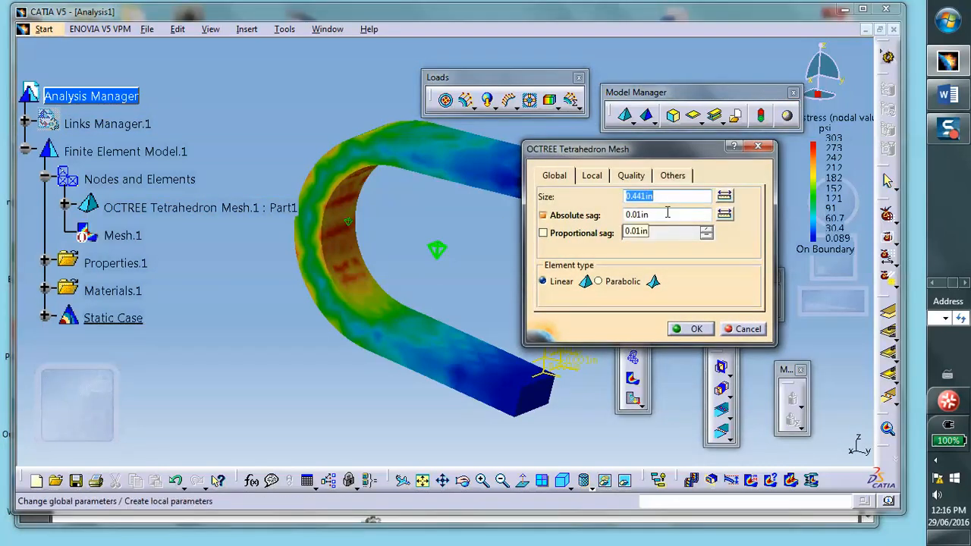
Change Local Mesh Size.1 on the hole face to 0.01 in
click(696, 329)
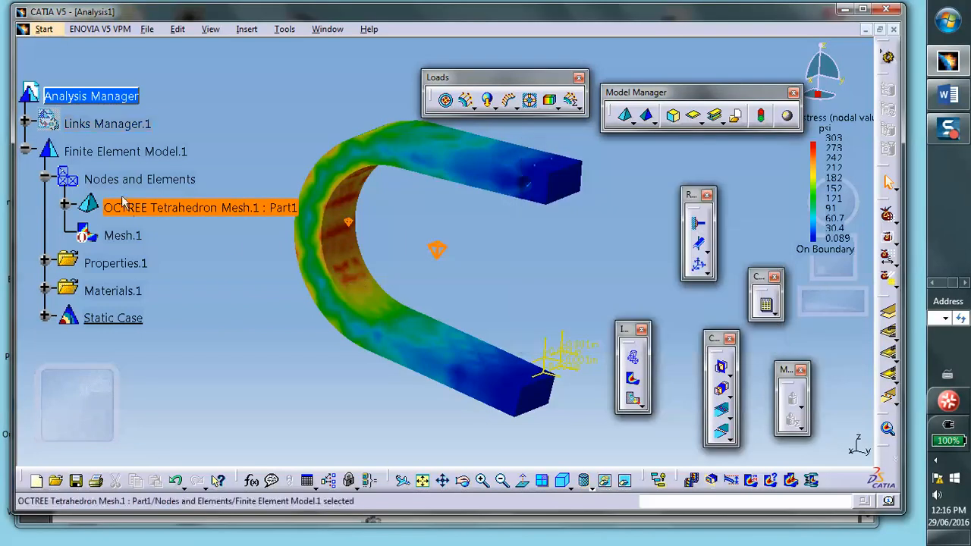
click(66, 207)
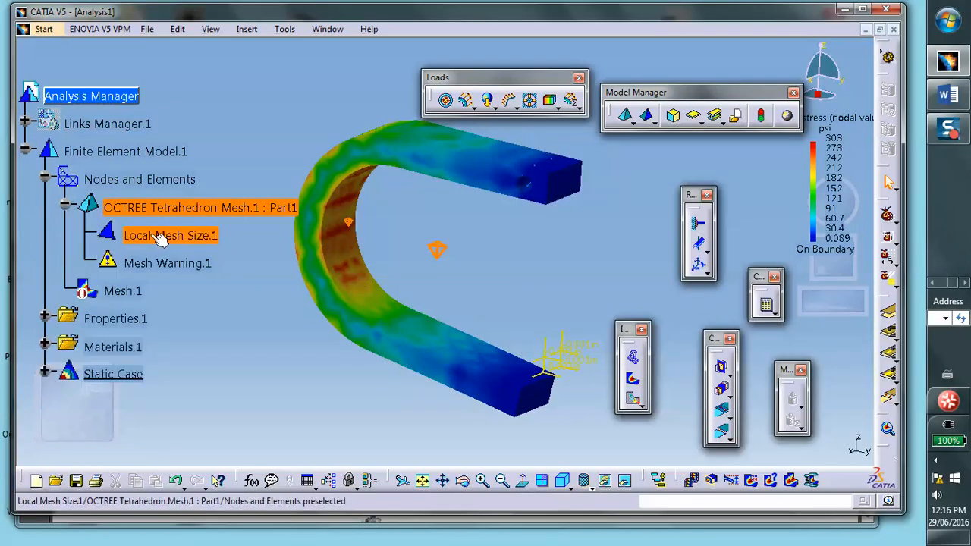
double_click(170, 235)
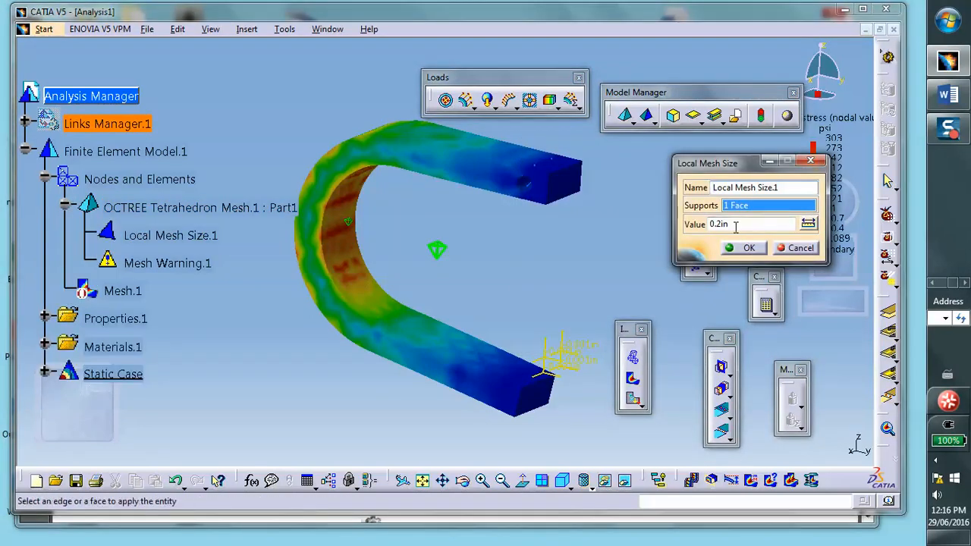
triple_click(751, 224)
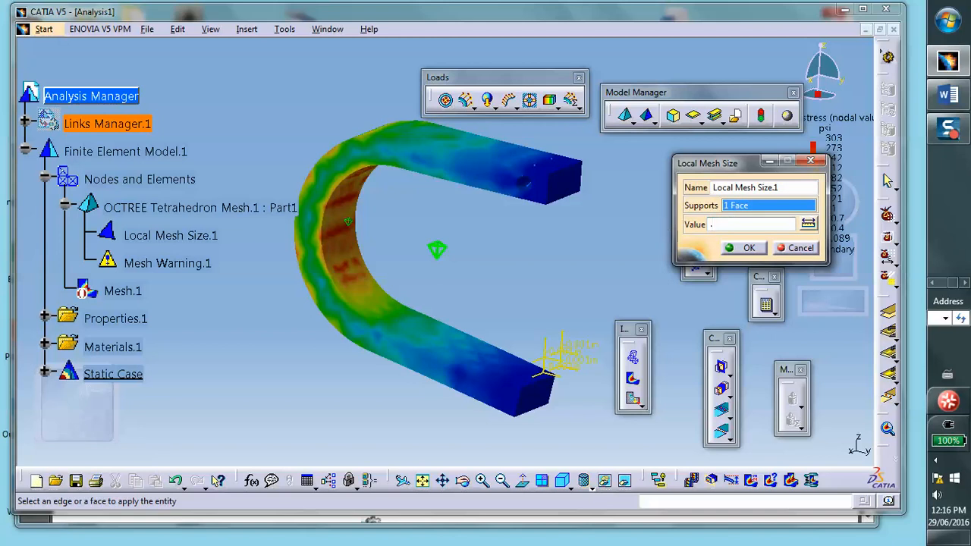
text(.01)
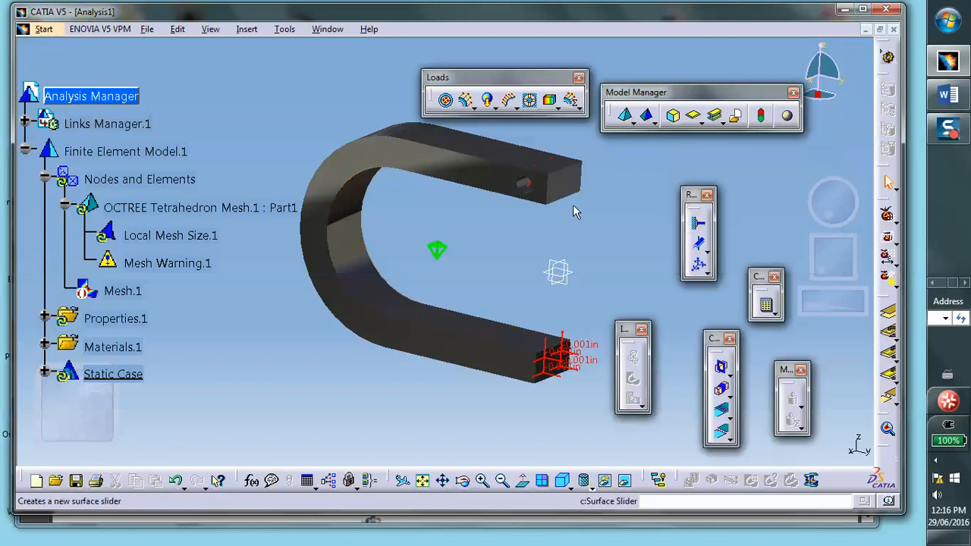
Compute the static case despite the large resource estimate and wait for completion
click(765, 298)
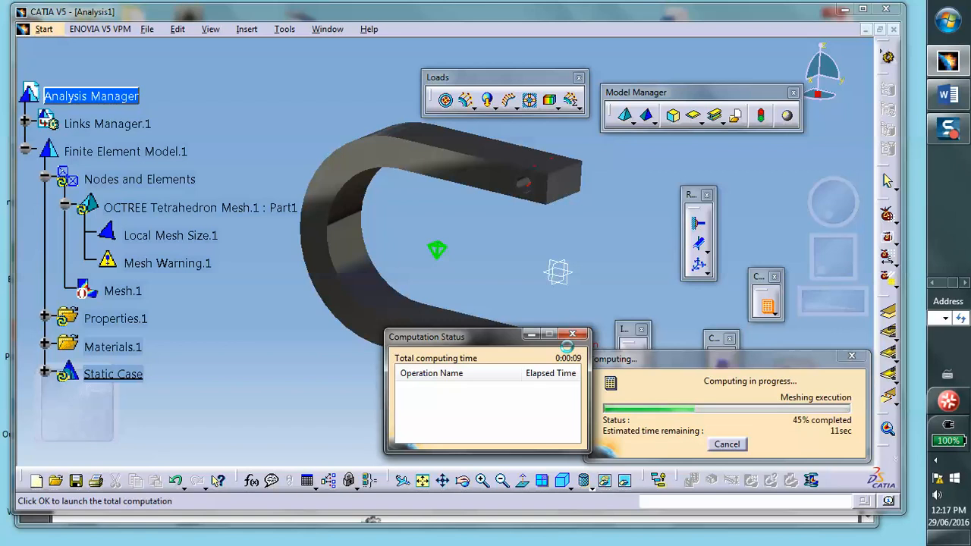
mouse_move(609, 284)
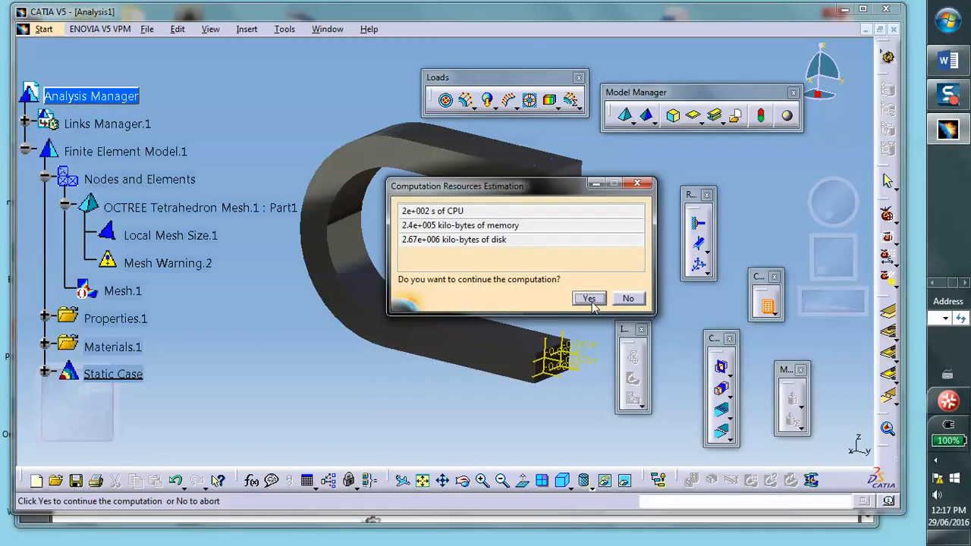
click(590, 298)
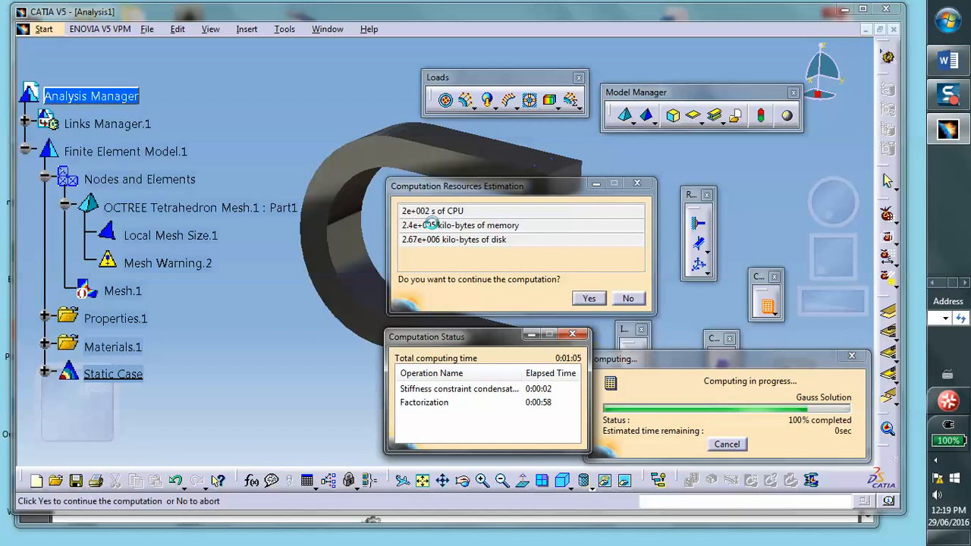
click(589, 297)
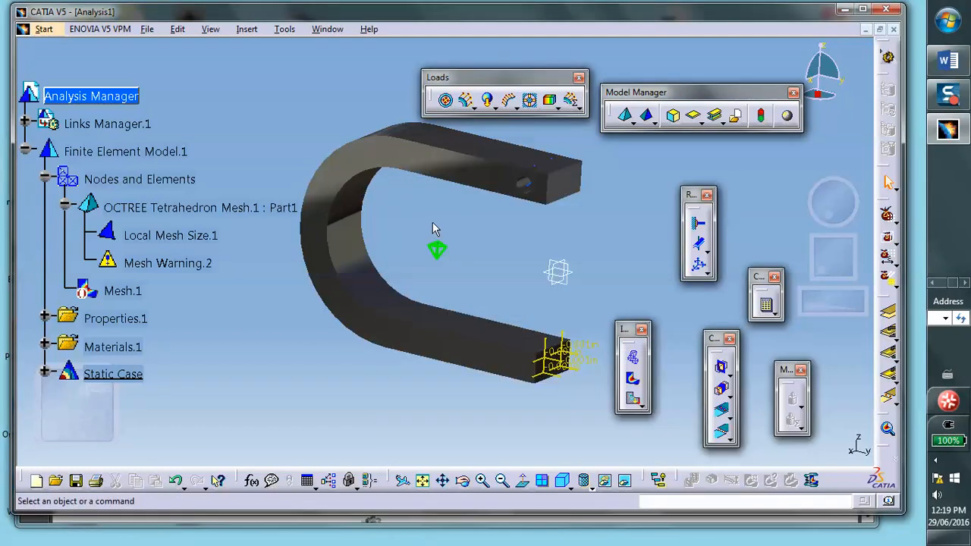
mouse_move(367, 175)
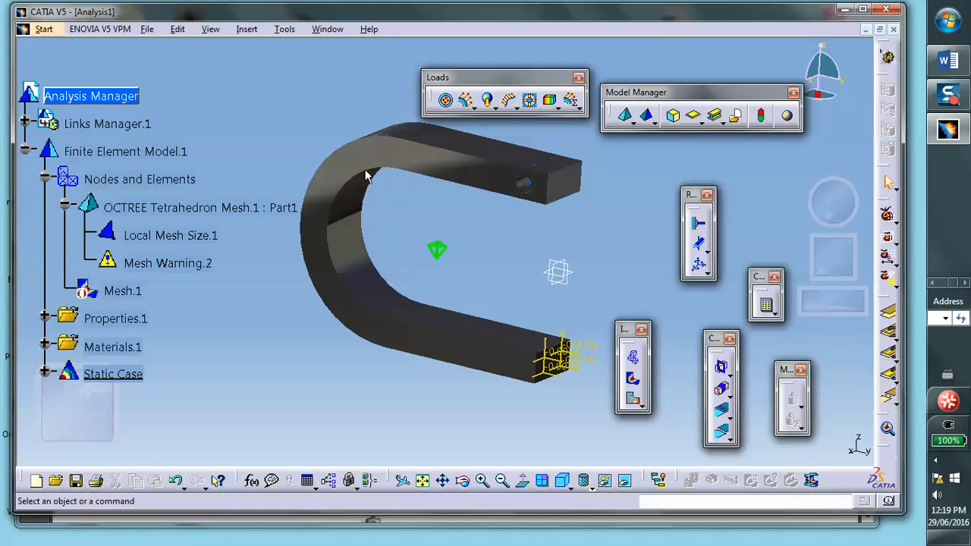
mouse_move(633, 380)
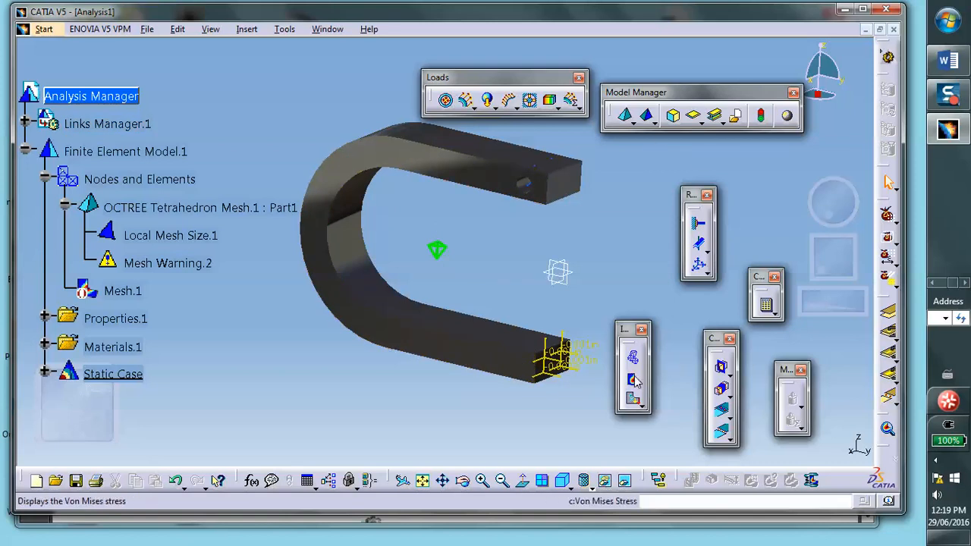
mouse_move(634, 381)
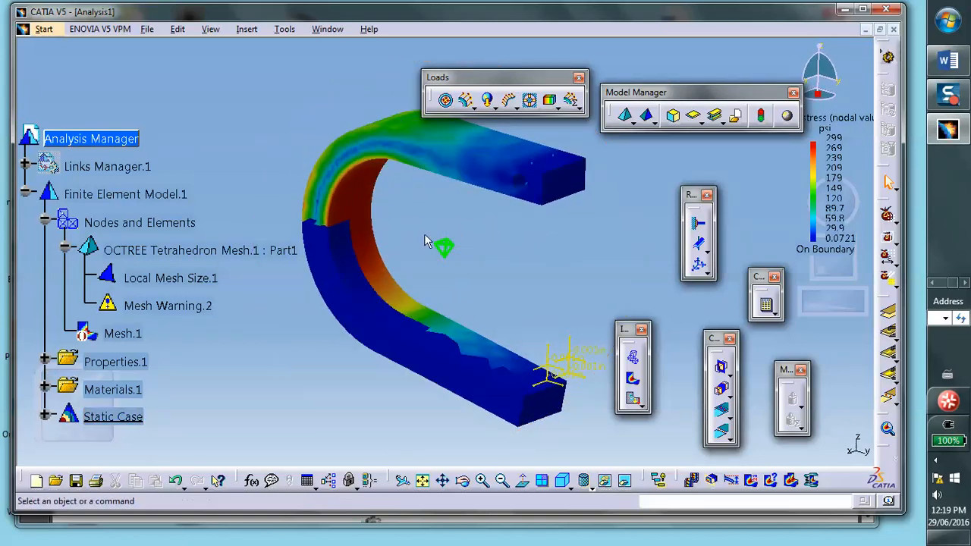
mouse_move(429, 208)
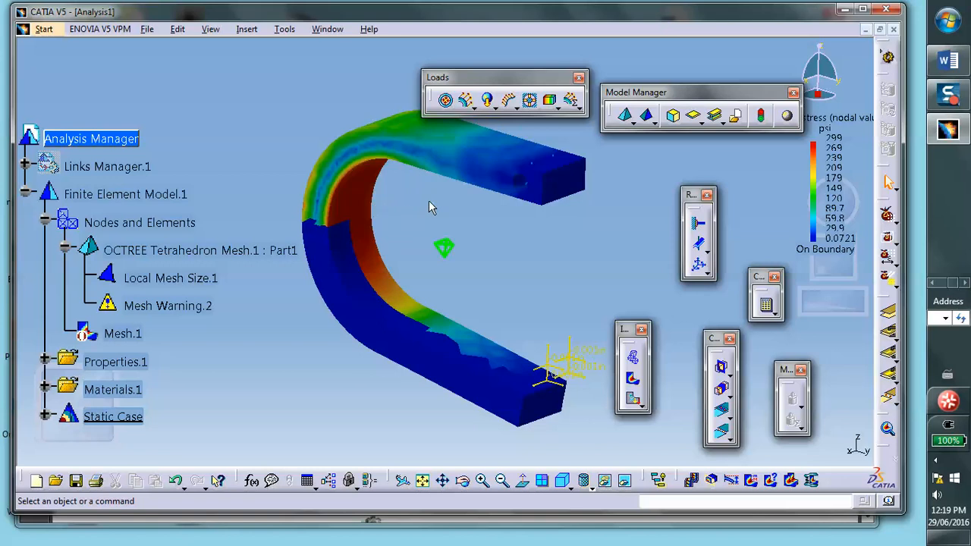
Orbit the clamp to inspect the von Mises stress contours peaking near 299 psi
drag(432, 208, 304, 285)
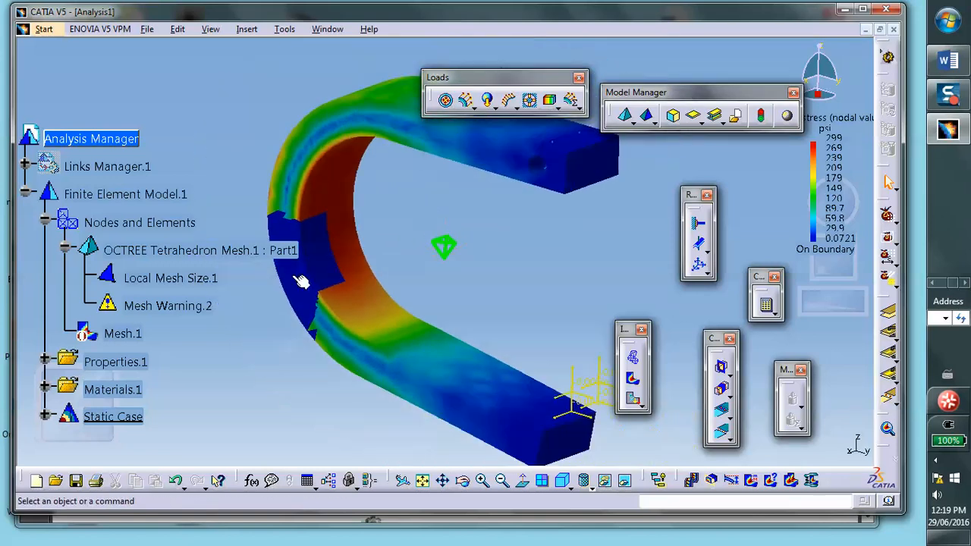
right_click(122, 333)
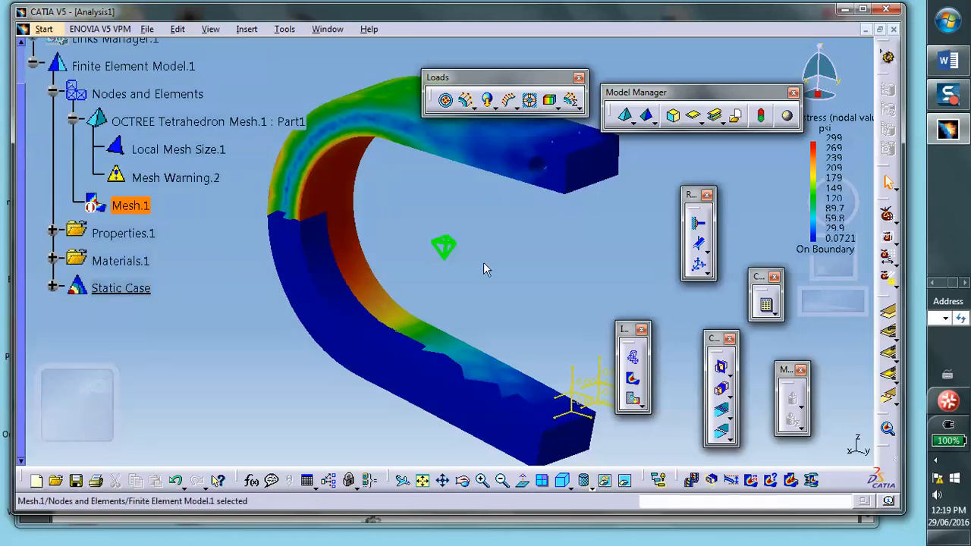
mouse_move(301, 247)
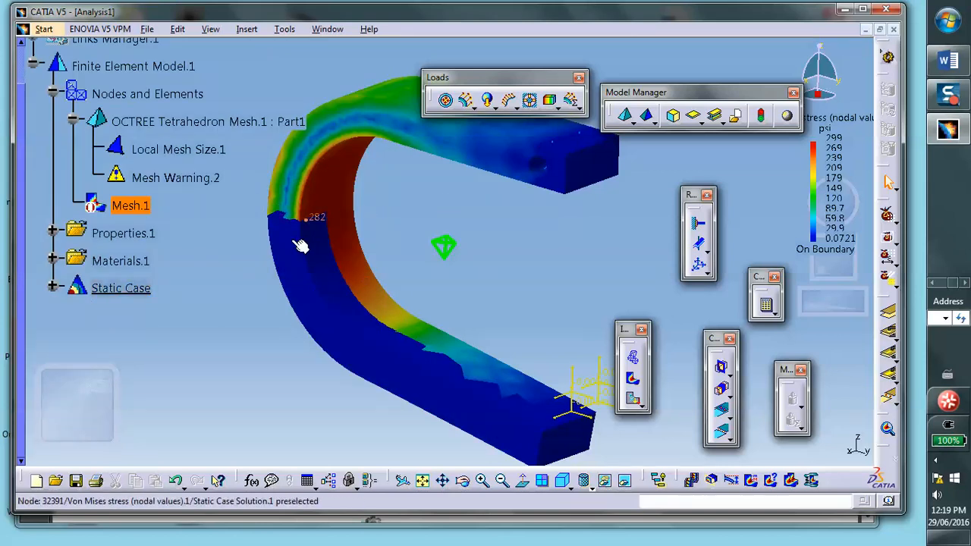
drag(299, 246, 394, 220)
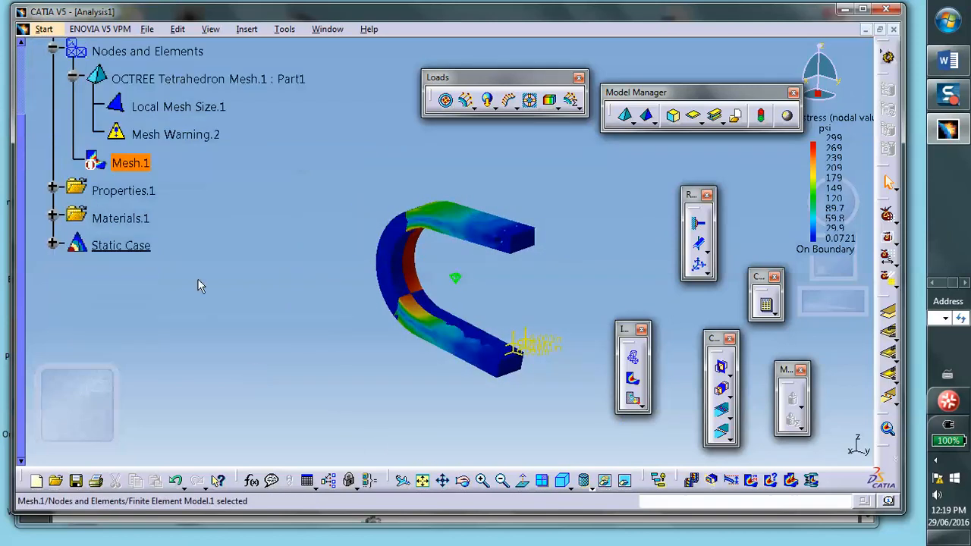
mouse_move(570, 204)
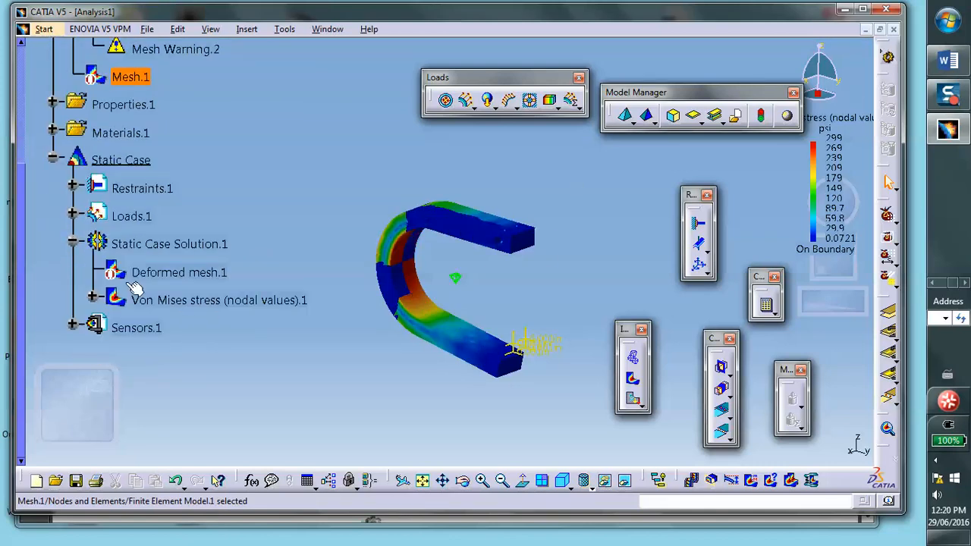
Deactivate the Von Mises image and switch the view to Shading with Edges
right_click(219, 299)
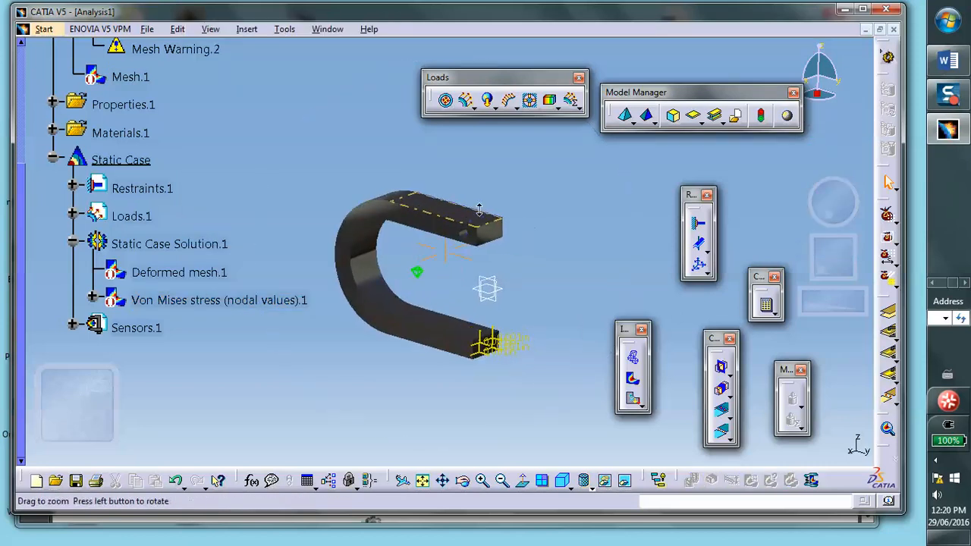
click(584, 480)
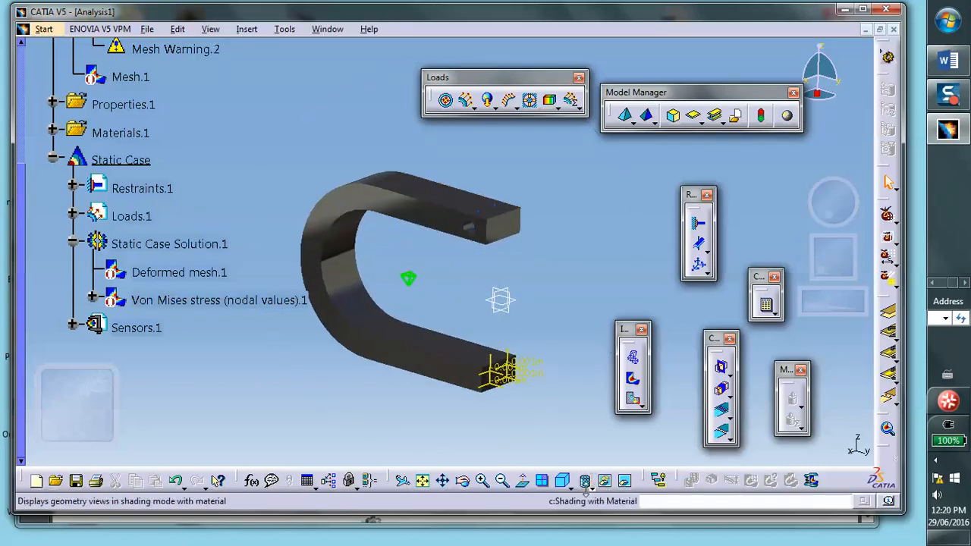
click(584, 481)
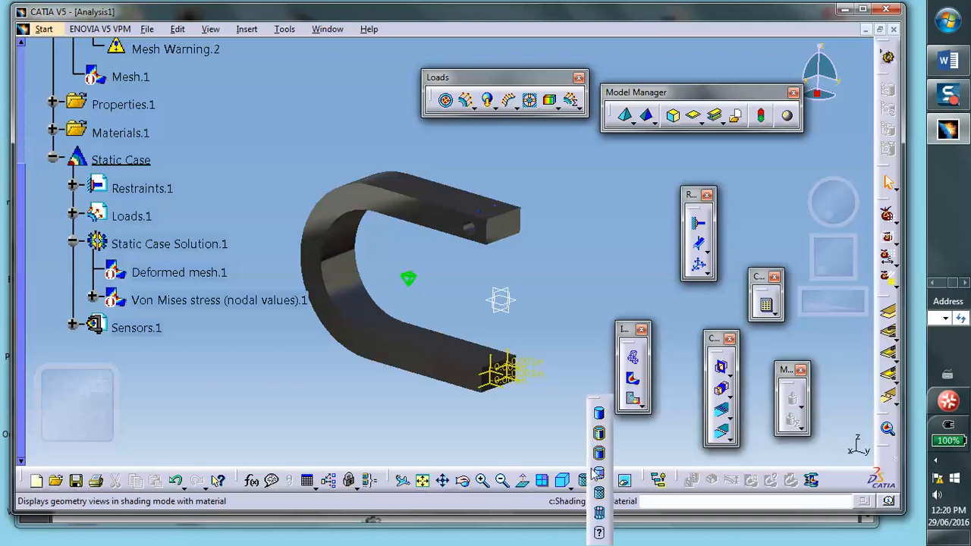
click(597, 474)
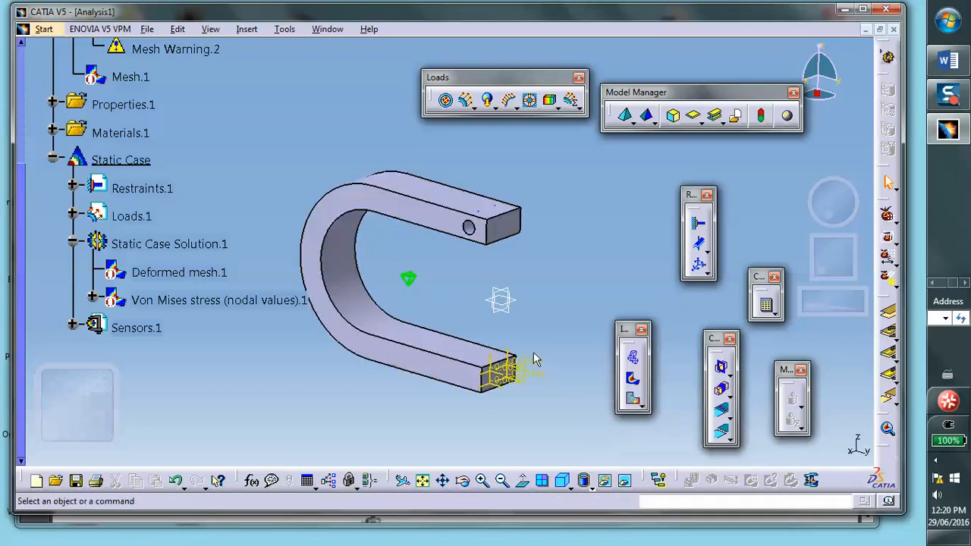
mouse_move(554, 305)
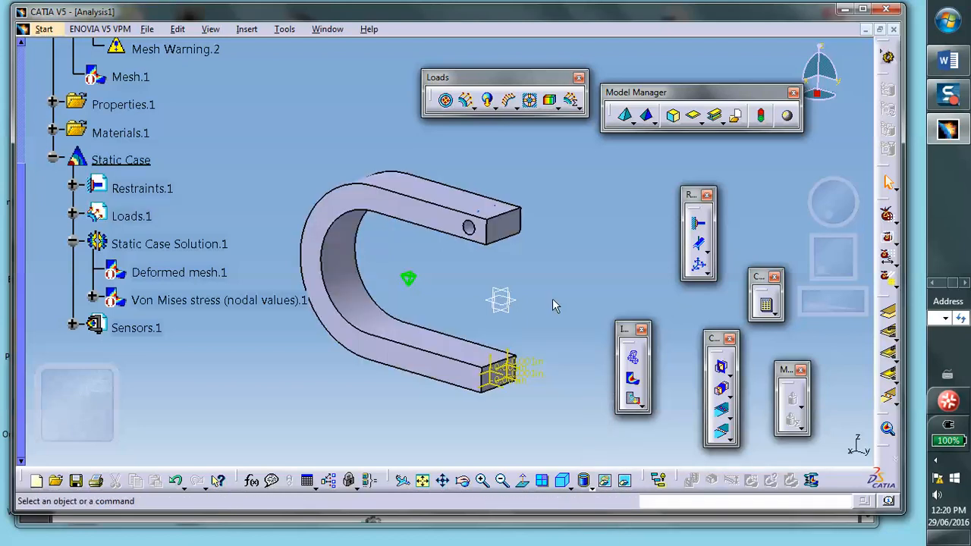
scroll(down, 3)
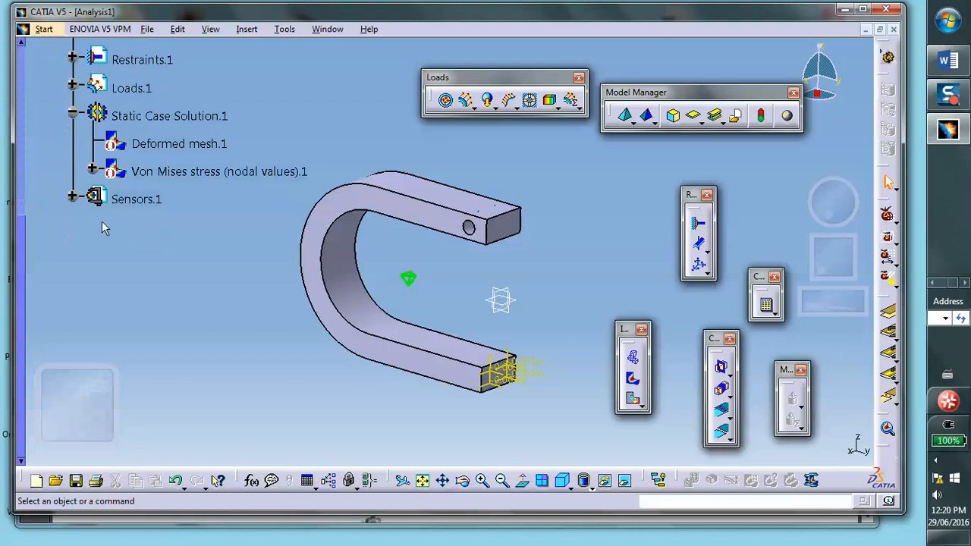
mouse_move(137, 199)
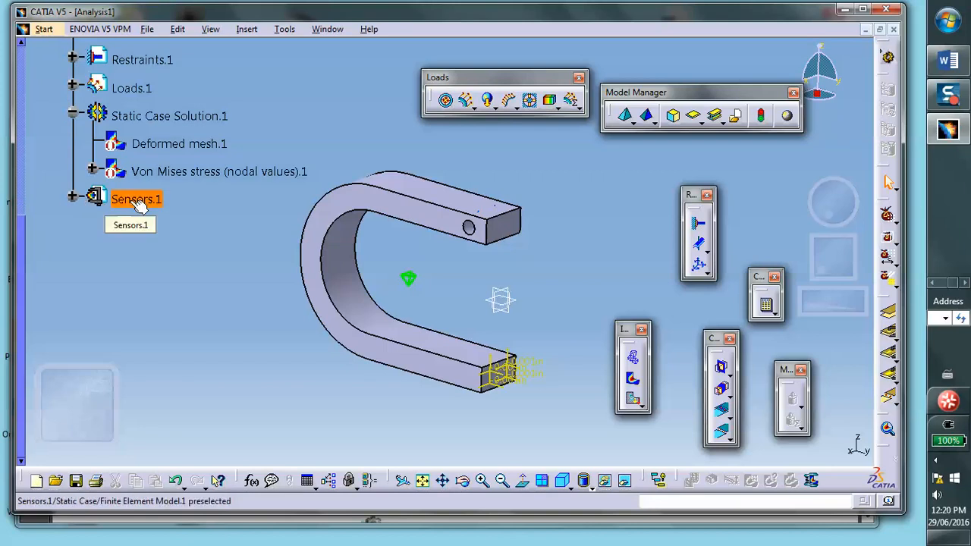
Create a reaction sensor from Sensors.1 and expand the restraints in the tree
right_click(135, 198)
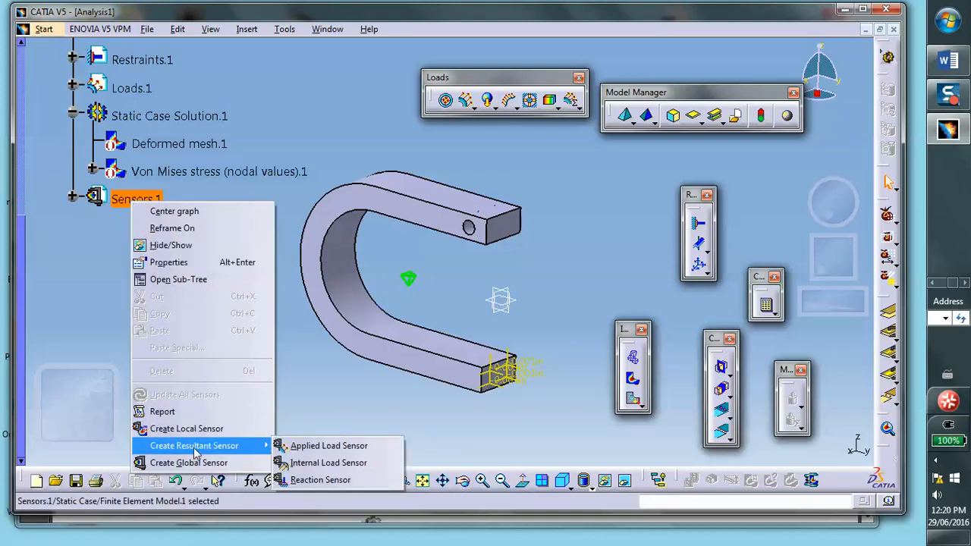
mouse_move(251, 448)
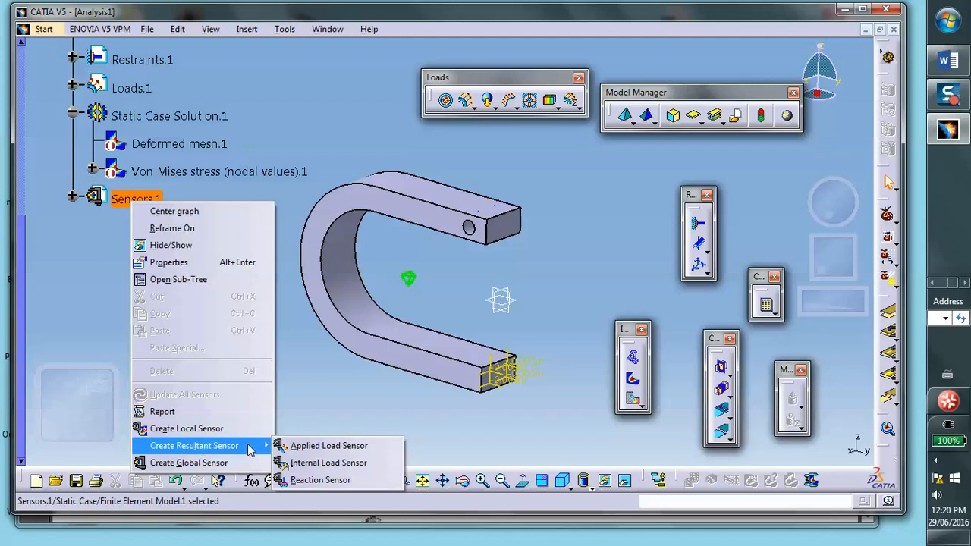
click(320, 480)
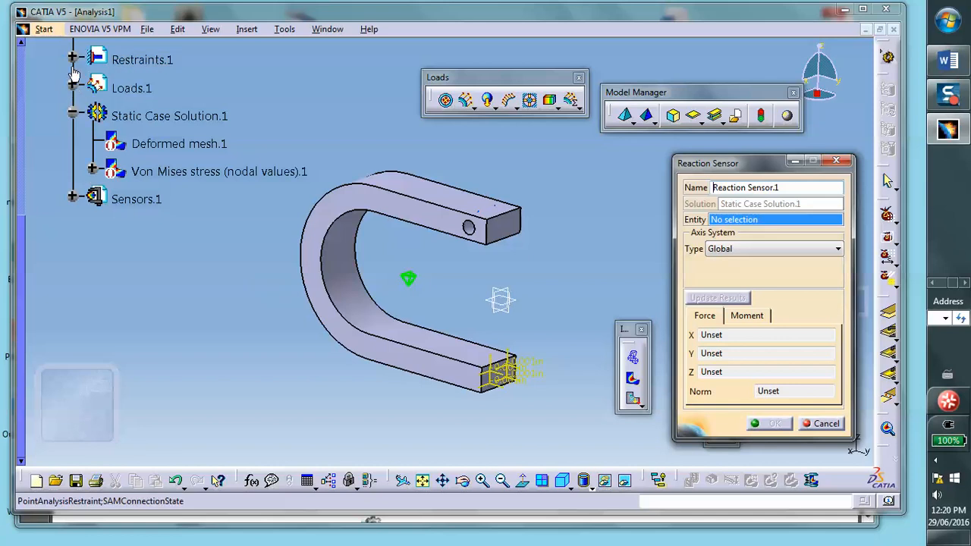
click(73, 59)
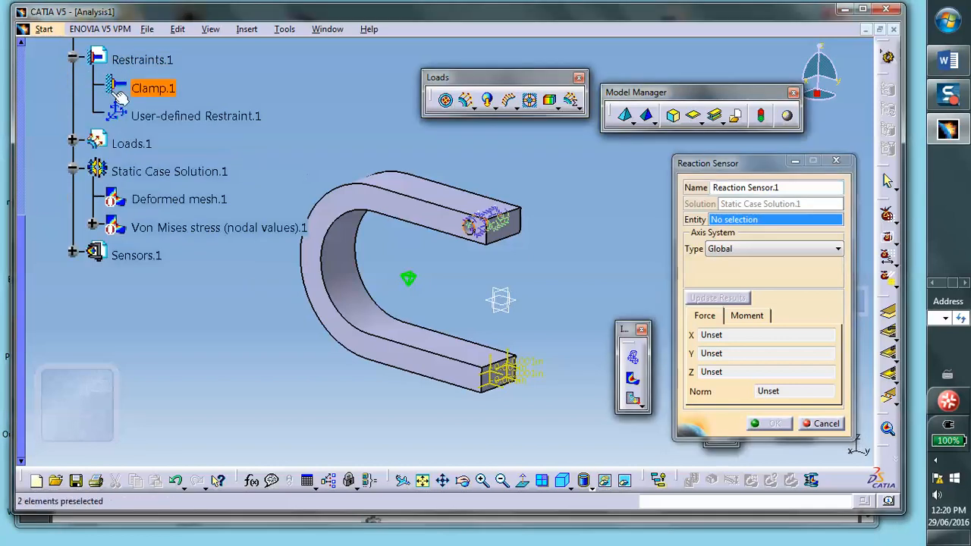
click(195, 116)
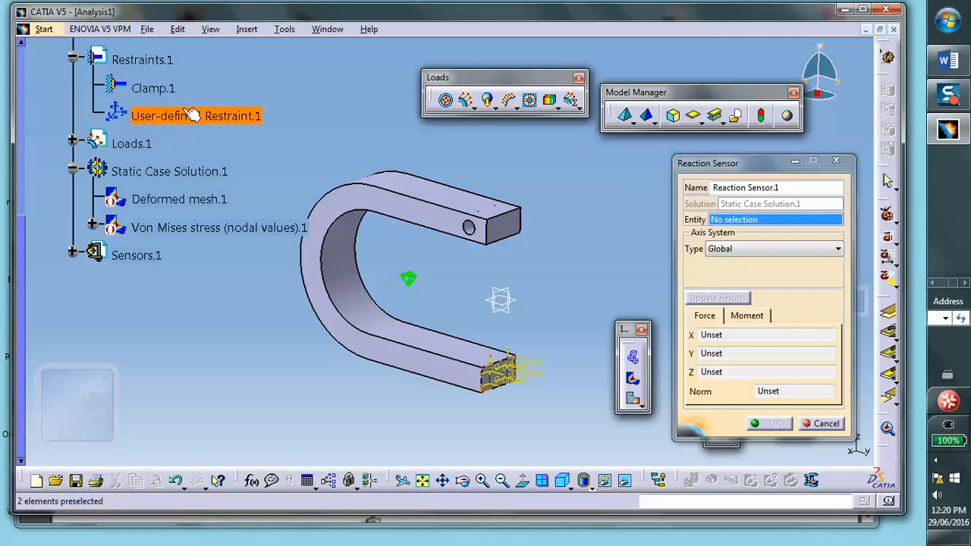
Select User-defined Restraint.1, update results to get -6.768 lbf, and confirm
click(195, 116)
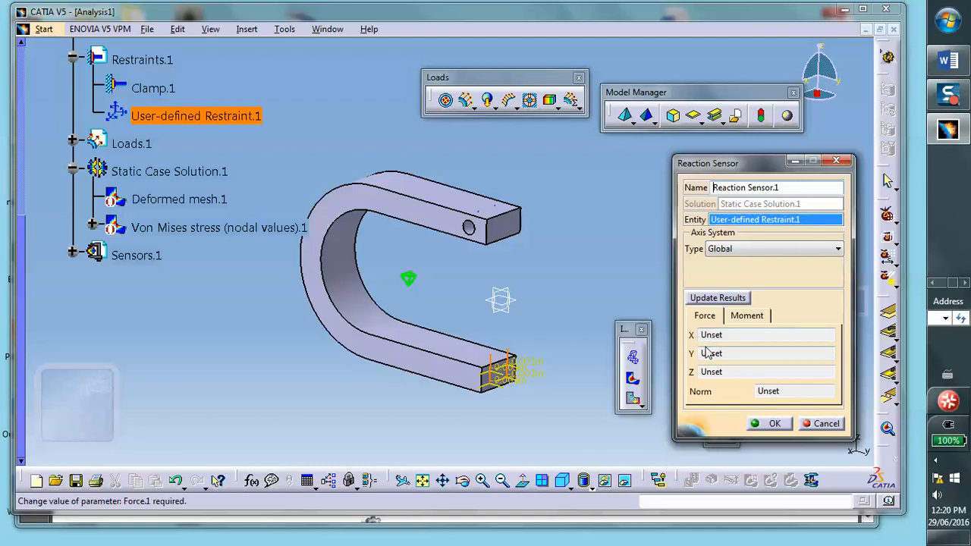
click(717, 297)
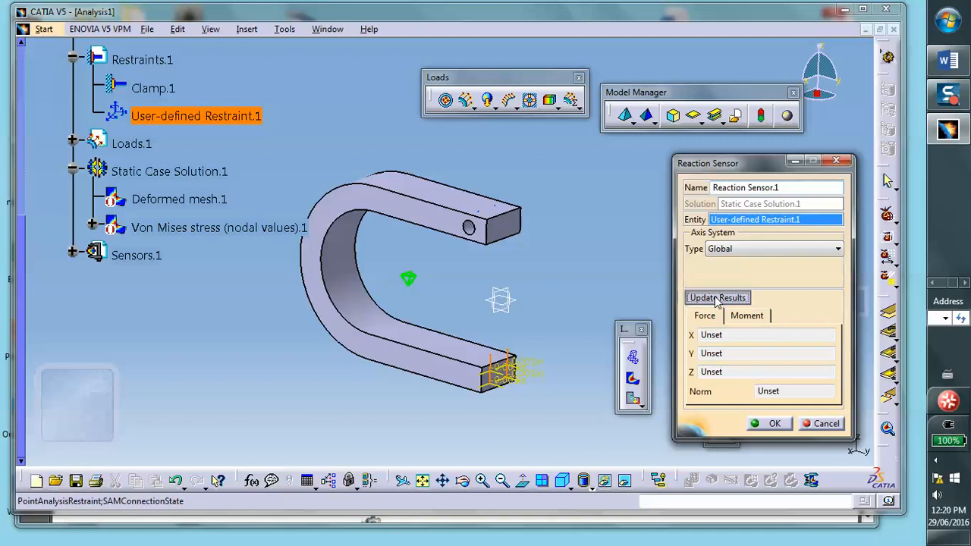
click(718, 297)
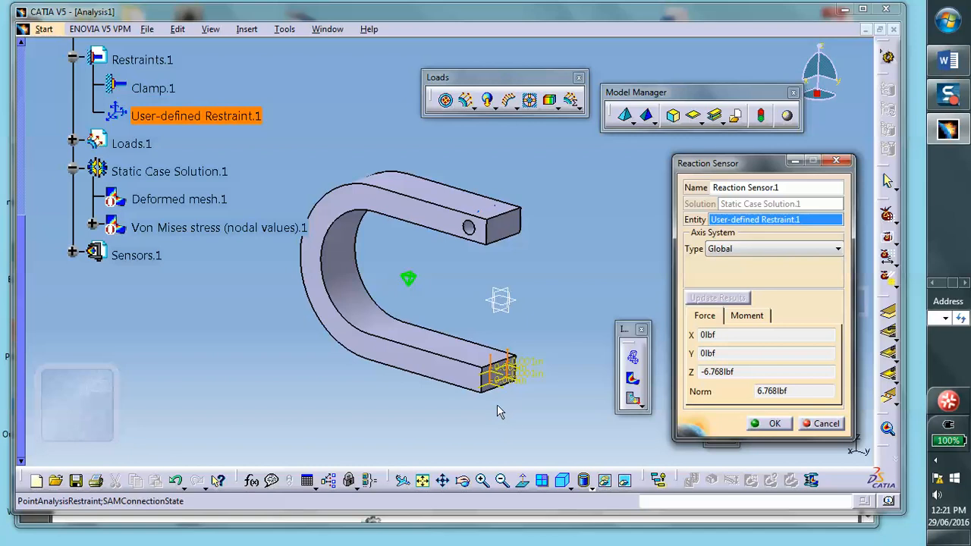
mouse_move(738, 416)
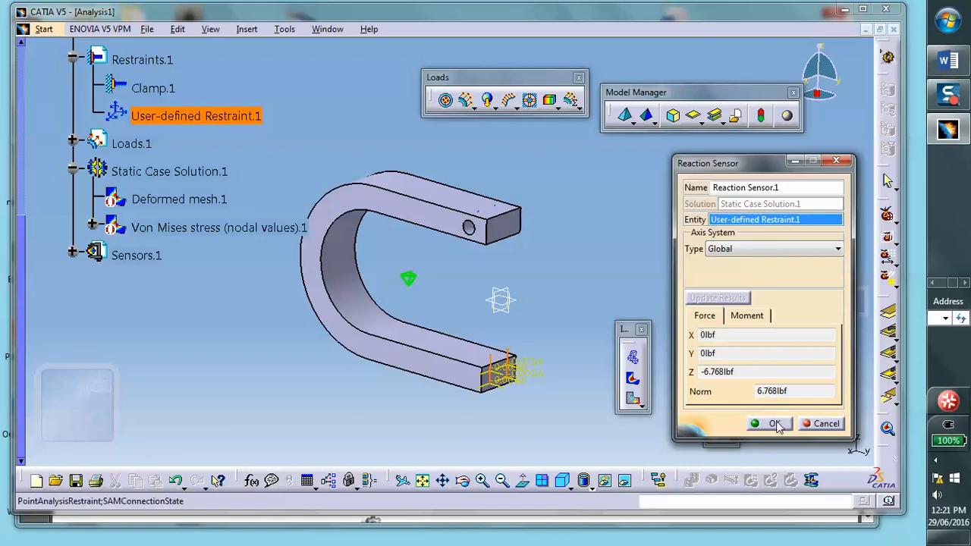
click(769, 423)
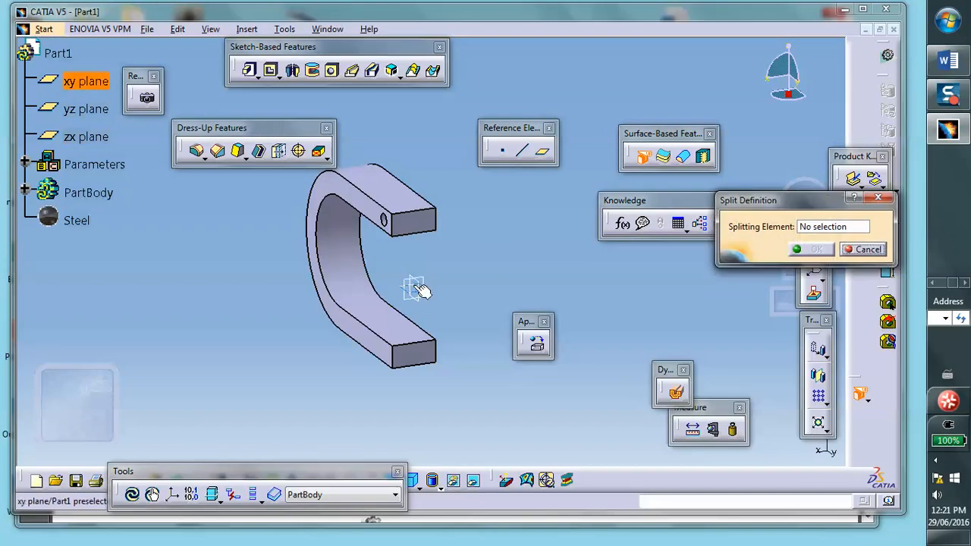
Split the clamp body with the yz plane as the splitting element
click(86, 108)
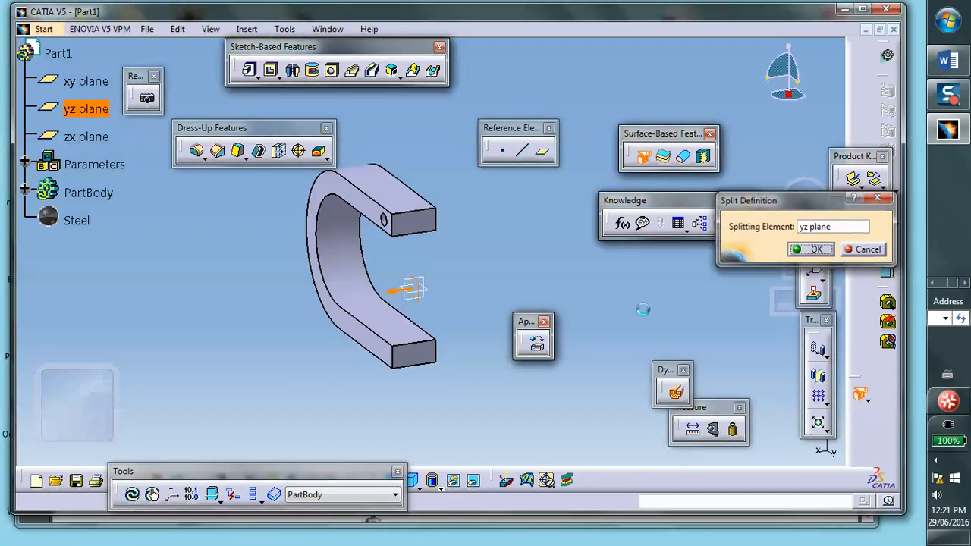
click(815, 249)
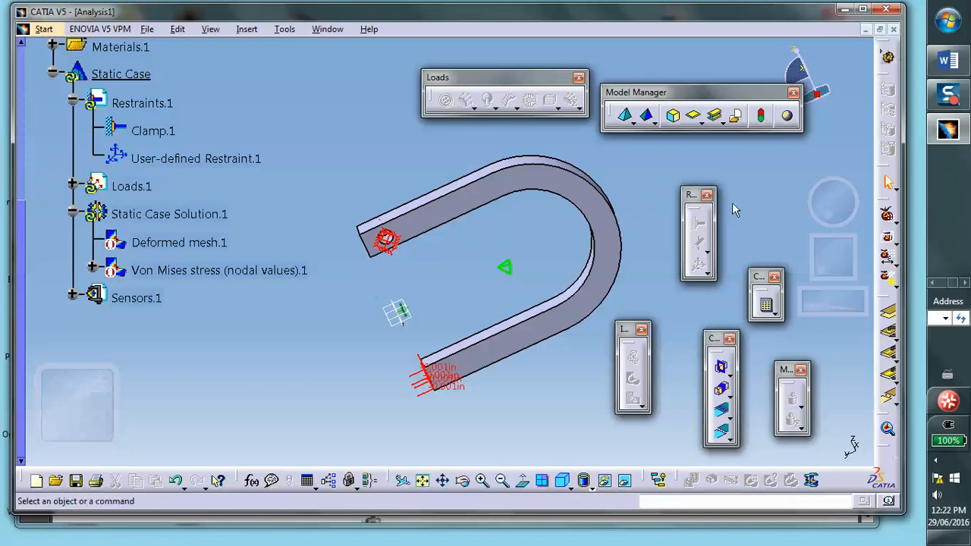
mouse_move(664, 324)
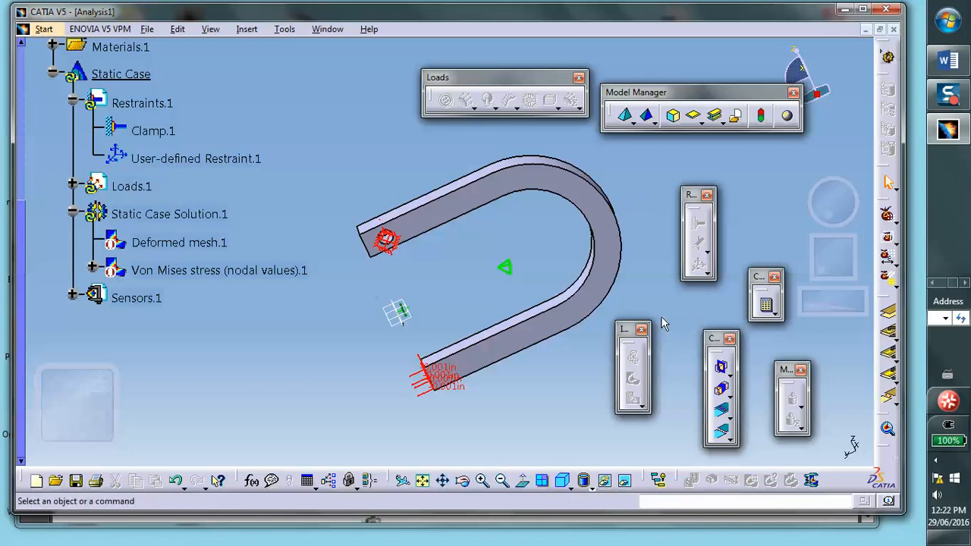
mouse_move(888, 447)
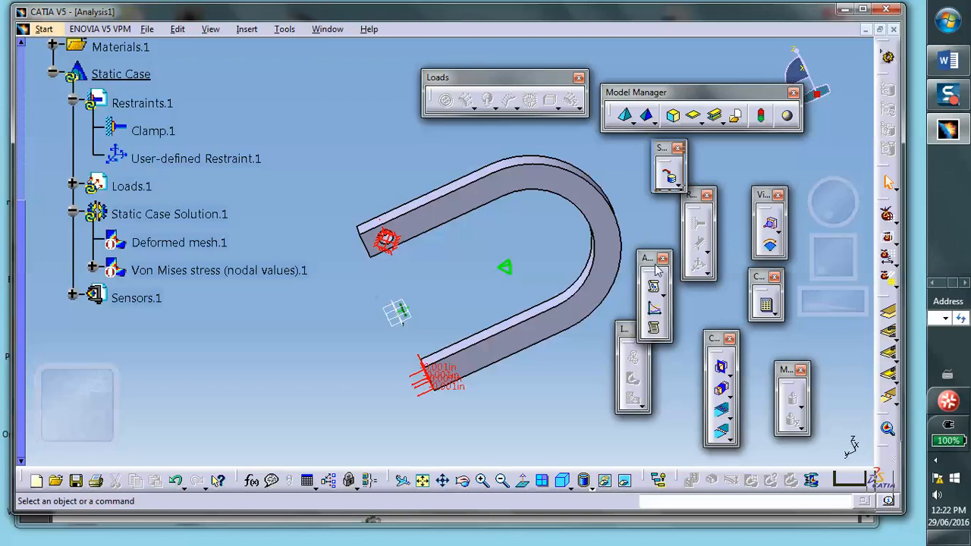
mouse_move(463, 360)
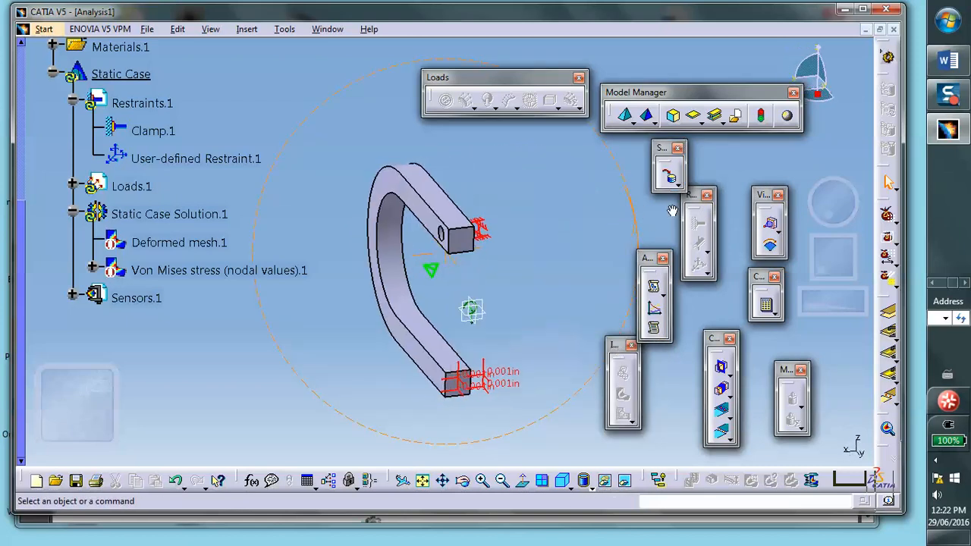
Return to the Analysis1 window to view the halved clamp and its restraints
click(195, 158)
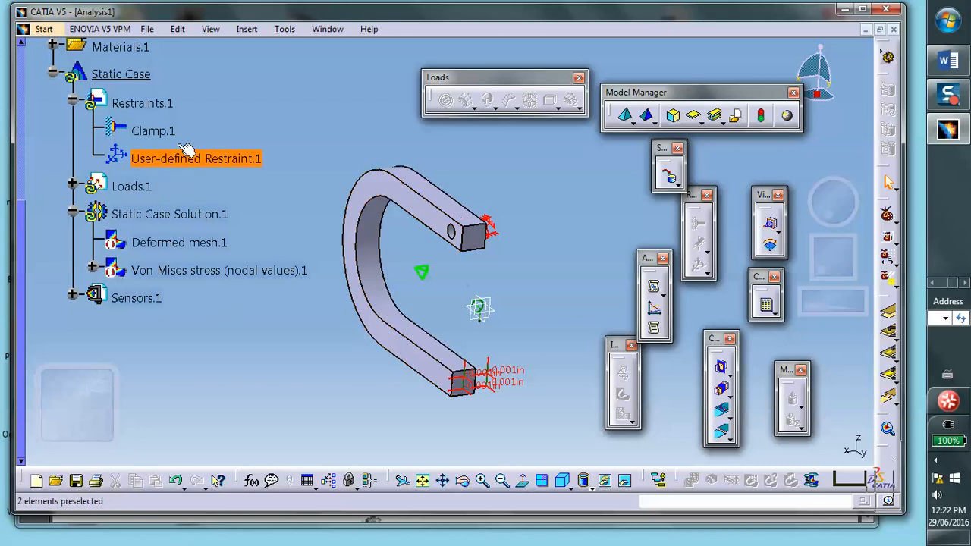
click(266, 341)
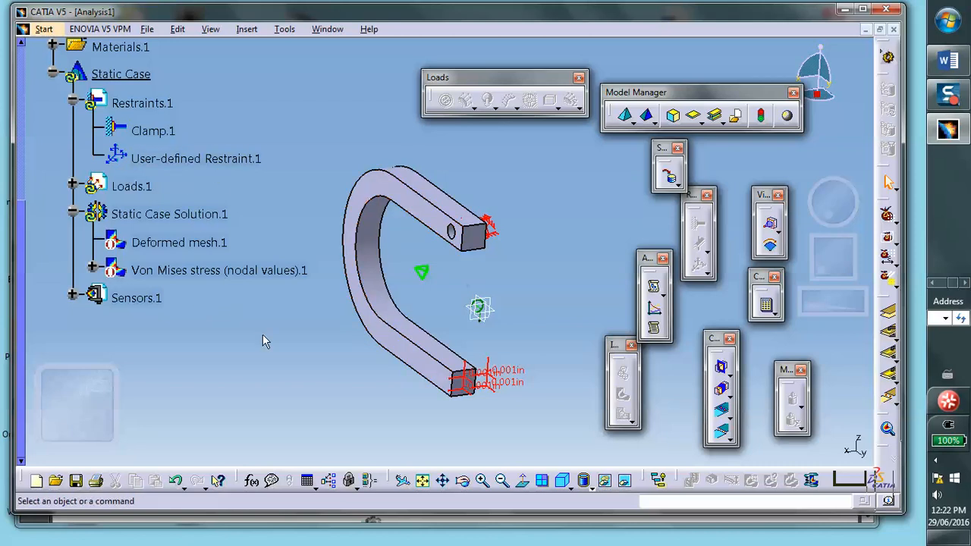